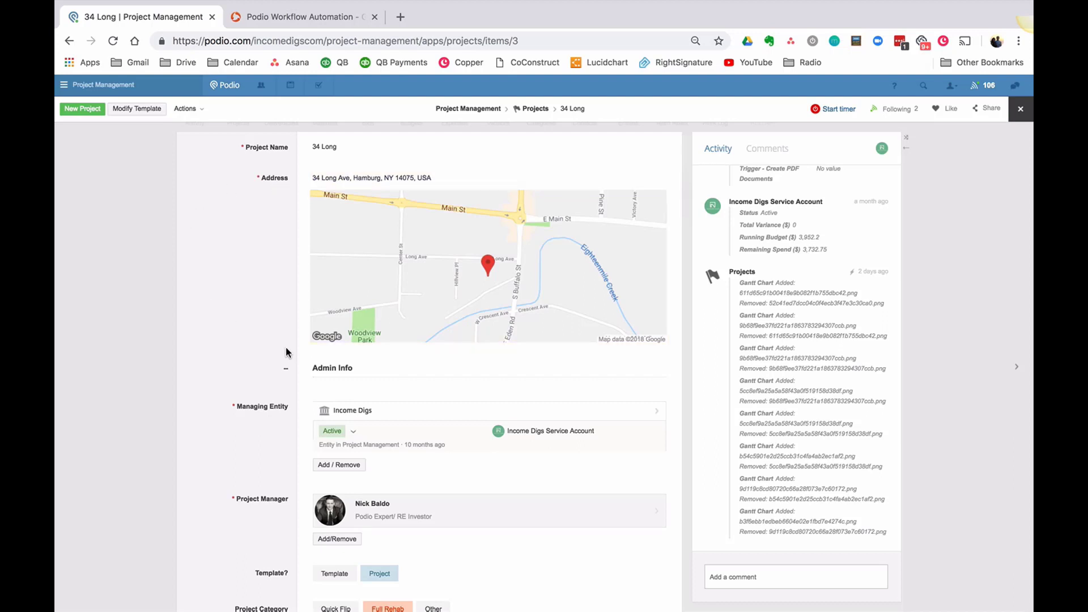
pyautogui.moveTo(373, 472)
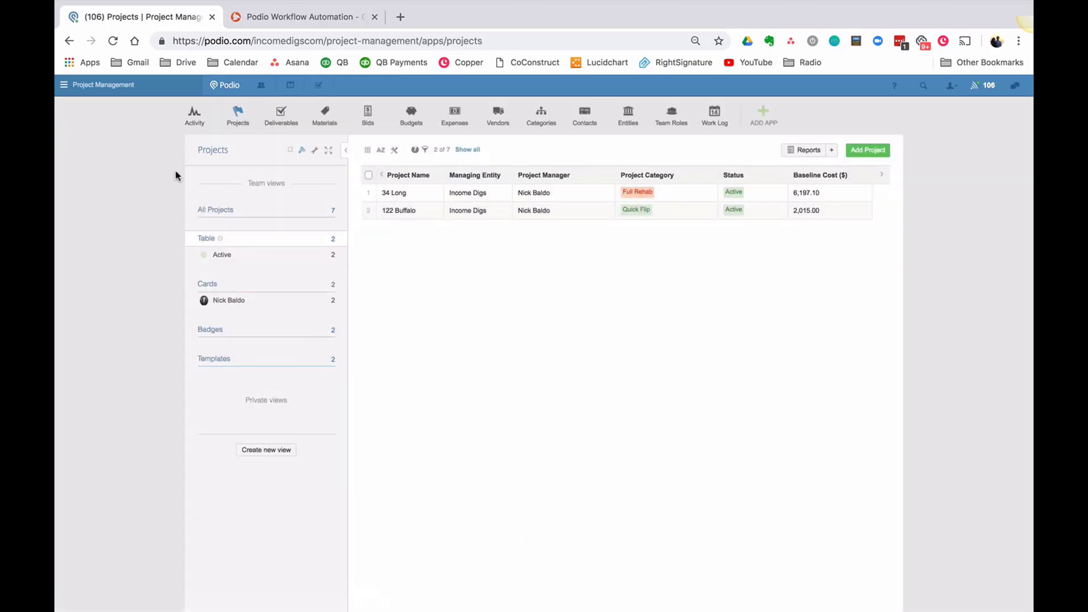
pyautogui.moveTo(546, 200)
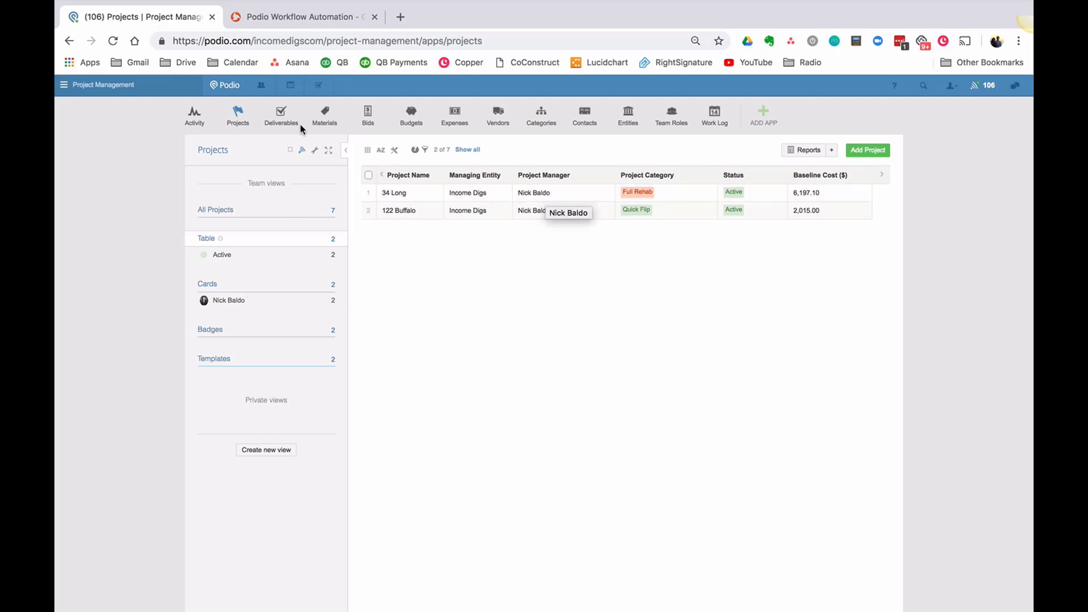
# - Open the 34 Long project item and scroll through its fields
pyautogui.click(393, 211)
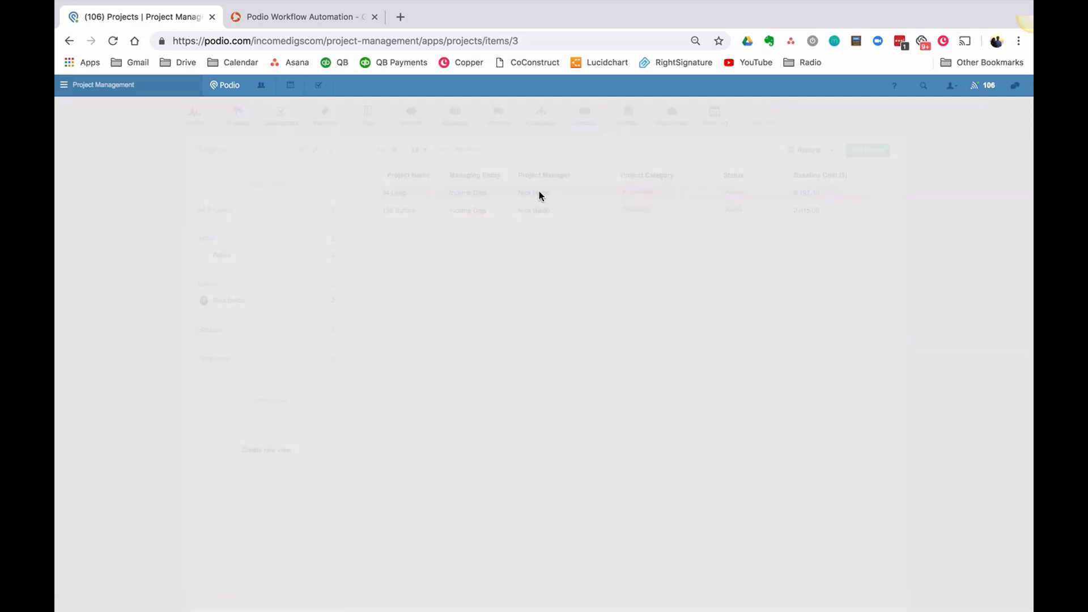
pyautogui.click(394, 192)
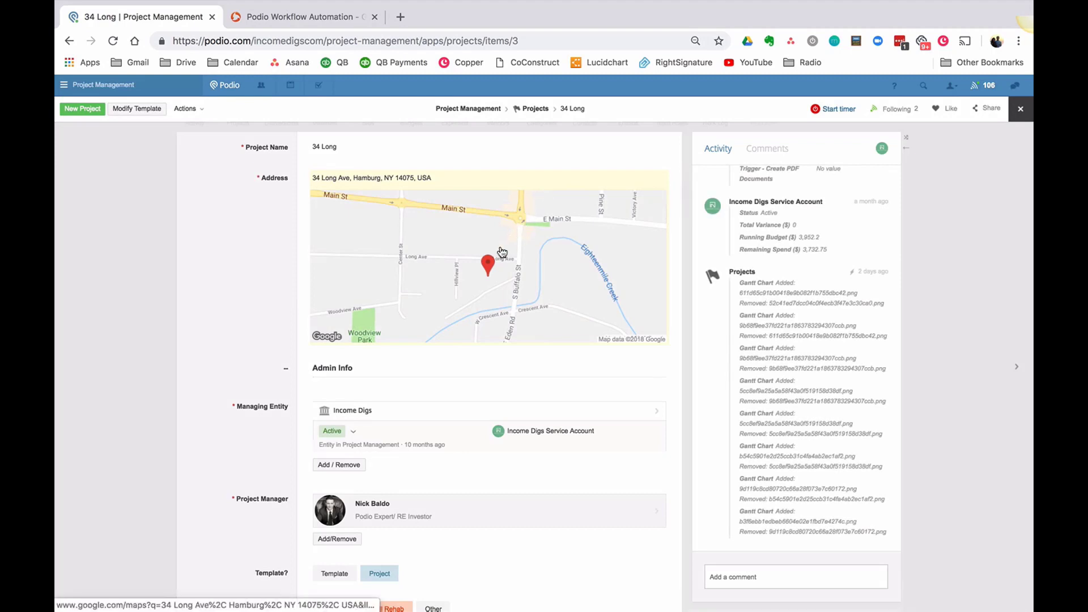
pyautogui.moveTo(506, 328)
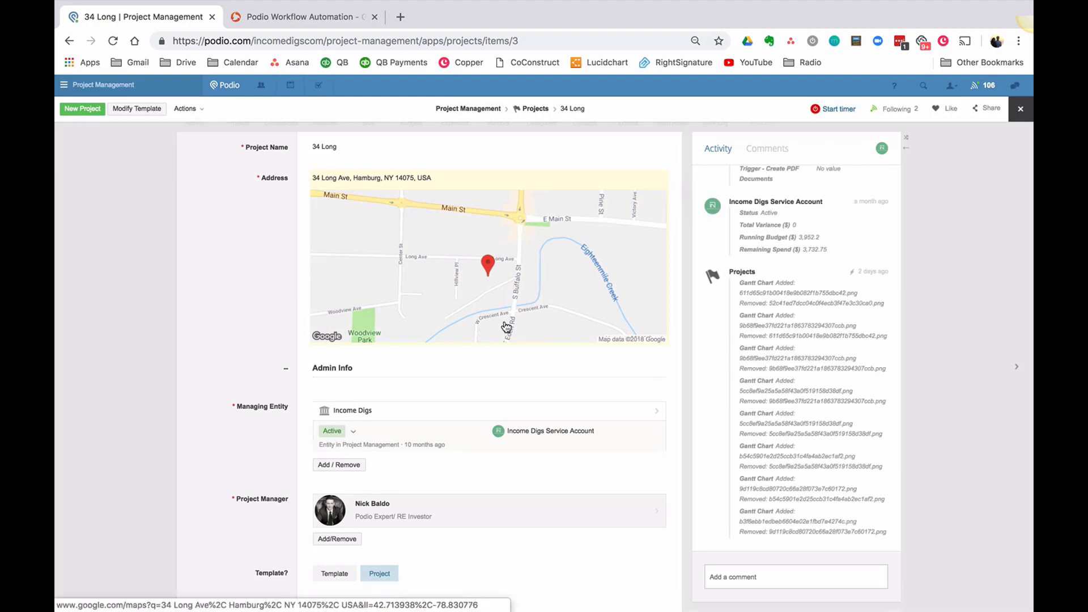
pyautogui.scroll(-3)
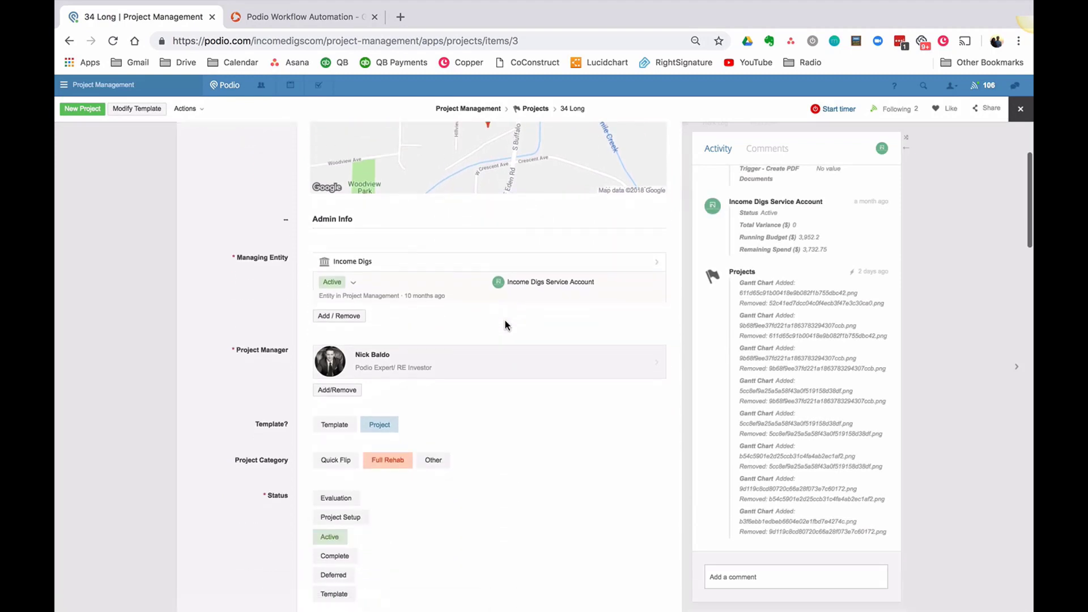
pyautogui.scroll(-3)
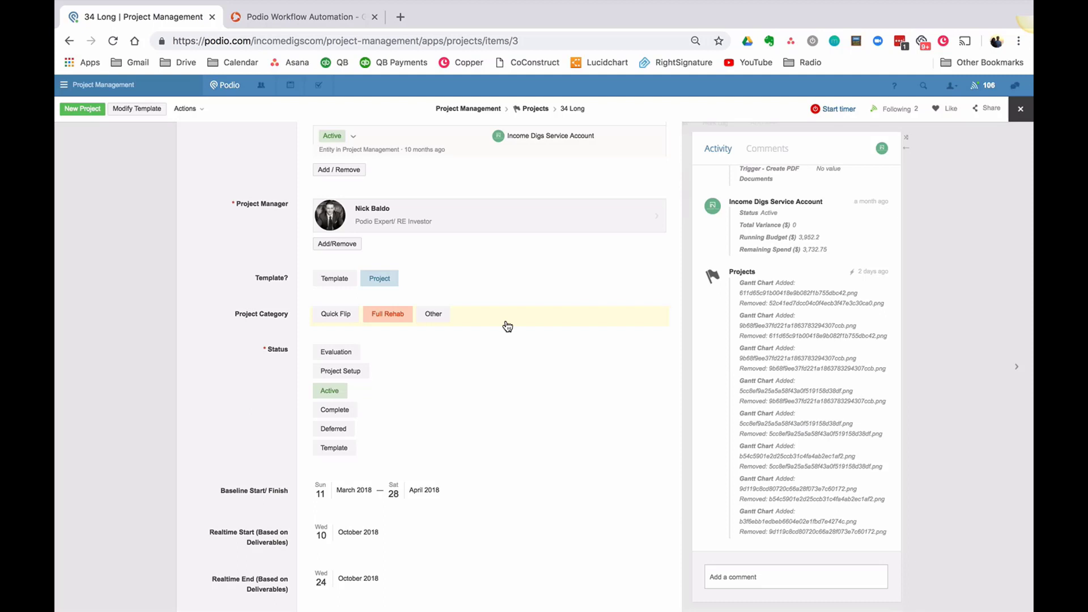
pyautogui.scroll(-3)
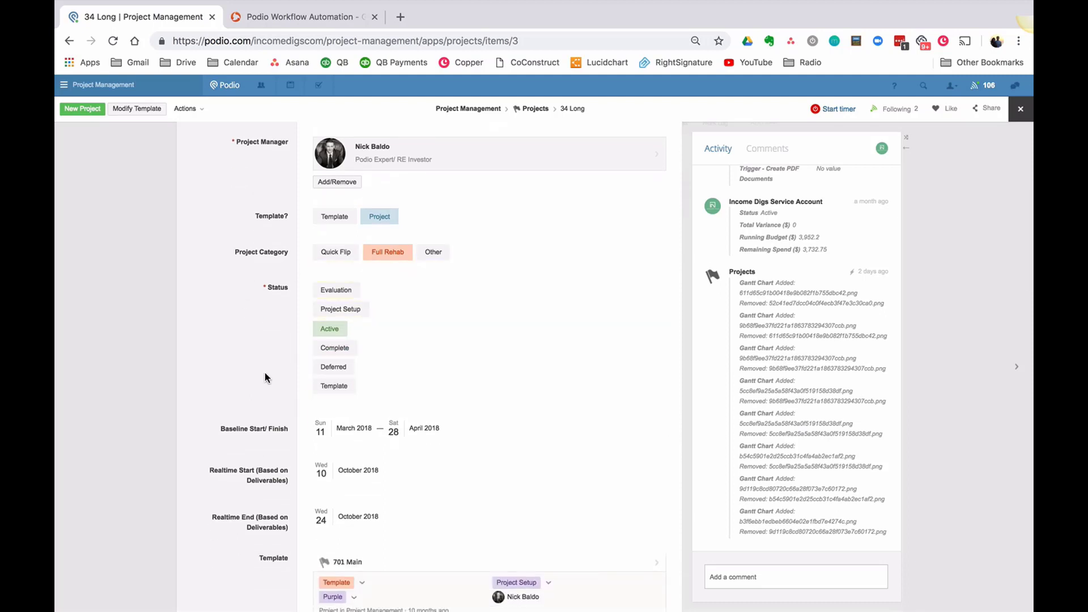
pyautogui.scroll(-3)
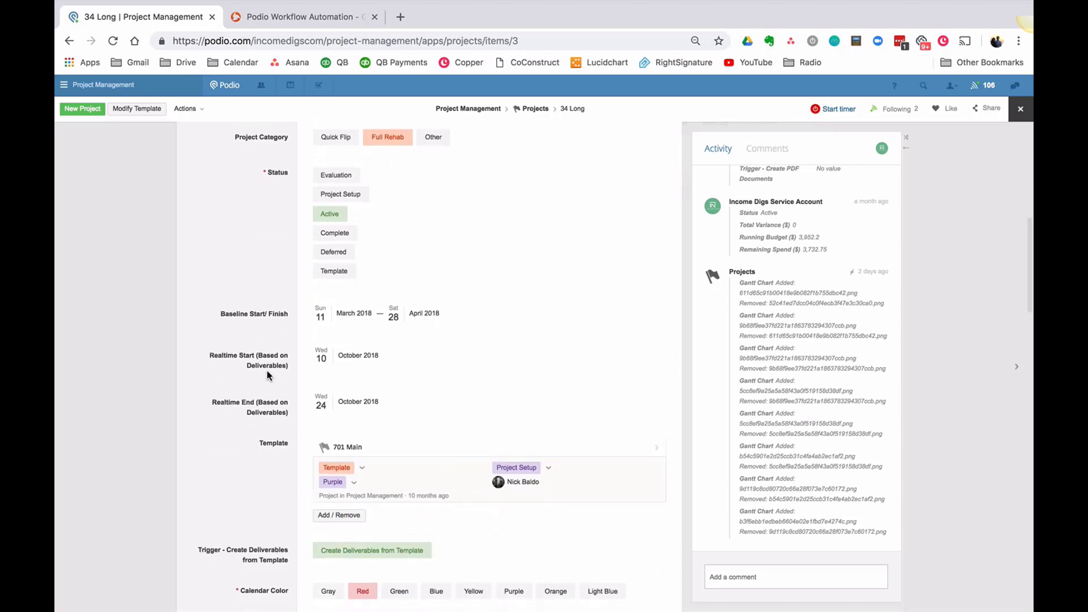
pyautogui.scroll(-3)
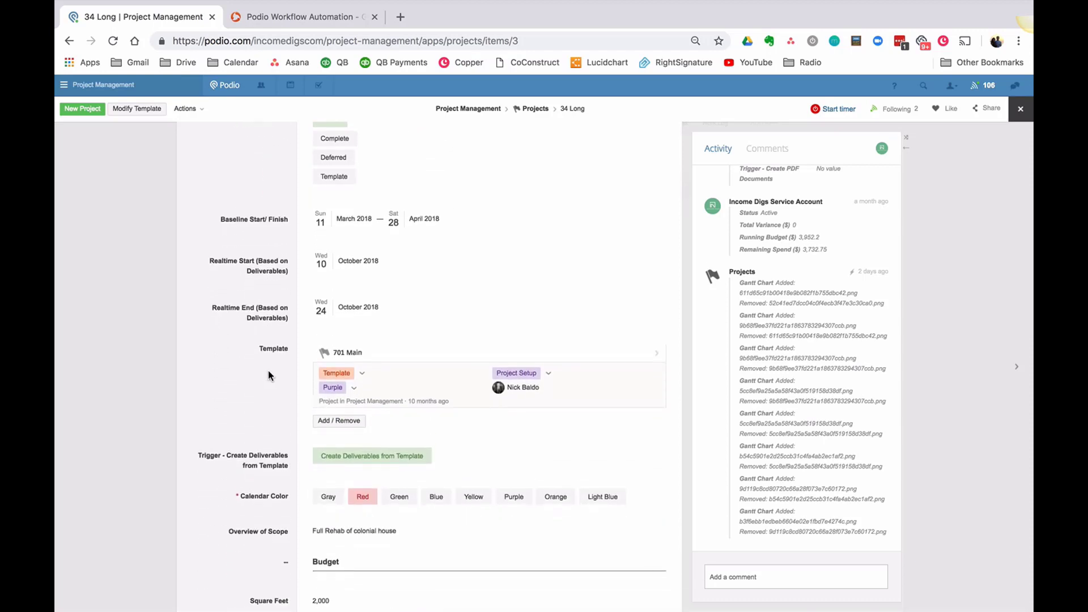
pyautogui.moveTo(282, 356)
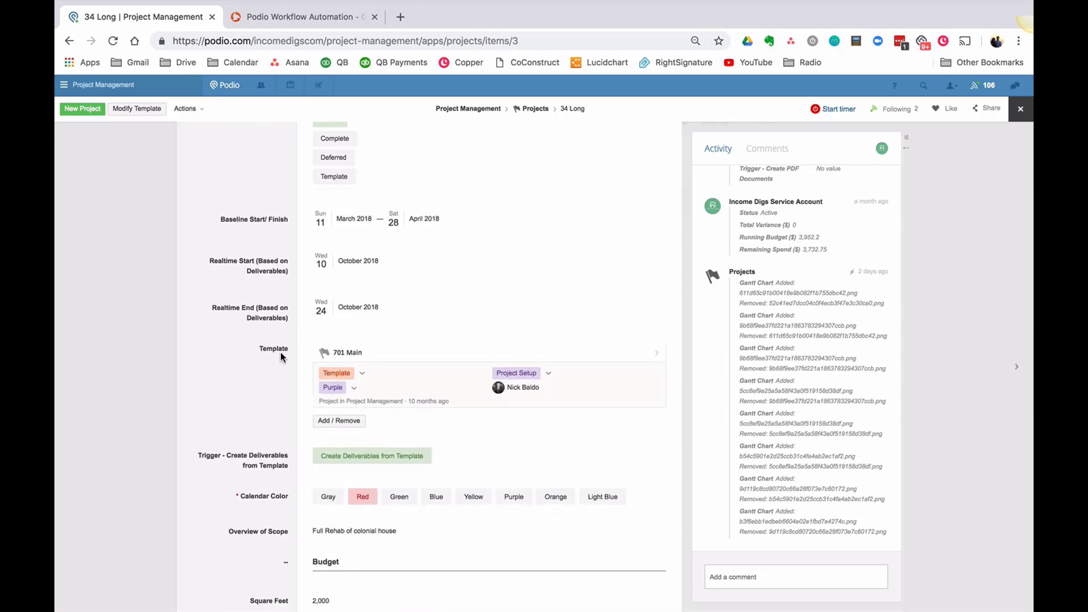
pyautogui.scroll(-3)
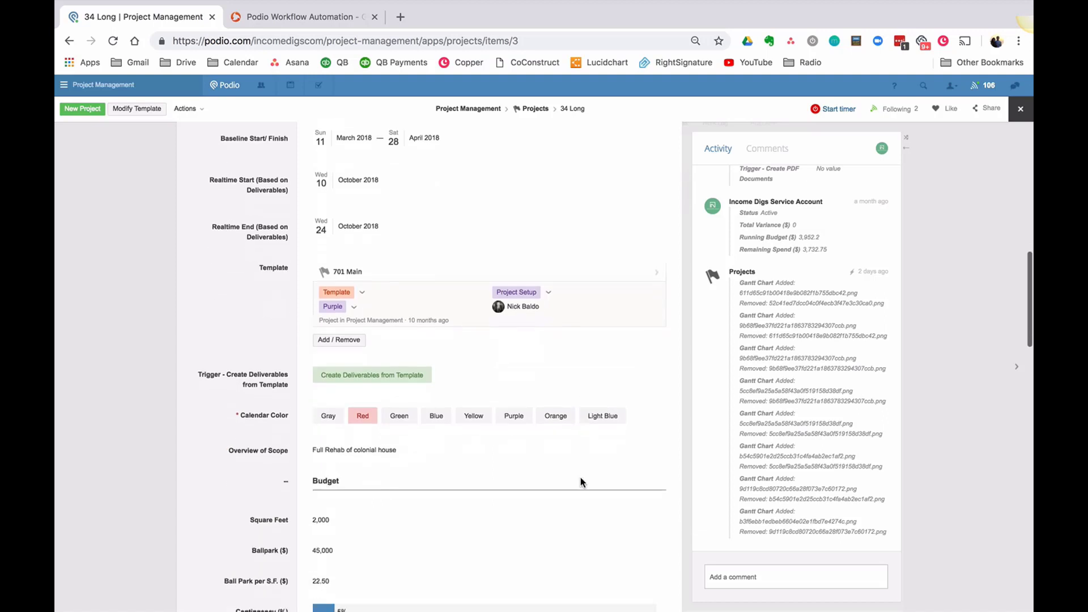
pyautogui.scroll(-3)
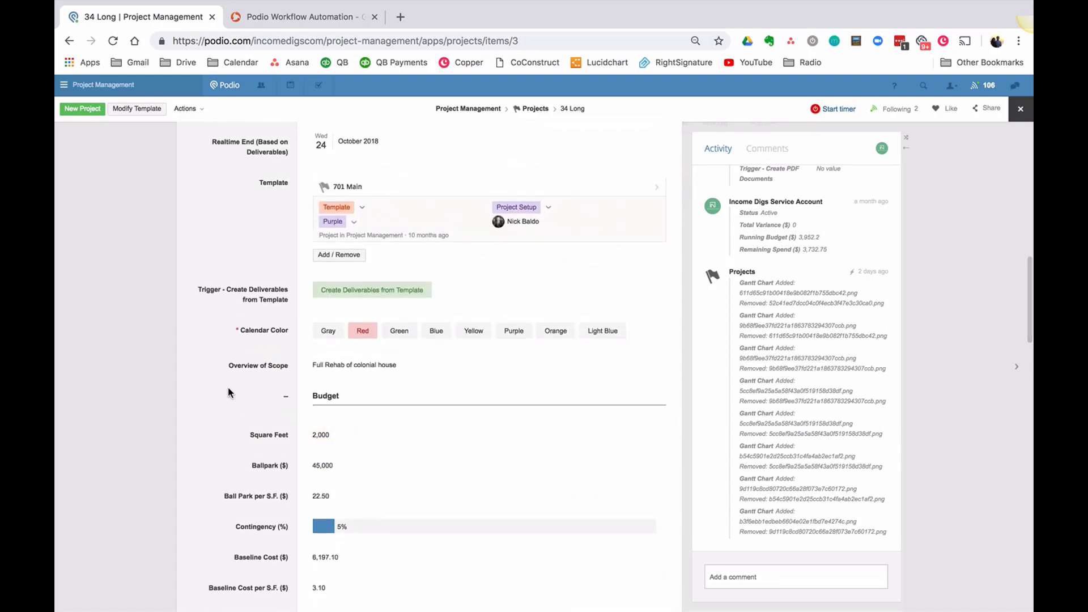
# - Add a '# Active Project Checklist' heading calculation field to the Projects template
pyautogui.click(136, 108)
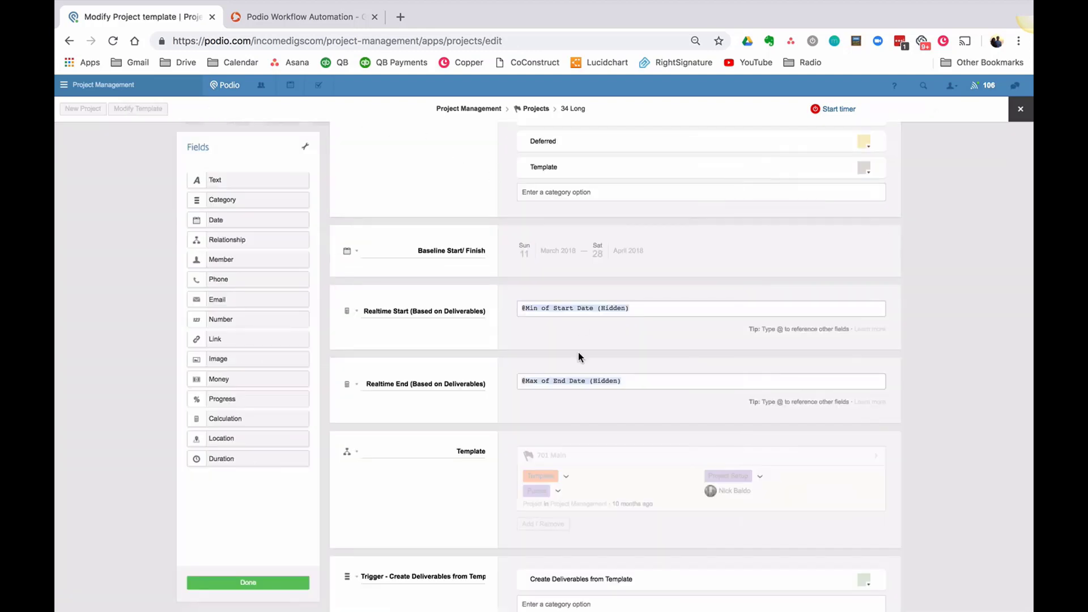
pyautogui.scroll(-3)
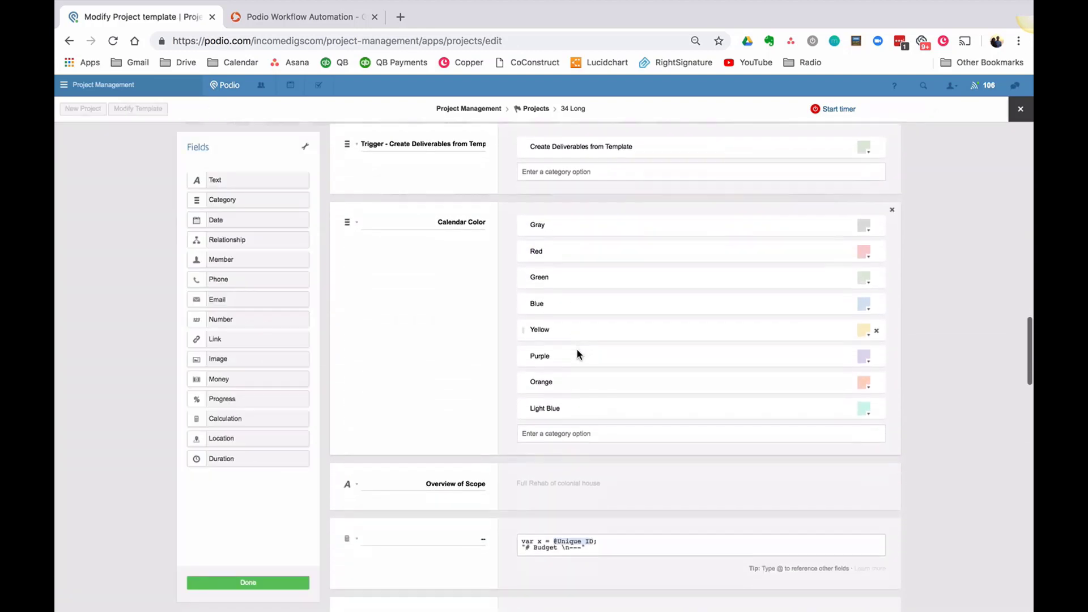
pyautogui.scroll(-3)
pyautogui.write('var x = @Uni')
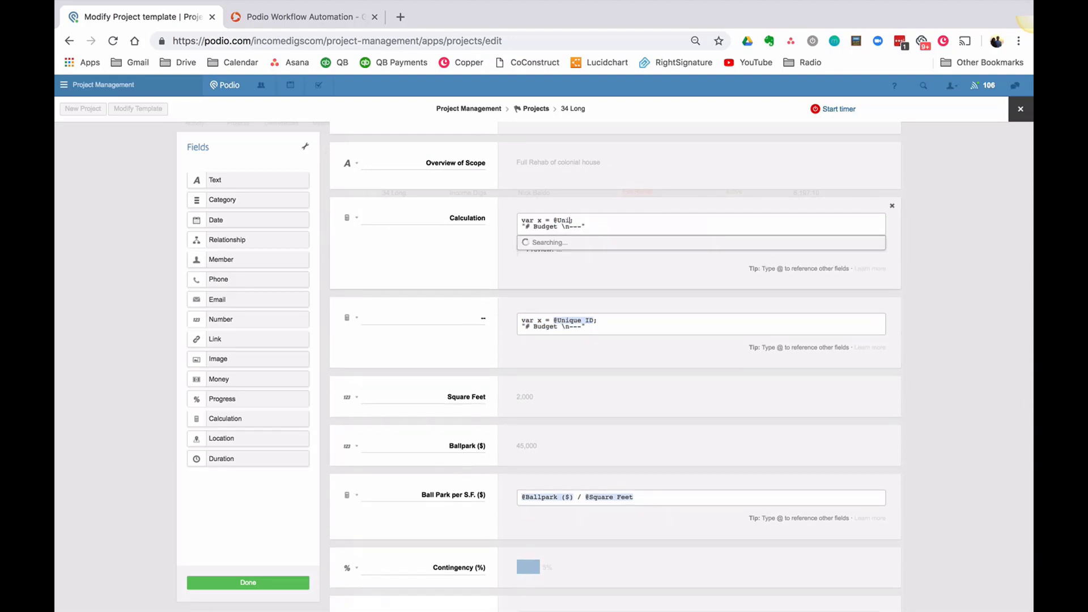
pyautogui.click(570, 242)
pyautogui.write('Active Projec')
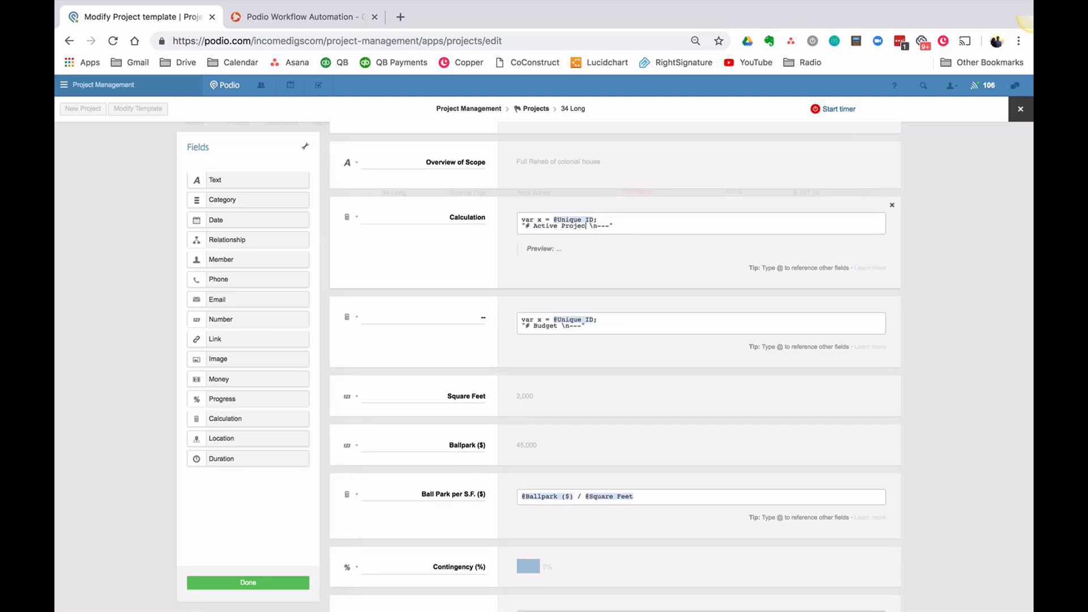
pyautogui.write('Checklist')
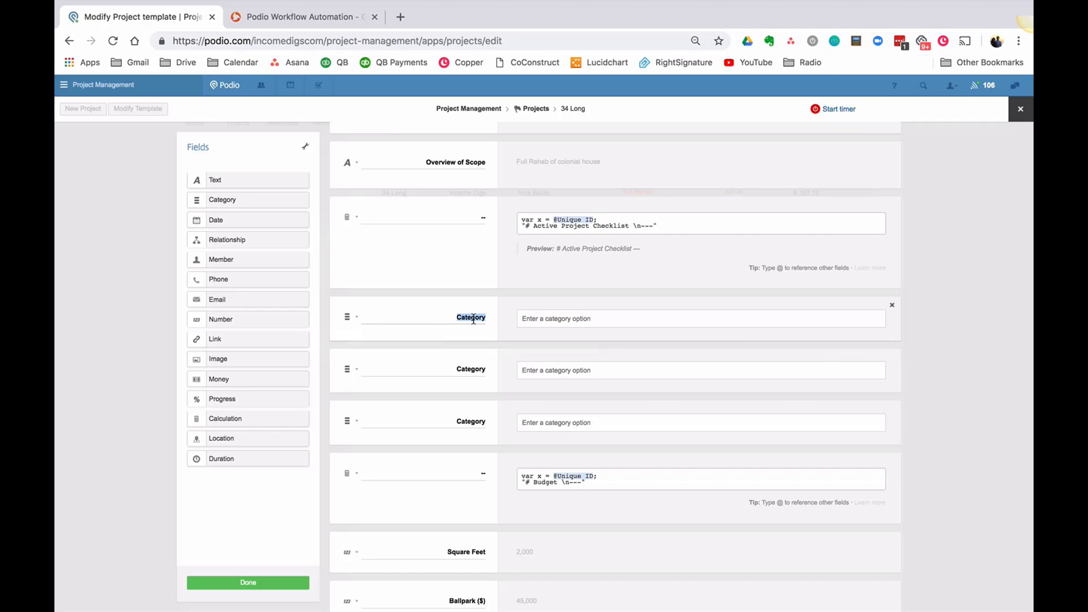
# - Name categories Scope of Work Complete, Budget Finalized, 3D Drawings Complete; add 'Link to 3D Drawings'
pyautogui.write('Scope of W')
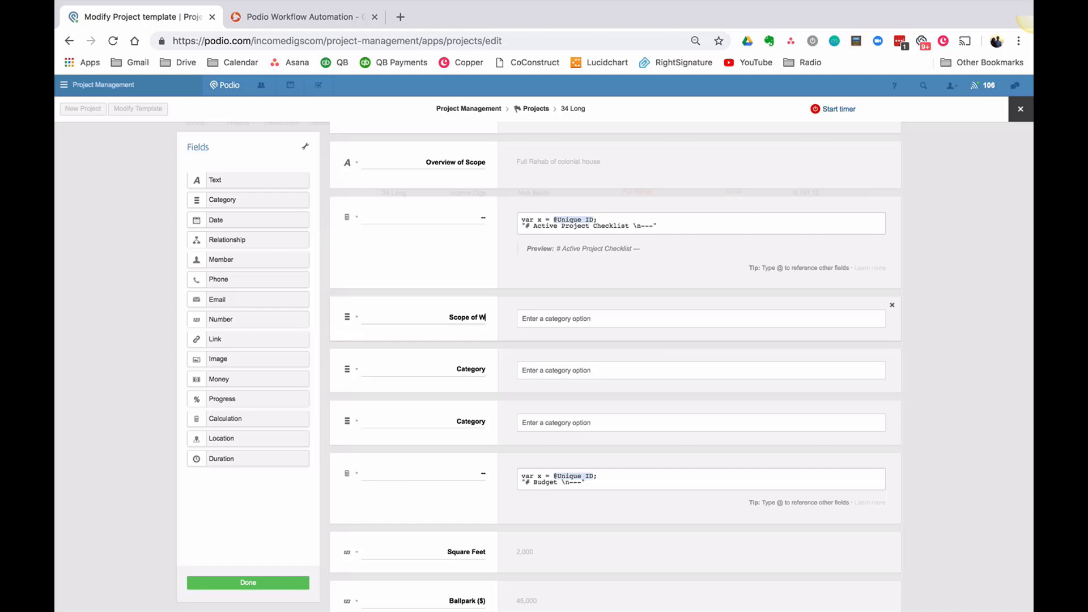
pyautogui.write('Work Complete')
pyautogui.click(425, 369)
pyautogui.write('Budget Finalized')
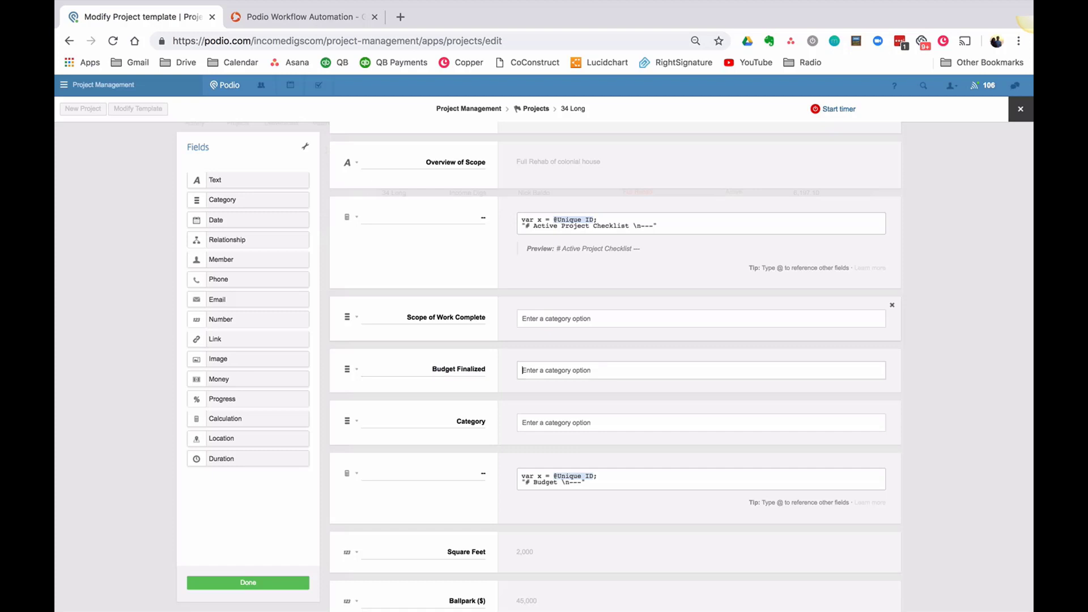
pyautogui.doubleClick(470, 422)
pyautogui.write('3D Drawings Complete')
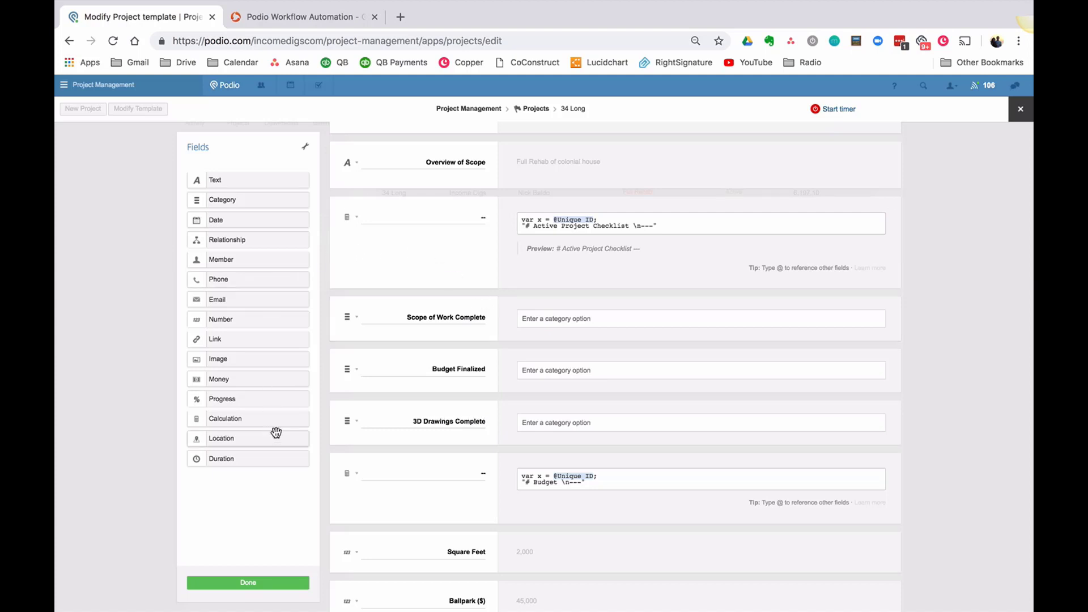
pyautogui.moveTo(239, 412)
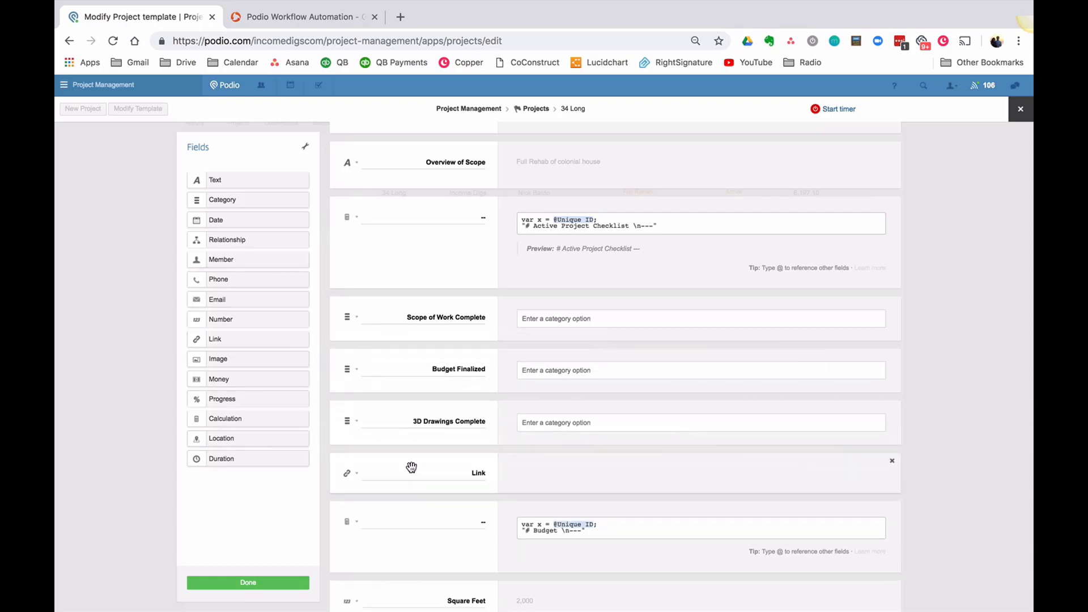
pyautogui.moveTo(496, 472)
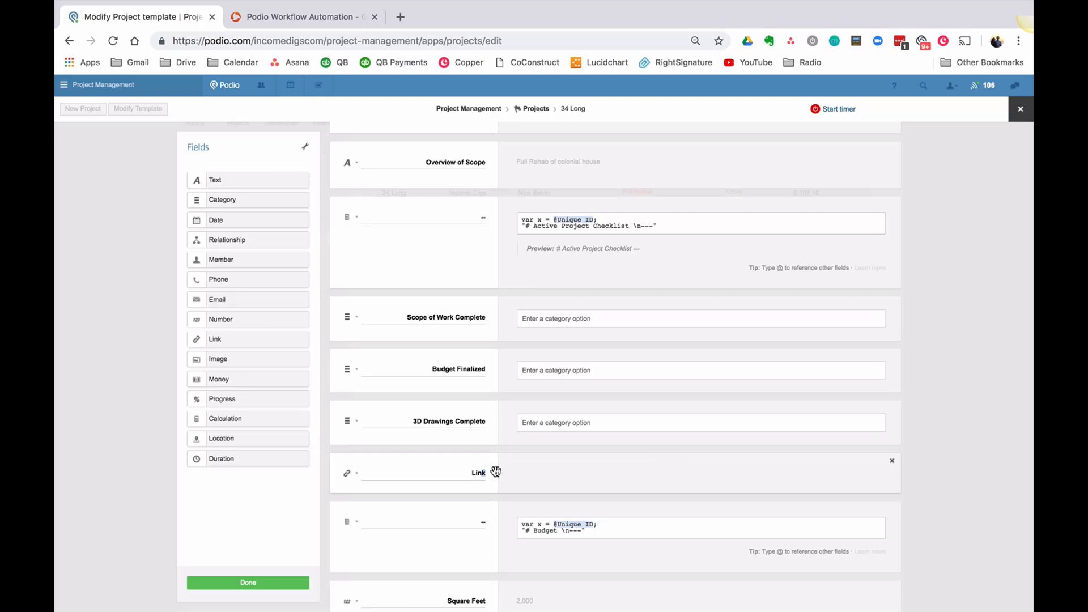
pyautogui.write('to')
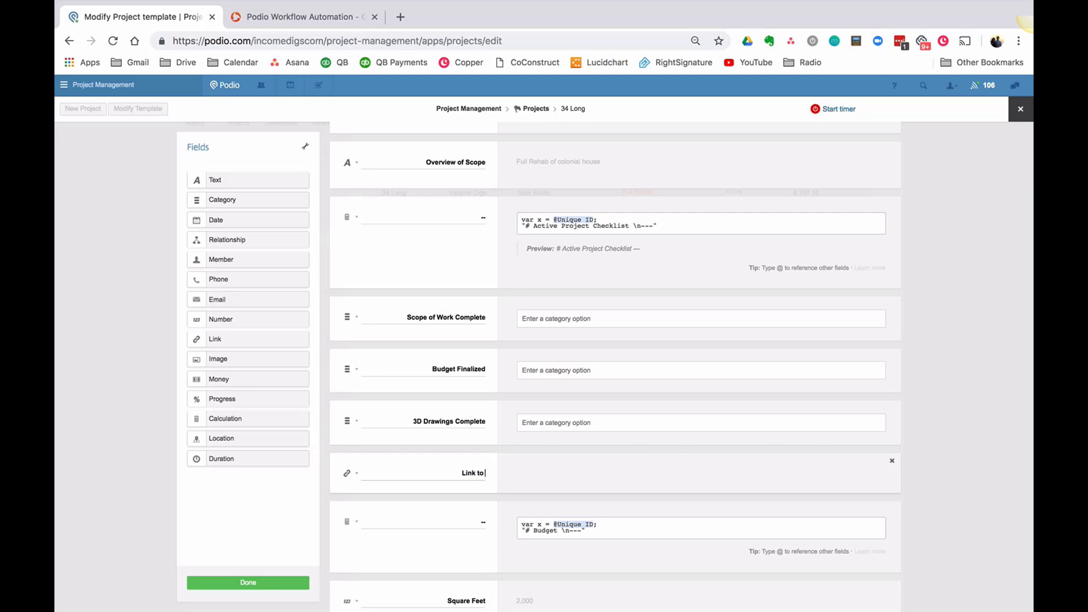
pyautogui.write('3D Drawings')
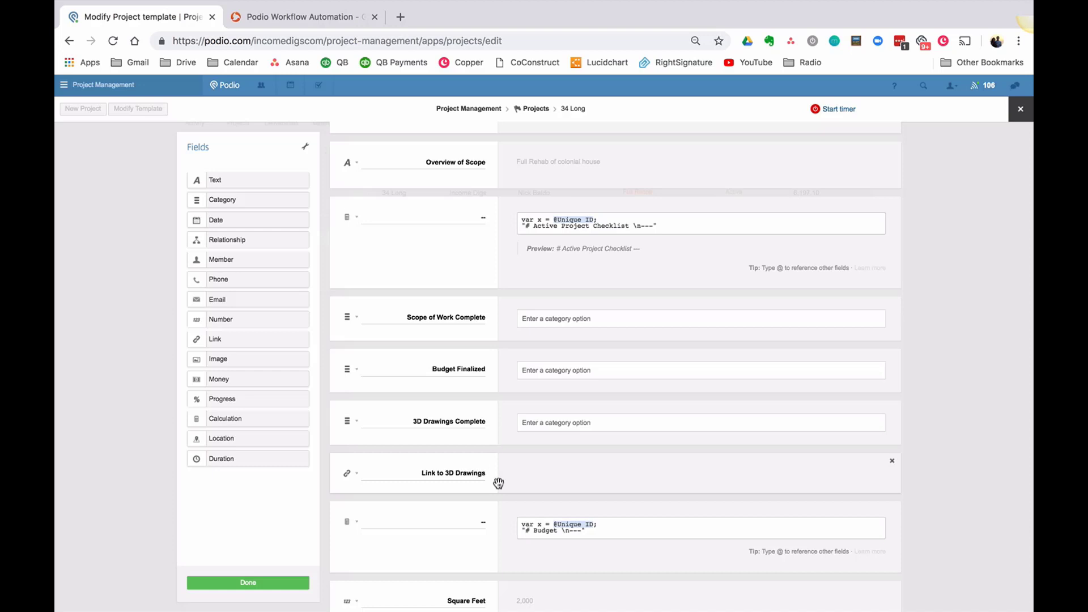
pyautogui.moveTo(610, 347)
pyautogui.write('No')
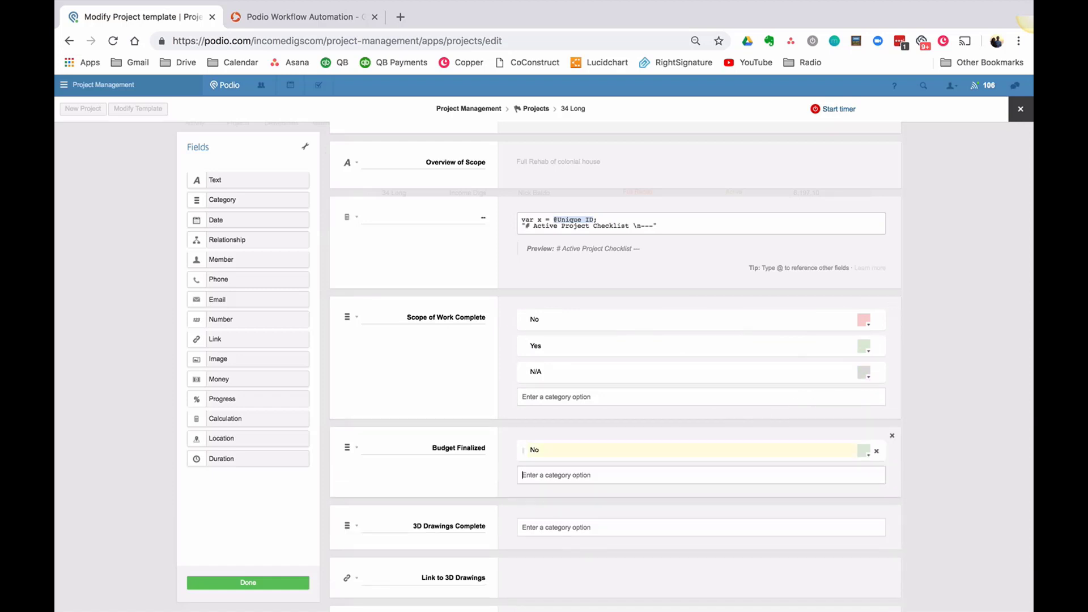
# - Give Scope of Work Complete, Budget Finalized and 3D Drawings Complete options No, Yes, N/A
pyautogui.scroll(-3)
pyautogui.write('Yes')
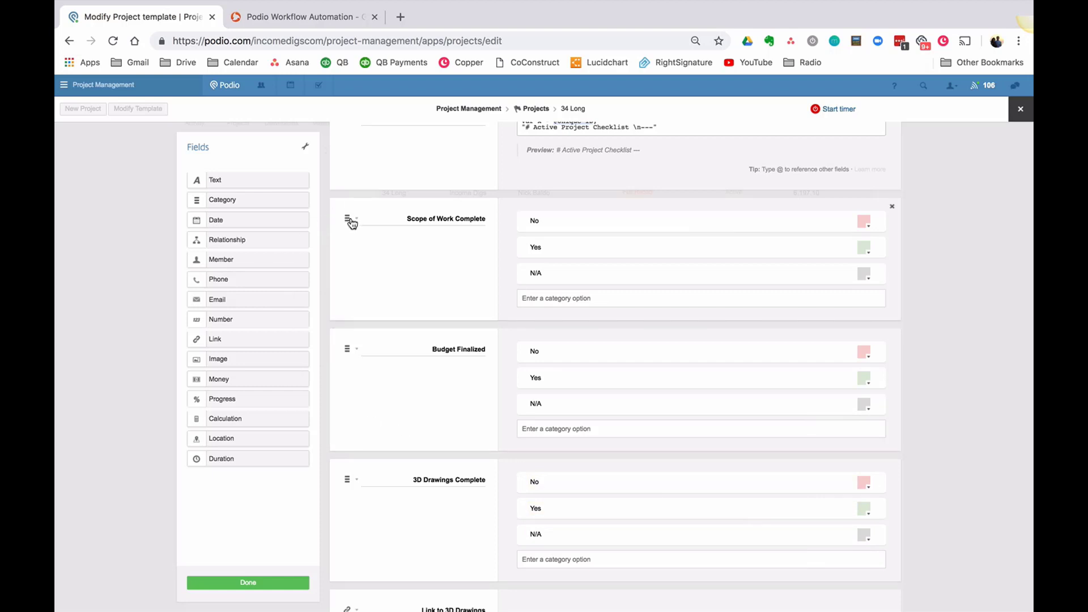
pyautogui.click(347, 219)
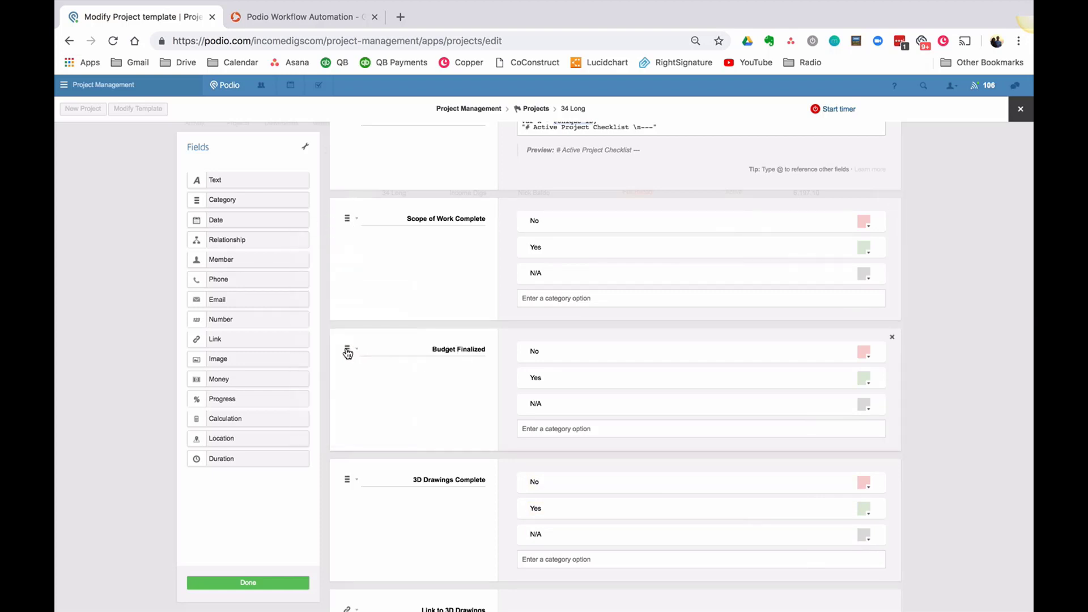
pyautogui.click(347, 349)
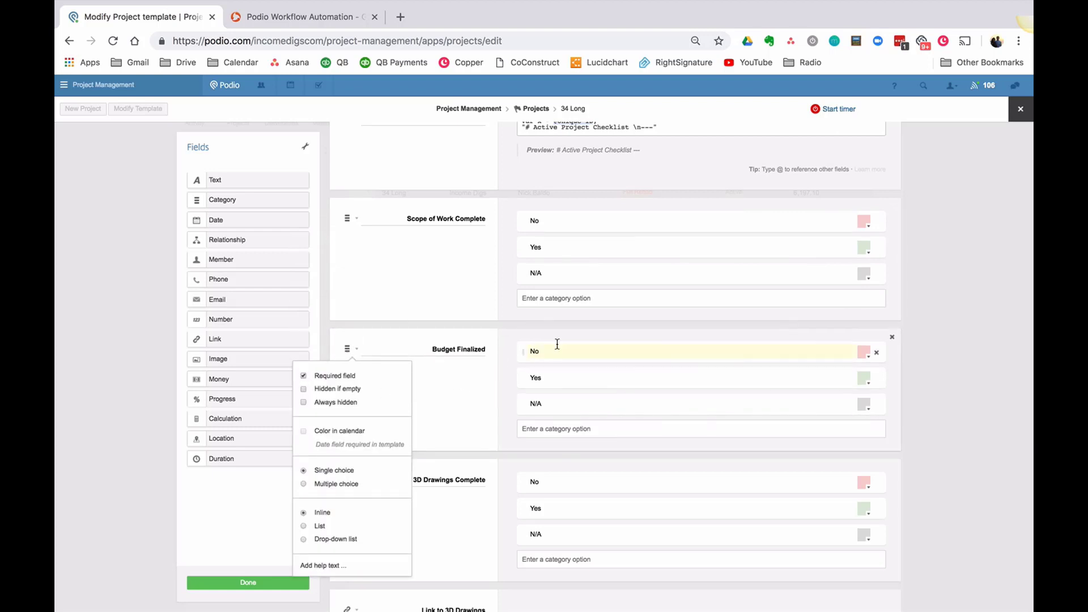
pyautogui.moveTo(451, 519)
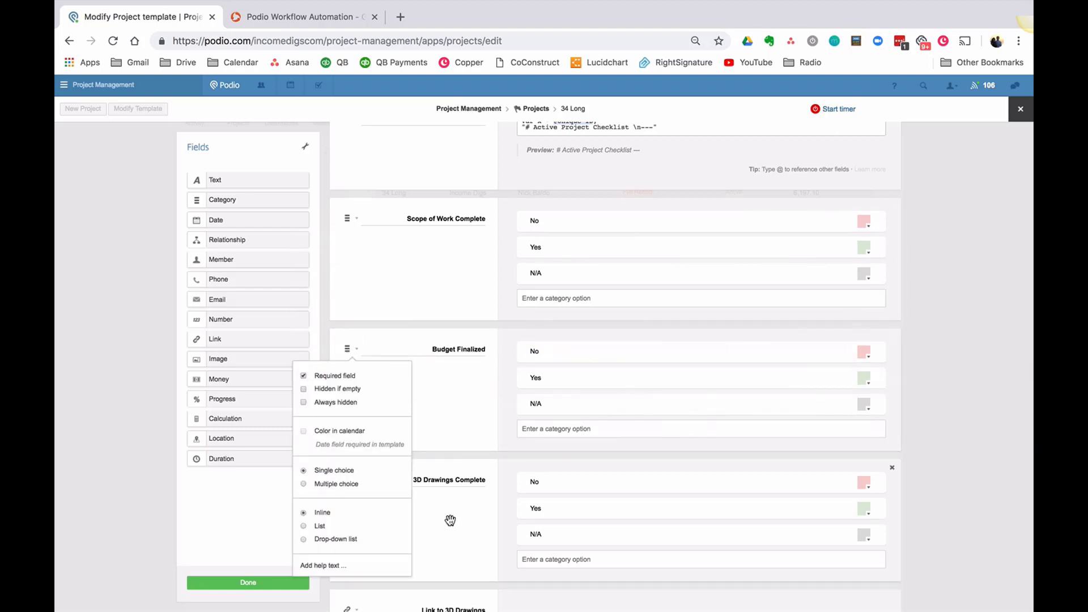
pyautogui.moveTo(461, 477)
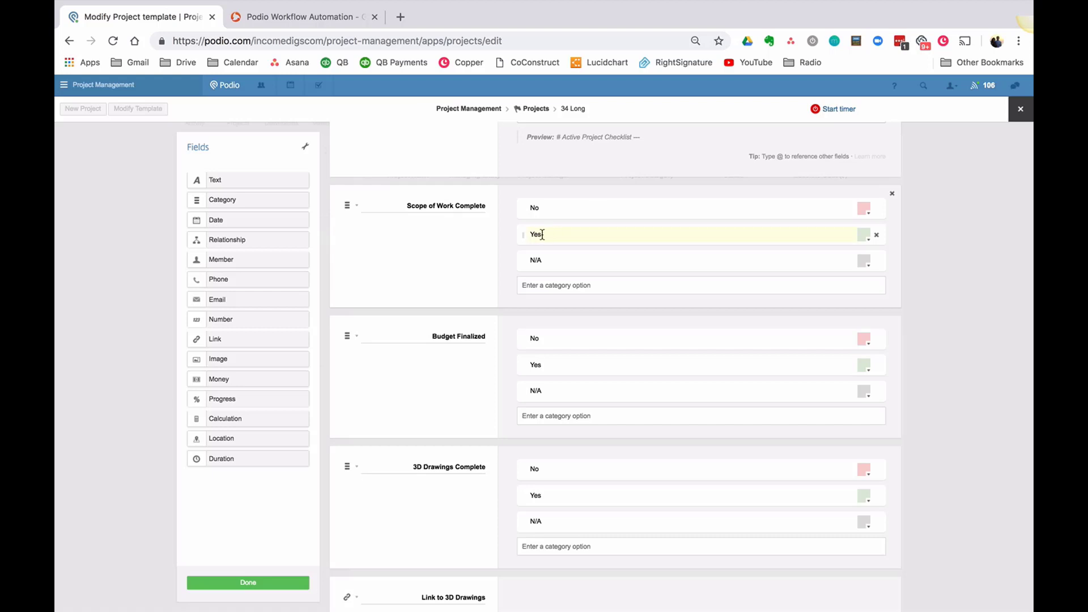
pyautogui.click(545, 260)
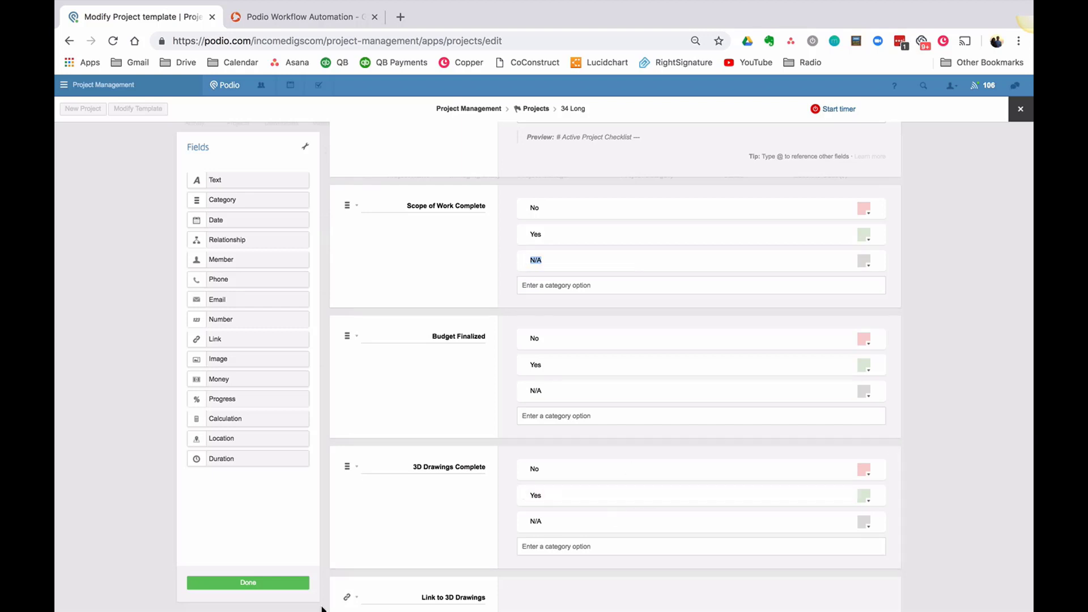
# - Save the template changes and return to the top of the 34 Long project
pyautogui.click(248, 582)
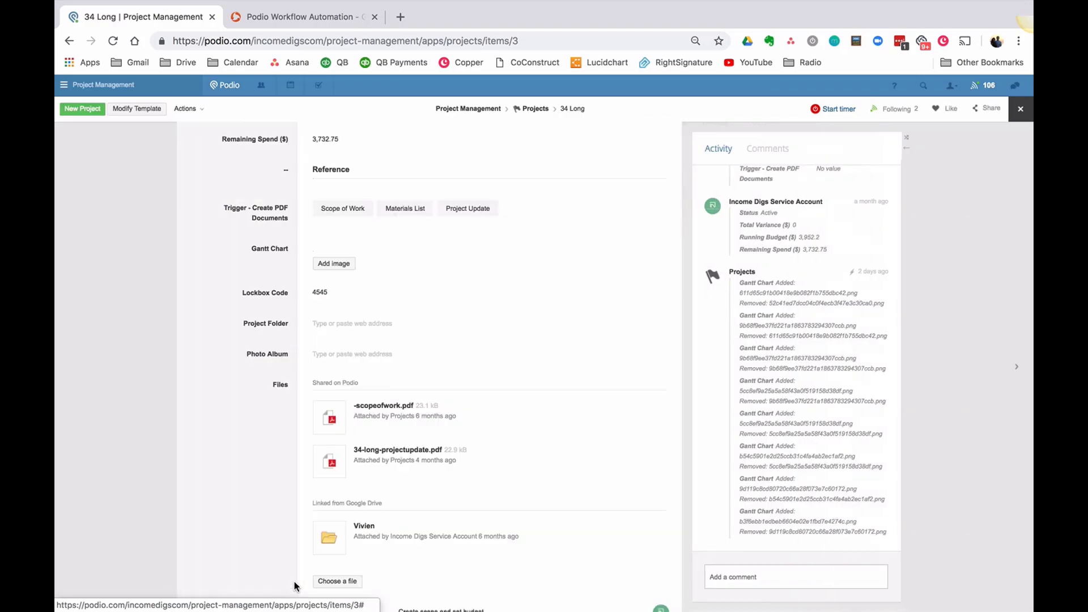
pyautogui.scroll(3)
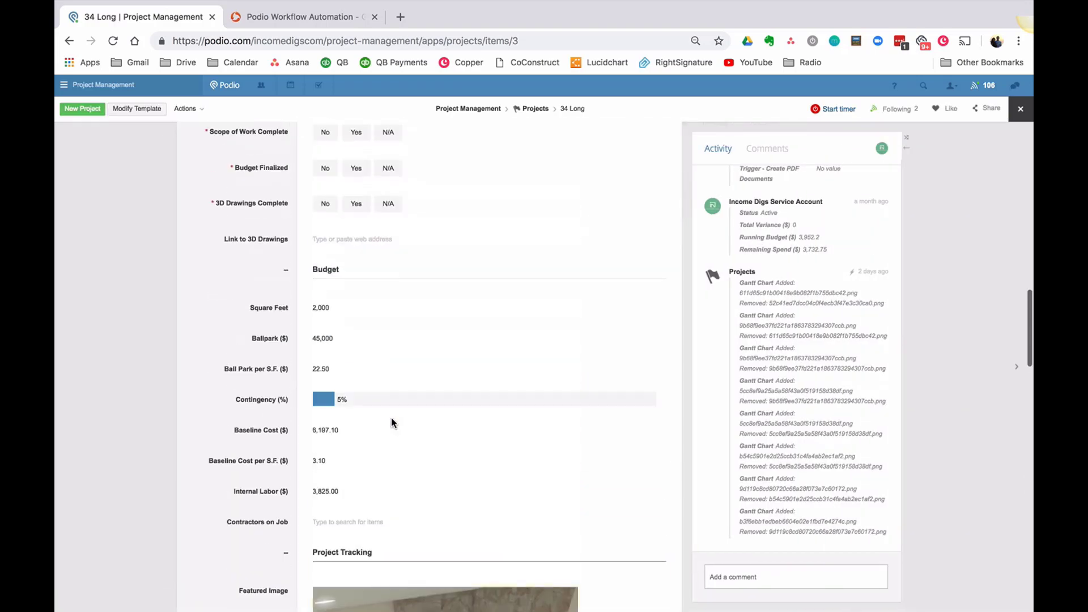
pyautogui.scroll(3)
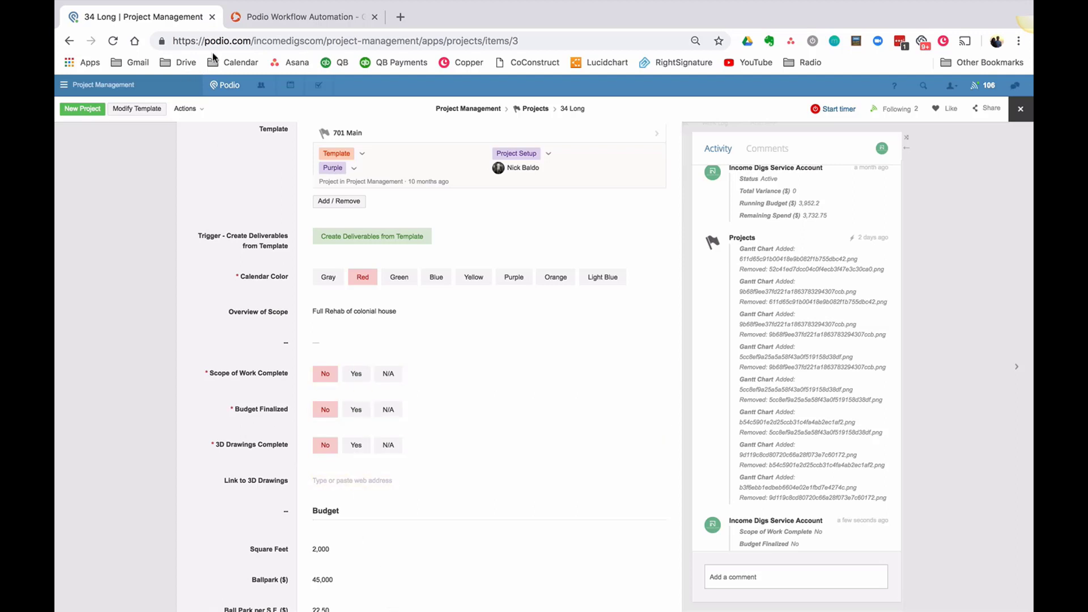
# - Start a new GlobiFlow flow for the Projects app with an Item Updated trigger
pyautogui.click(302, 16)
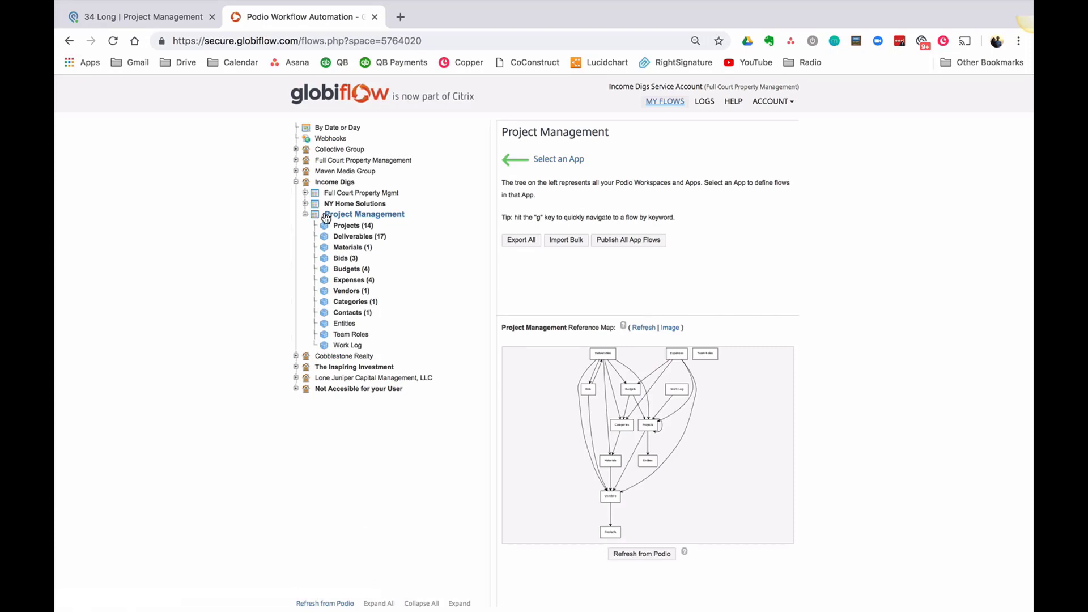
pyautogui.click(354, 225)
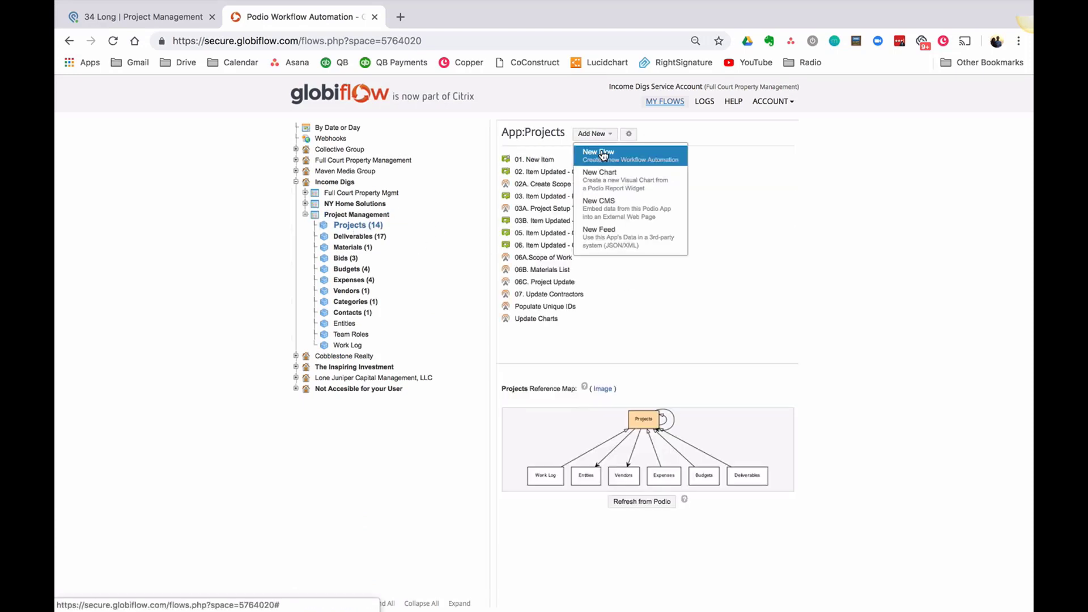
pyautogui.click(599, 152)
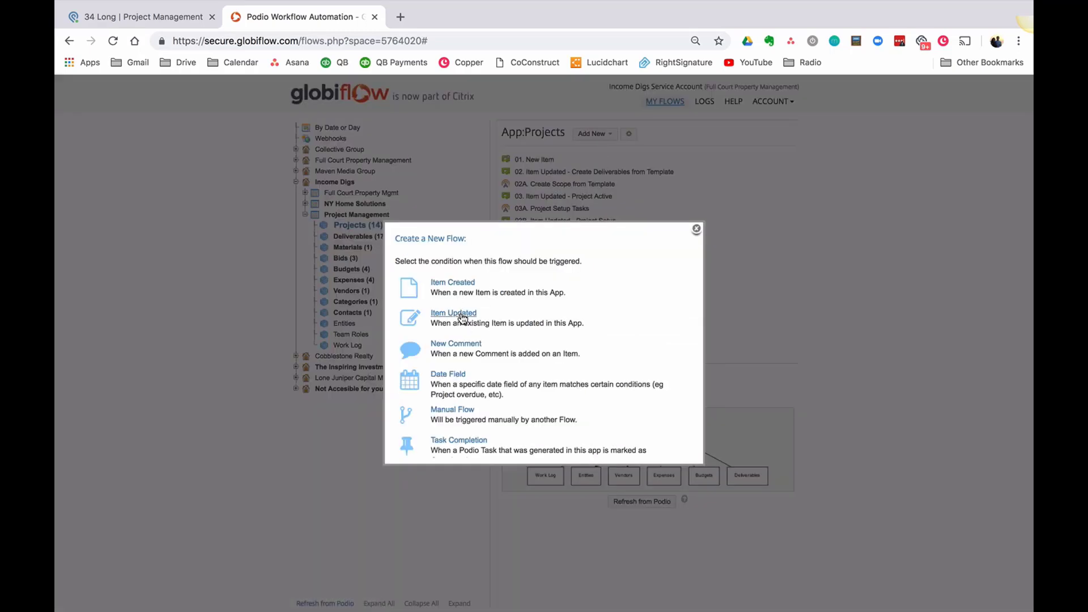
pyautogui.click(453, 313)
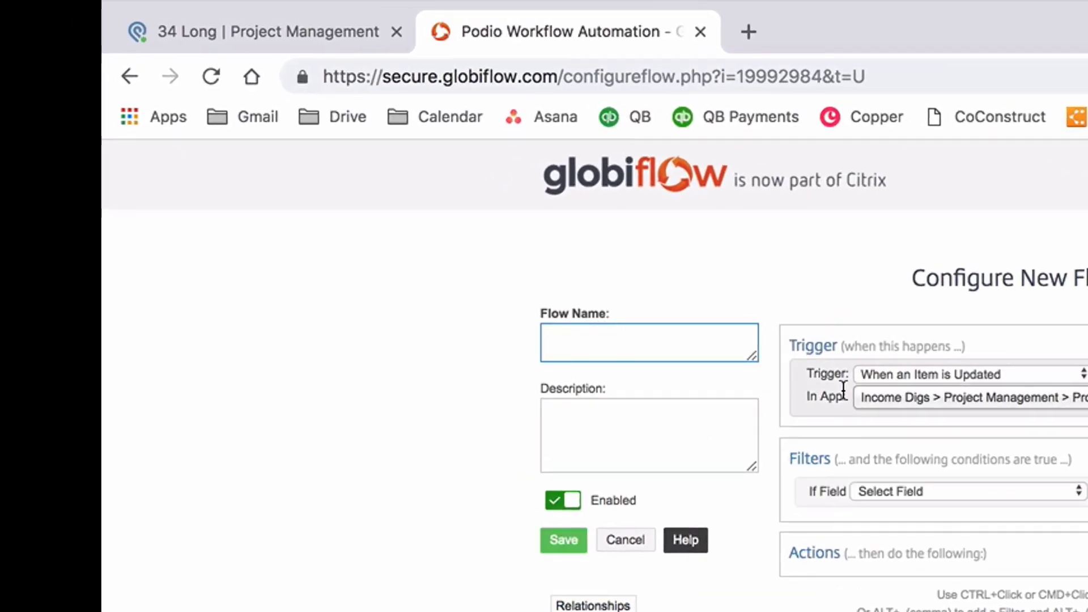
# - Name the flow Active Project and filter on Status just changed and Status equal to Active
pyautogui.write('Active Project')
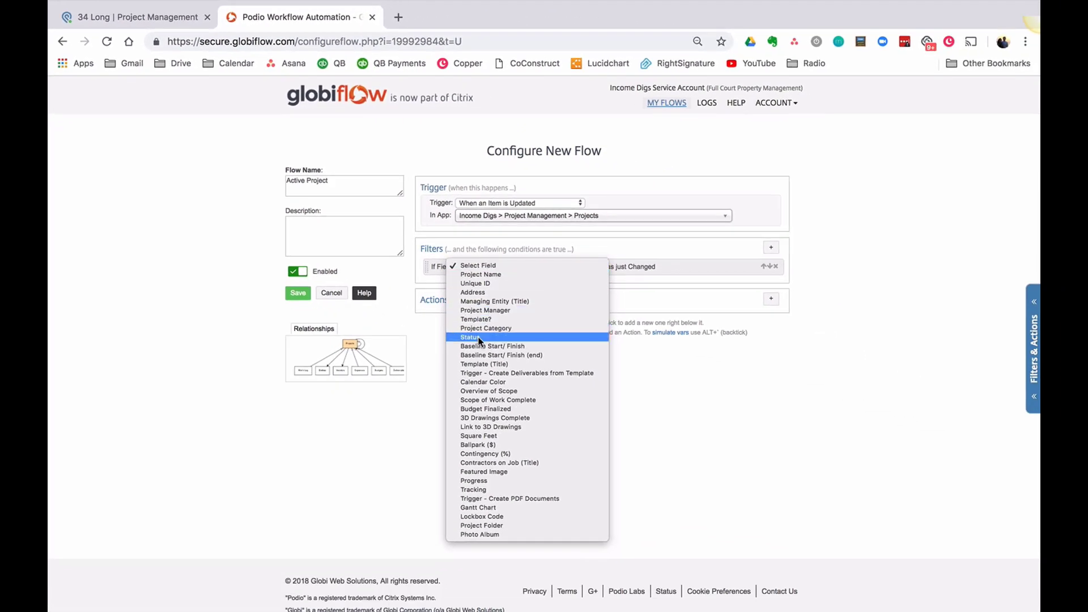
pyautogui.click(470, 337)
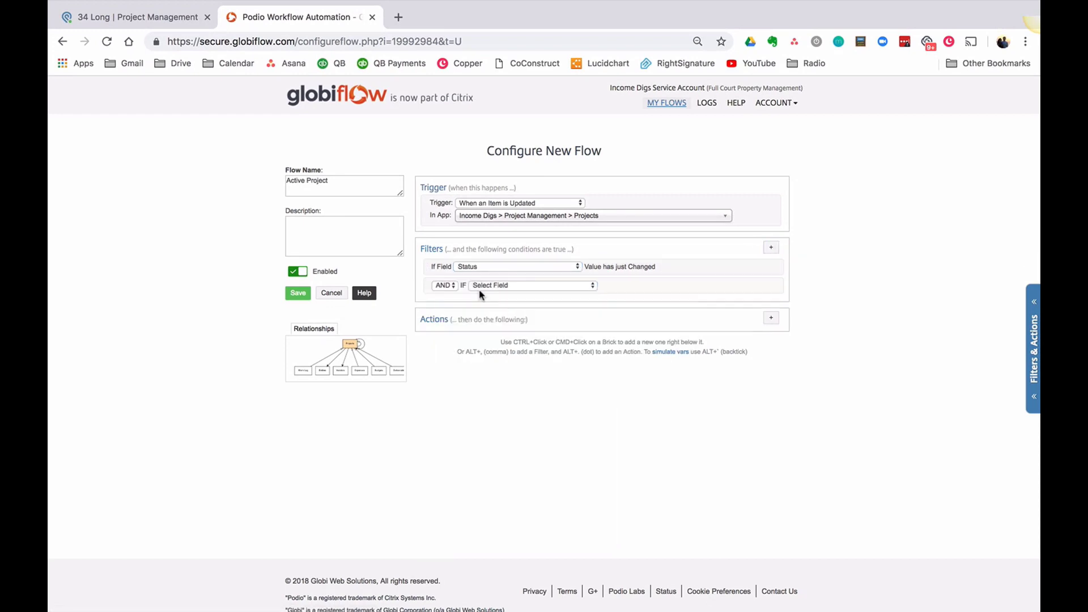
pyautogui.click(531, 285)
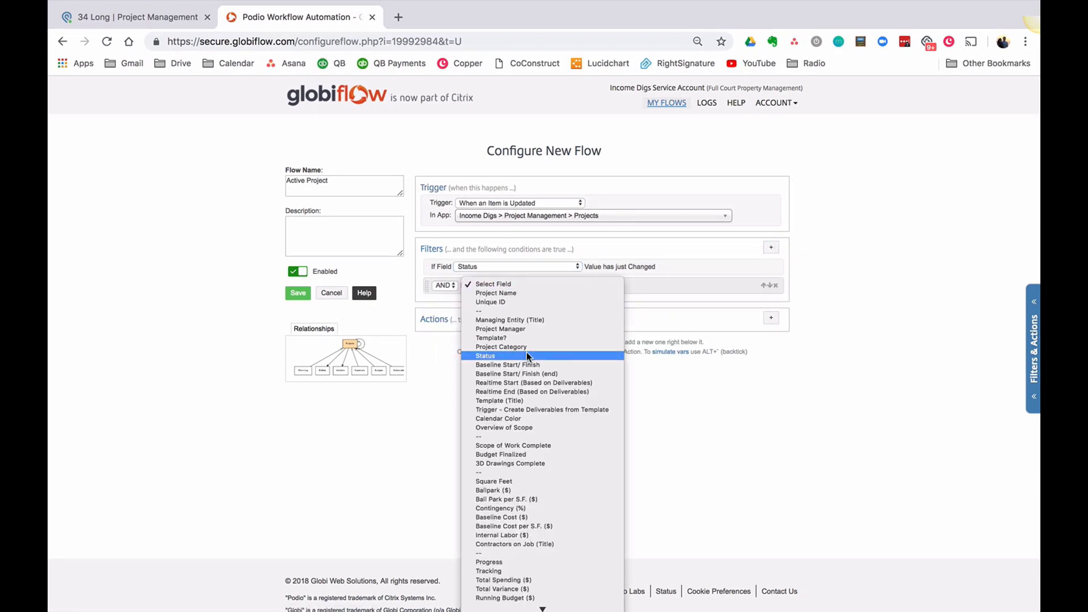
pyautogui.click(485, 356)
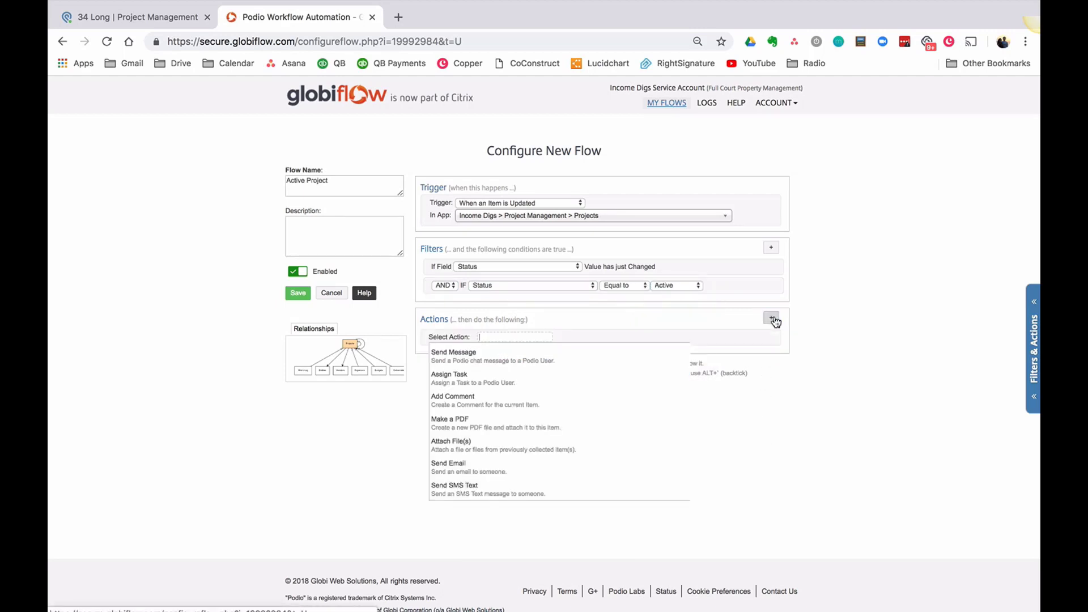
# - Add a search action on the Project Management Team Roles app, checking the project in Podio
pyautogui.write('search')
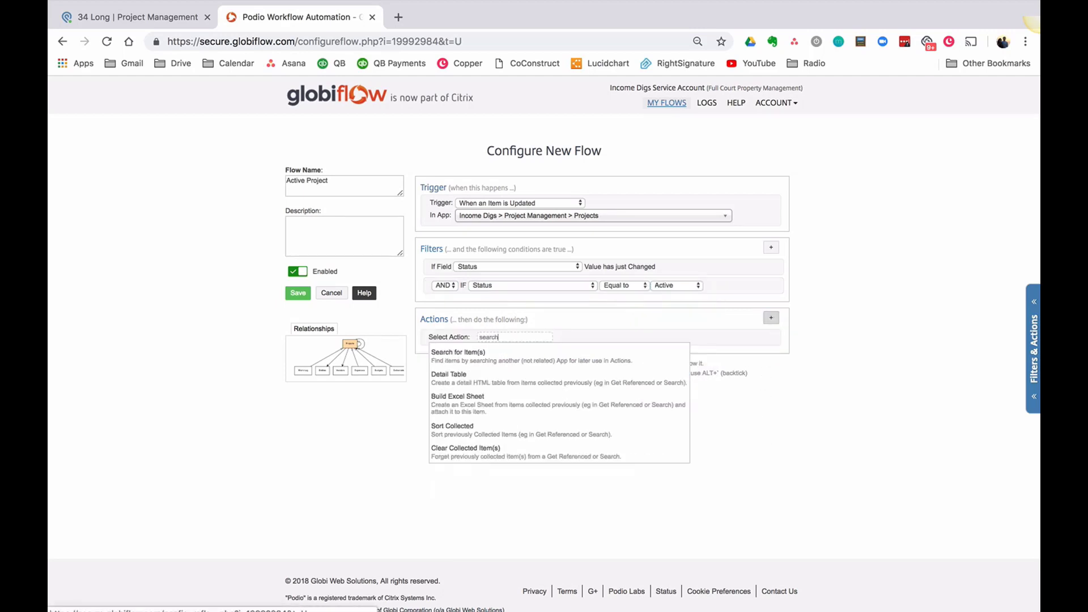
pyautogui.click(458, 356)
pyautogui.write('team')
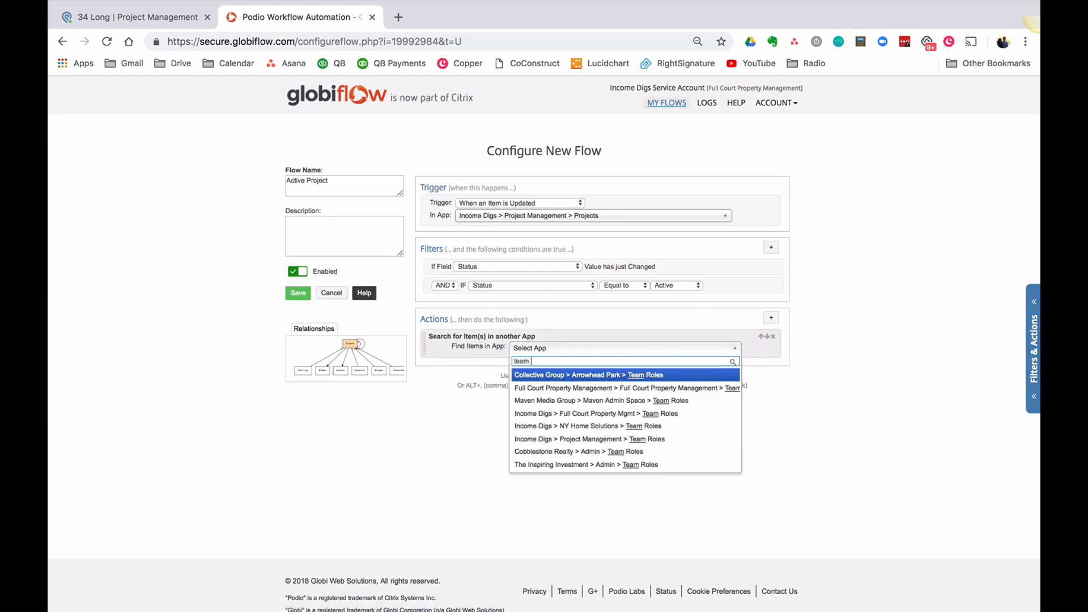
pyautogui.click(590, 438)
pyautogui.write('Project Manager')
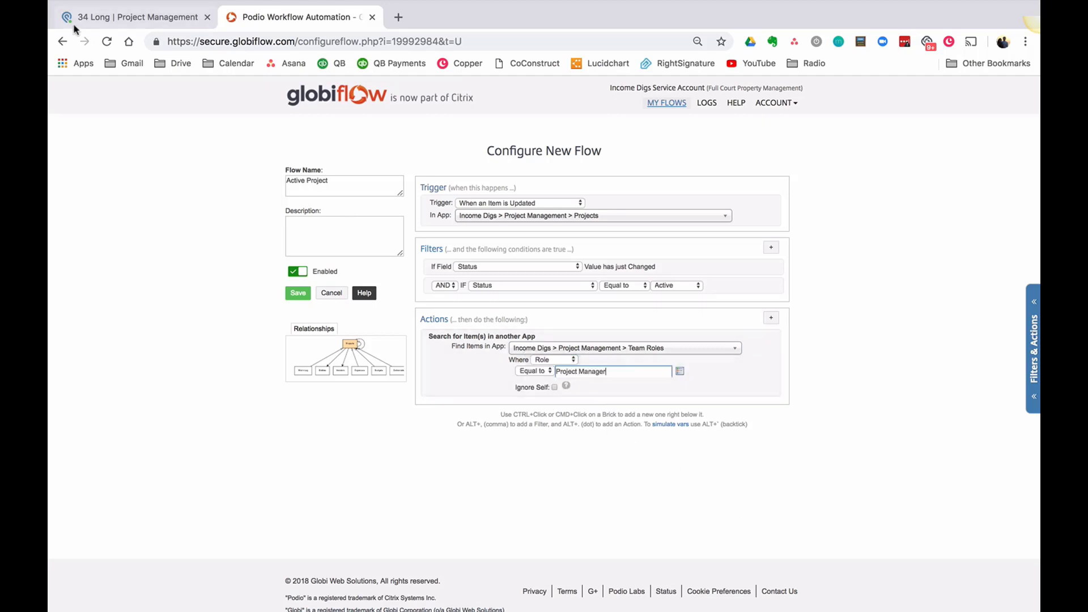
pyautogui.click(132, 16)
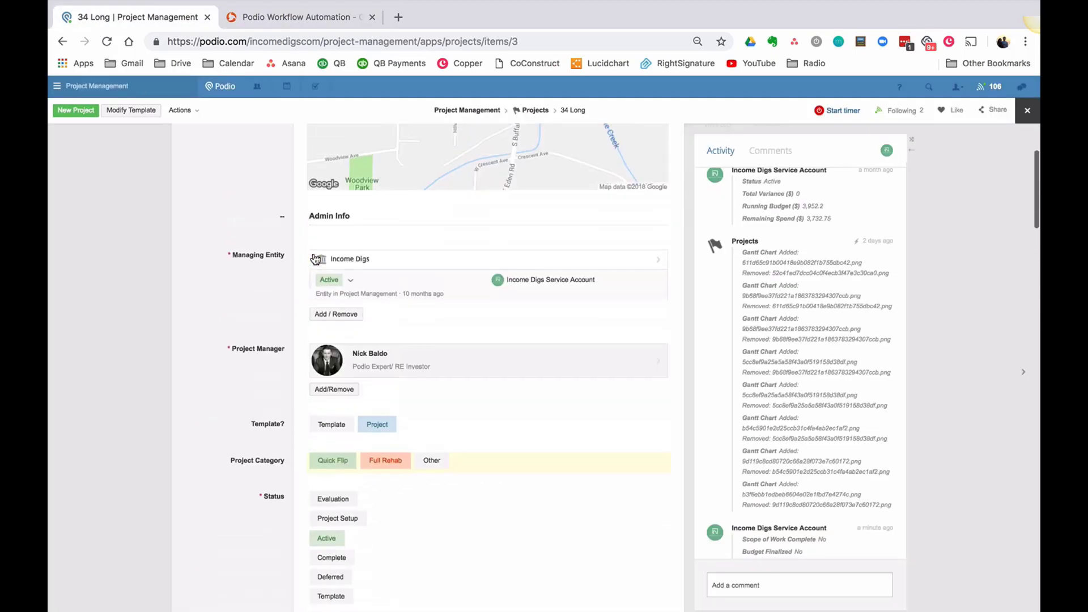
pyautogui.click(299, 16)
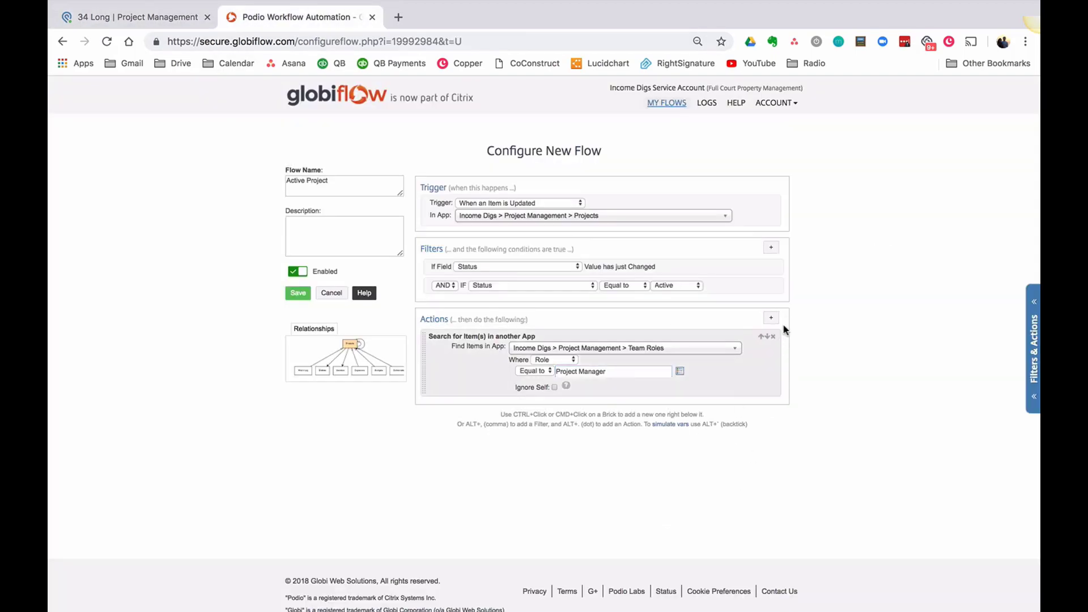
# - Assign the project manager a 'Complete Active Project Checklist' task due today and save
pyautogui.click(772, 336)
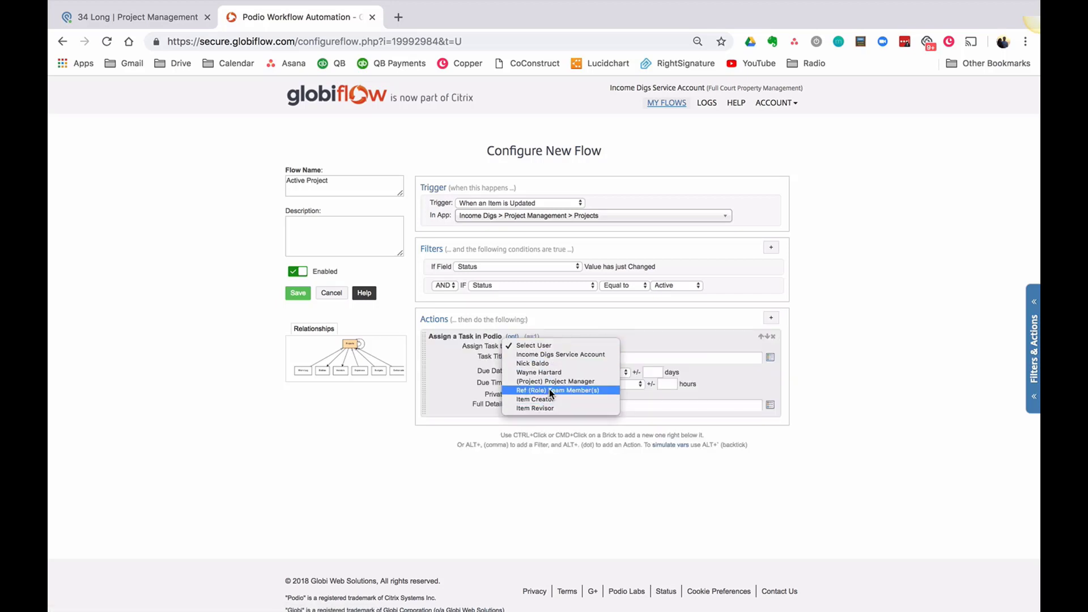
pyautogui.click(555, 381)
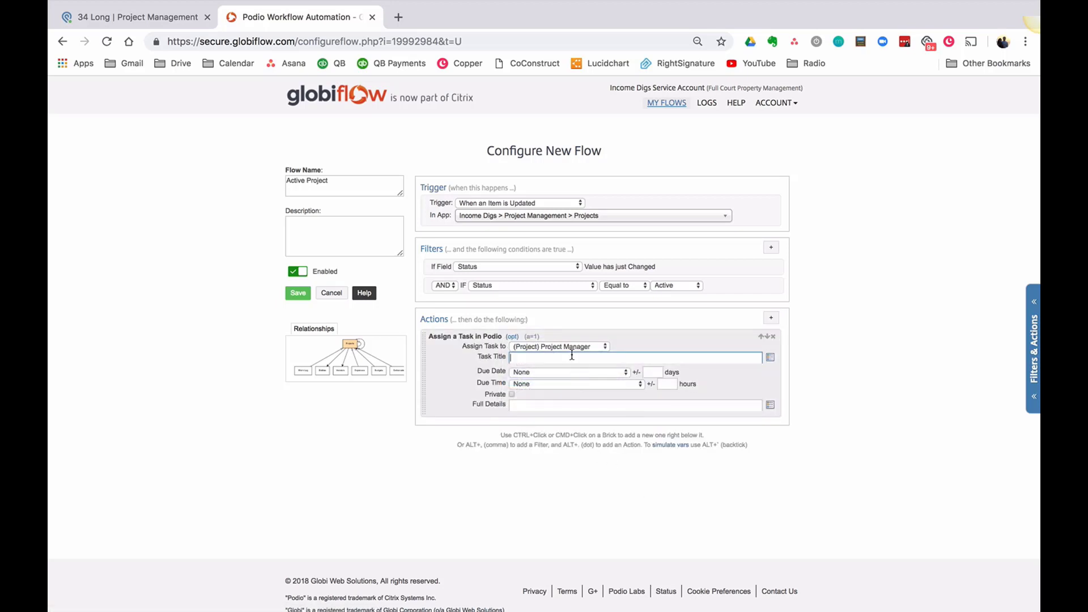
pyautogui.write('Complete Active')
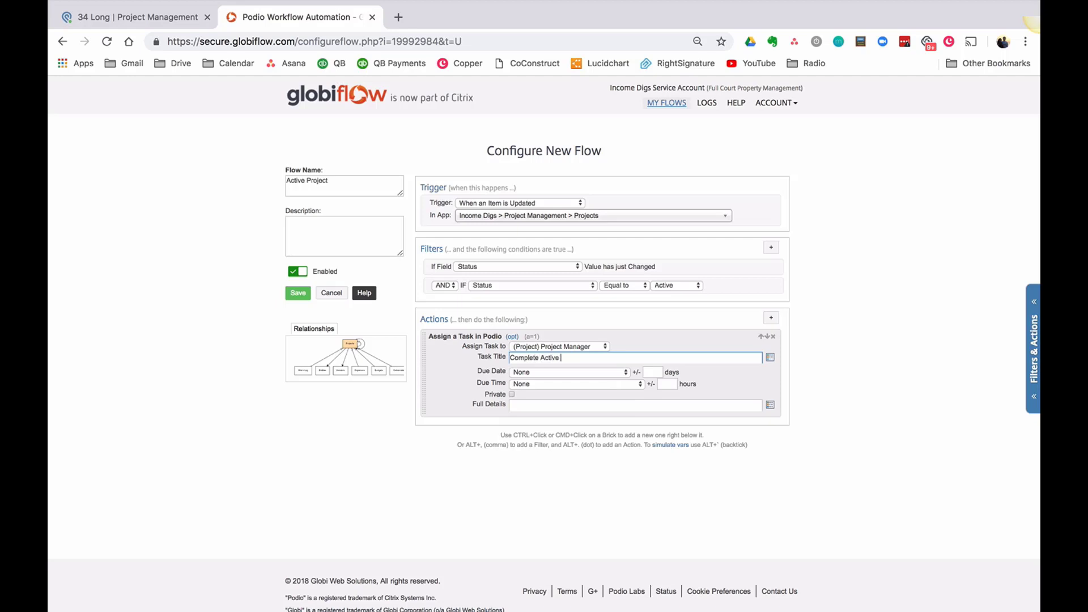
pyautogui.write('Project Checklist')
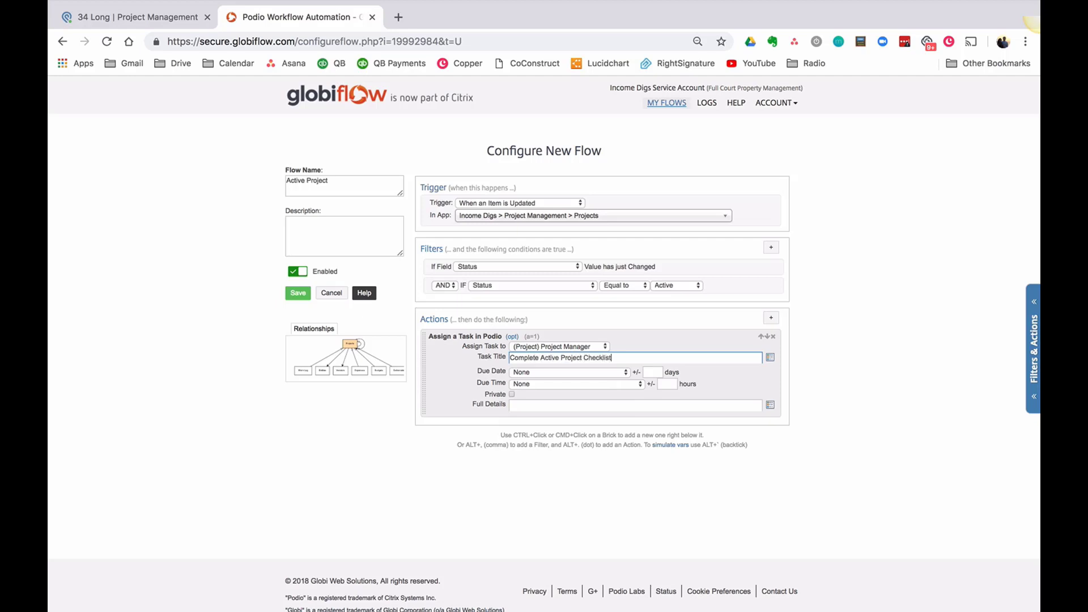
pyautogui.click(567, 372)
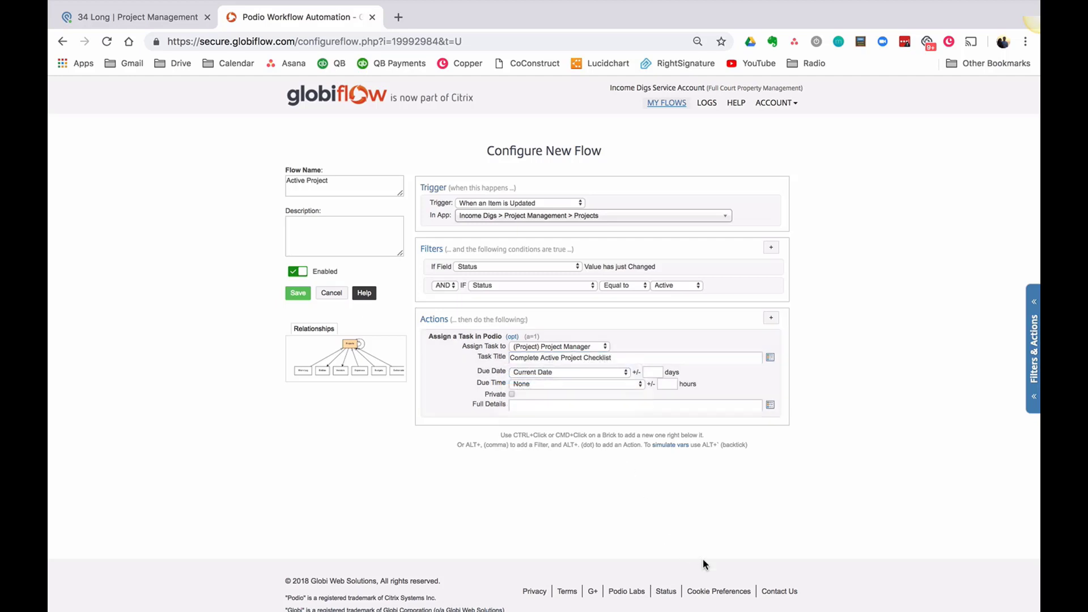
pyautogui.click(297, 293)
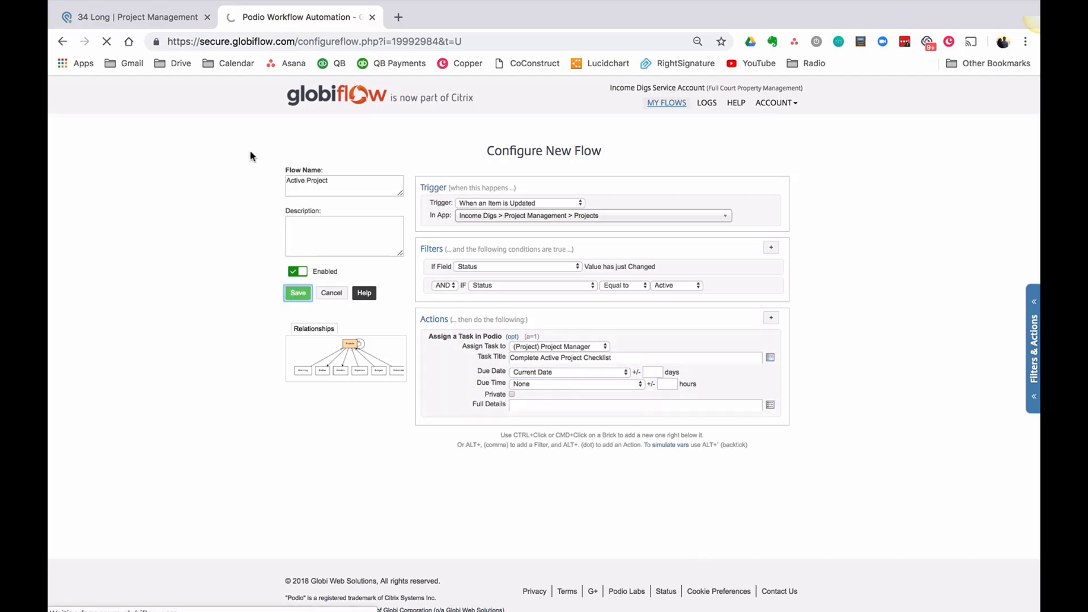
# - Set 34 Long's Status to Active and check the activity feed for the new task
pyautogui.click(132, 17)
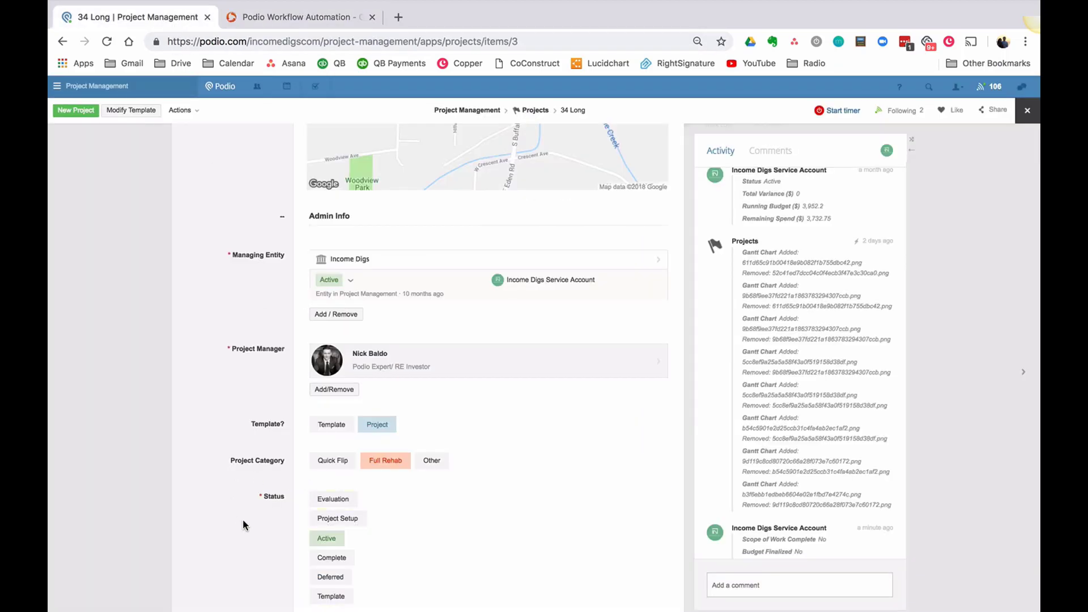
pyautogui.scroll(-3)
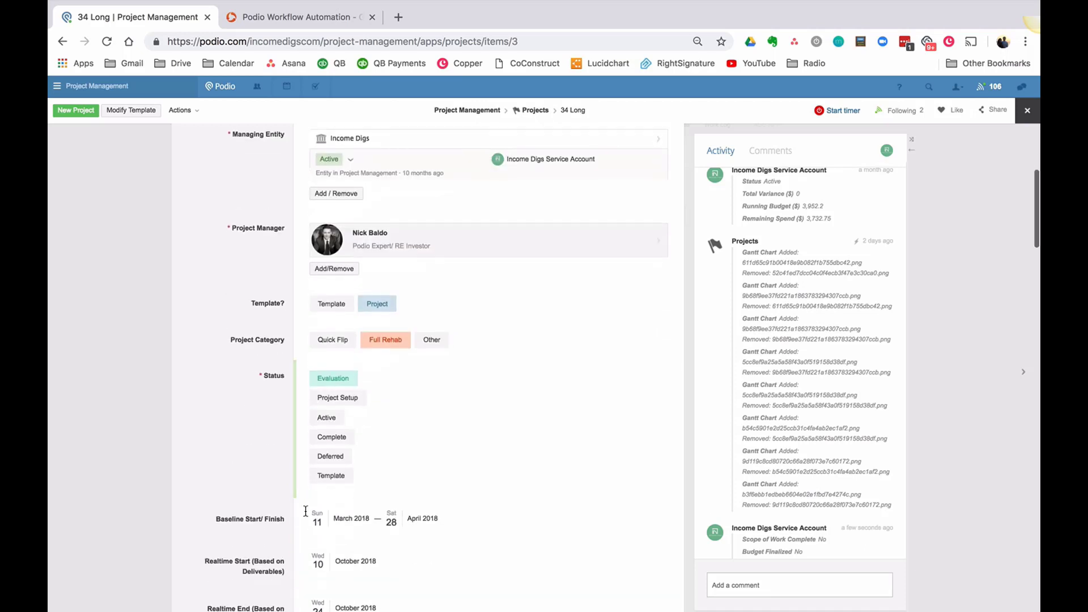
pyautogui.click(326, 417)
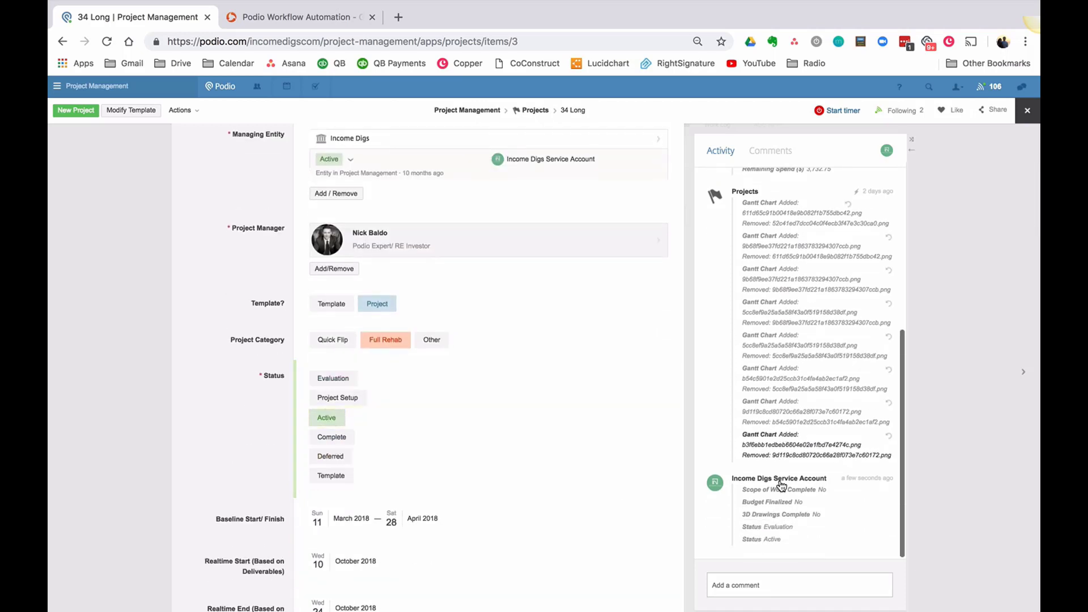
pyautogui.scroll(-3)
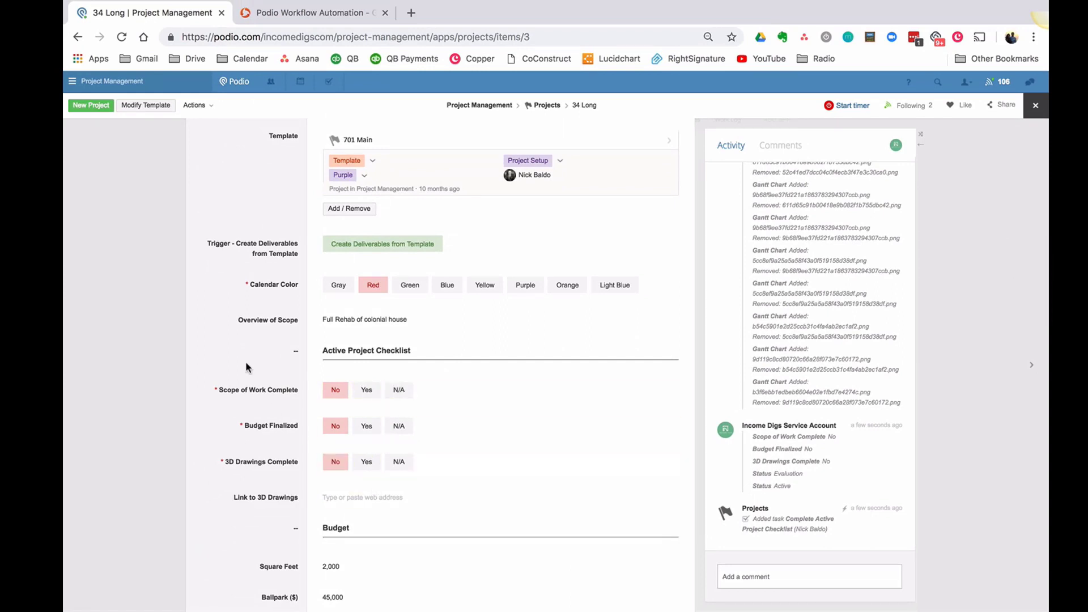
pyautogui.moveTo(164, 117)
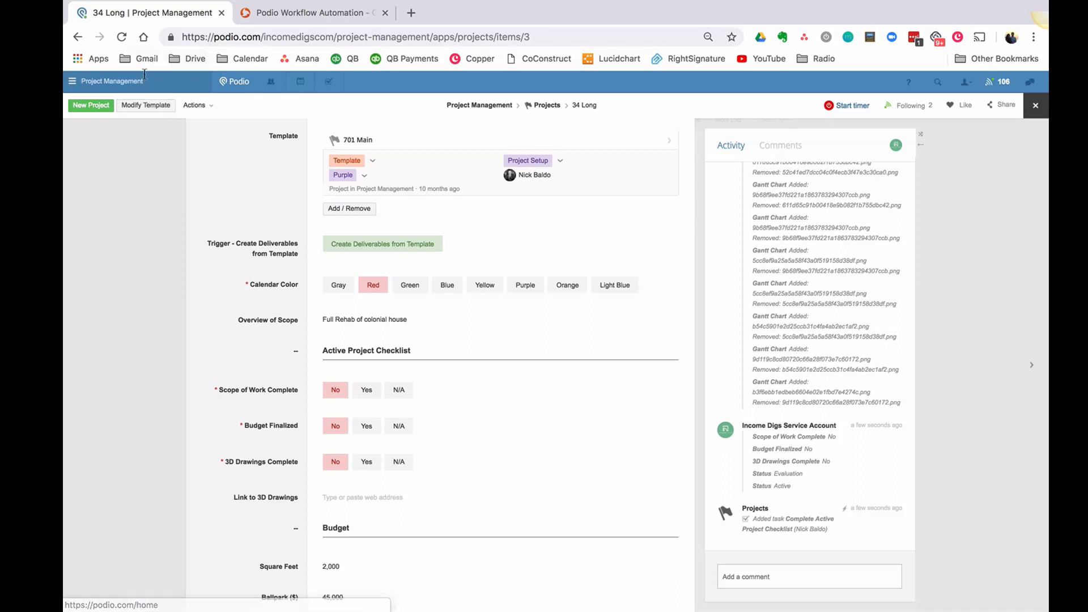
# - Complete the checklist task, then mark Scope of Work Complete and Budget Finalized as Yes
pyautogui.click(814, 519)
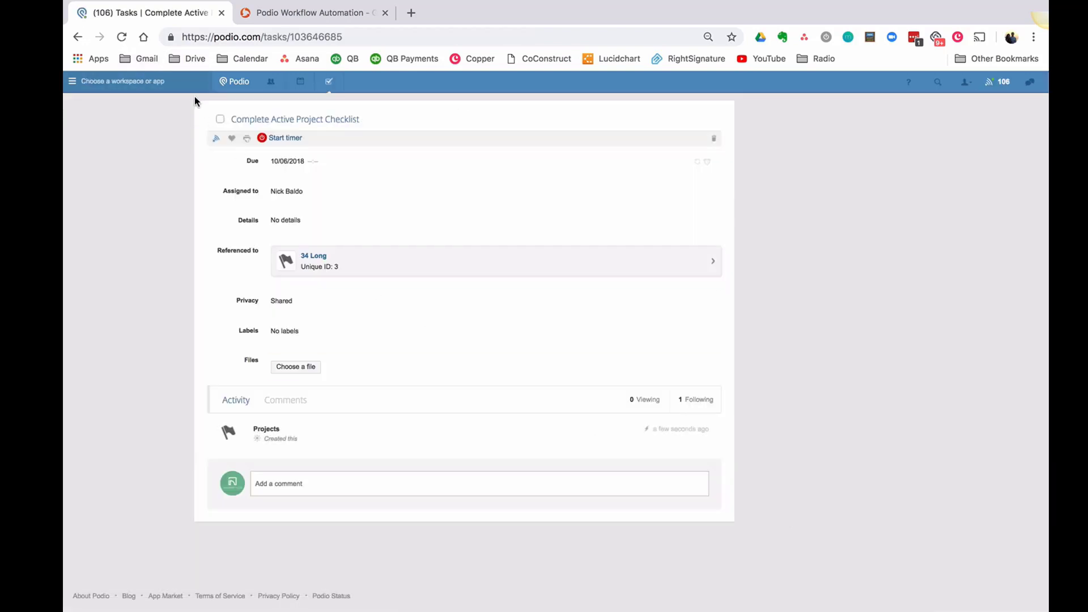
pyautogui.click(221, 118)
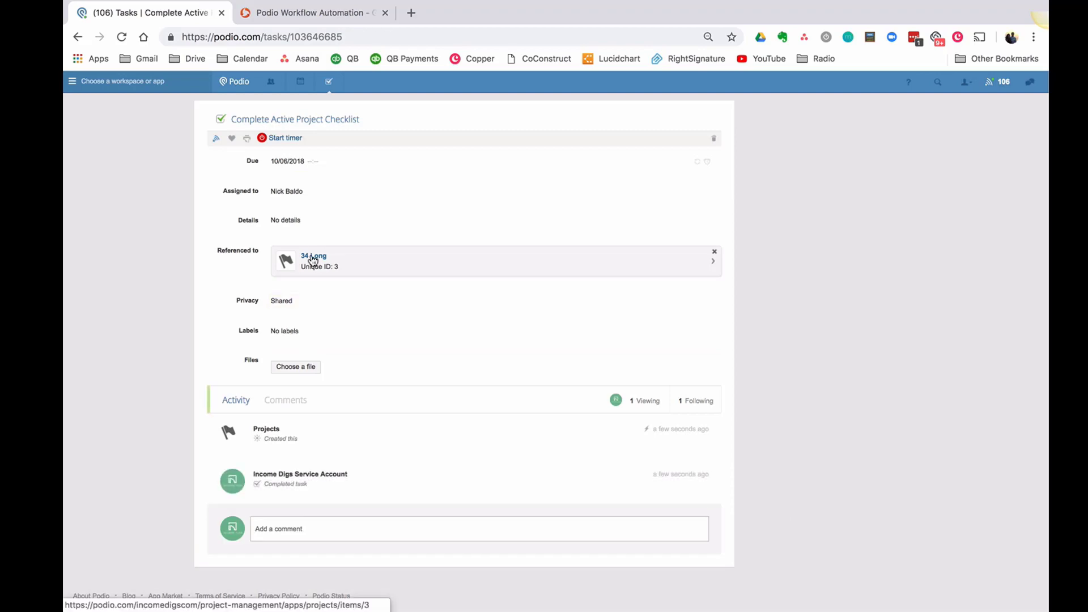
pyautogui.click(313, 256)
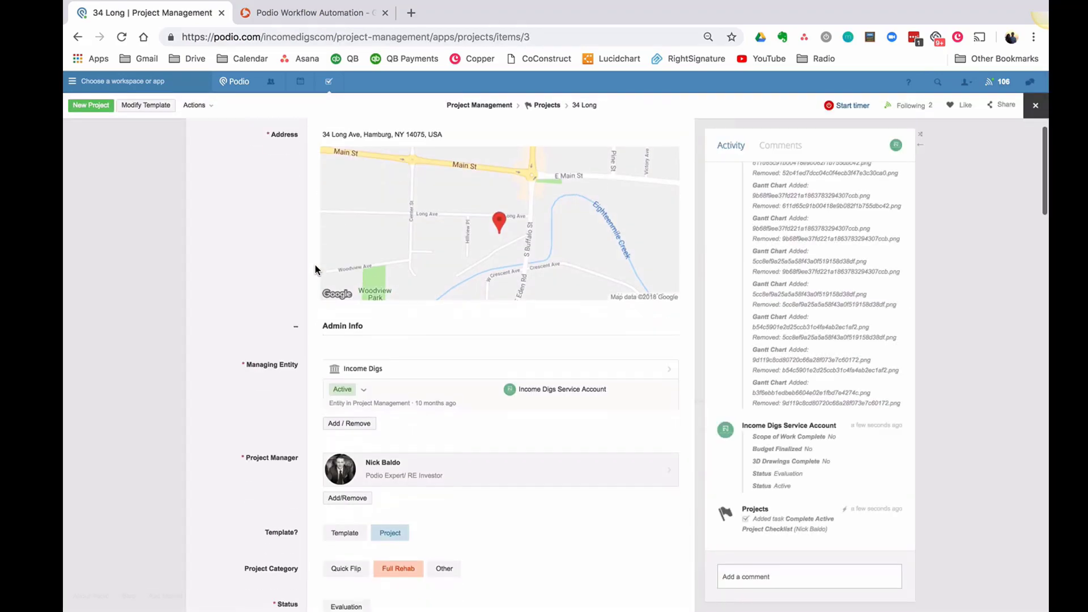
pyautogui.scroll(-3)
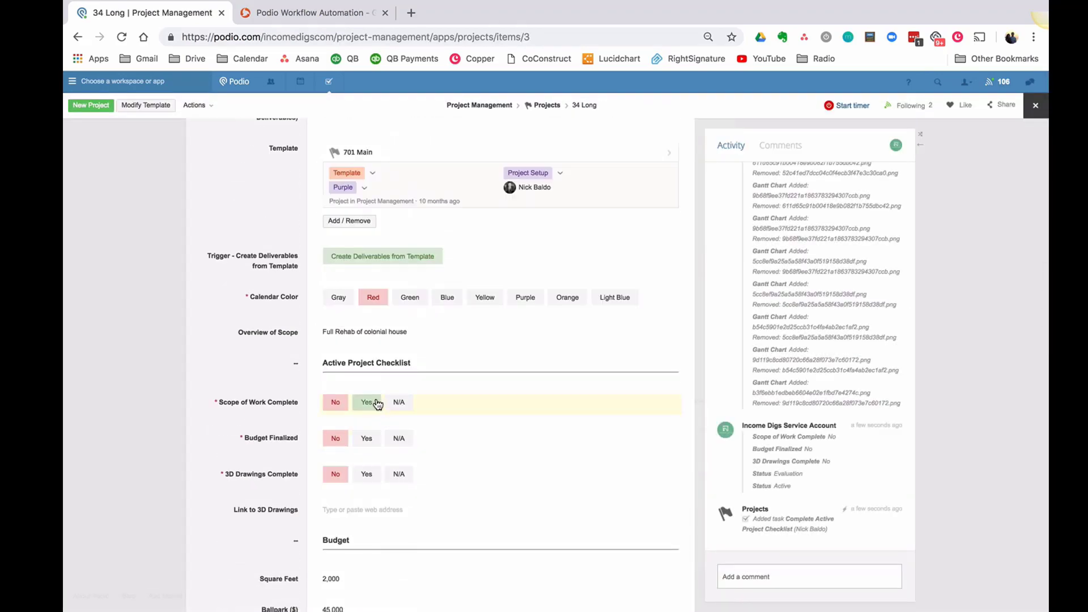
pyautogui.click(367, 439)
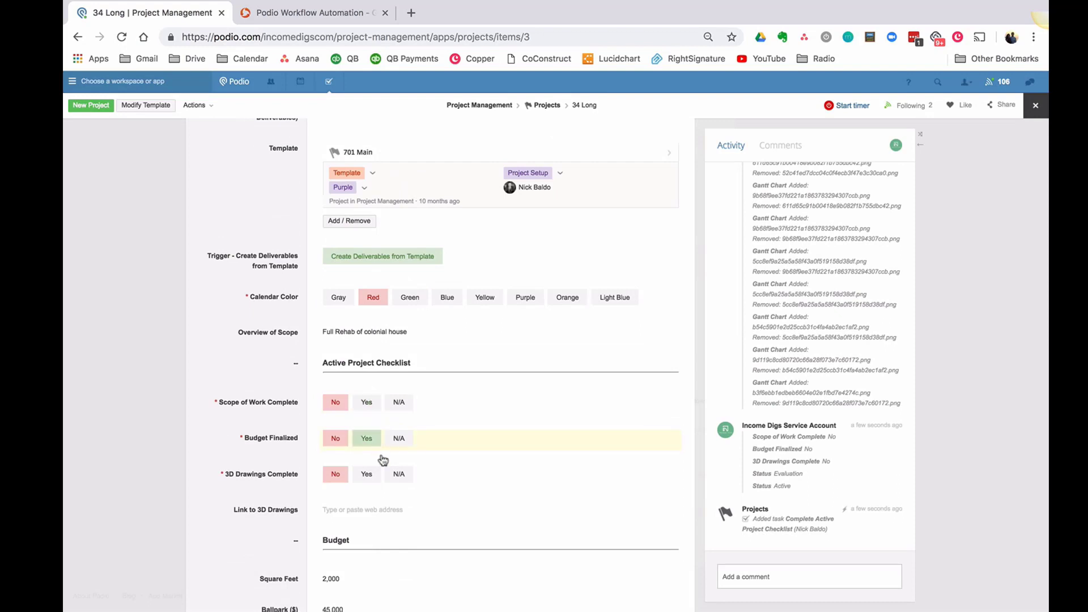
pyautogui.click(367, 438)
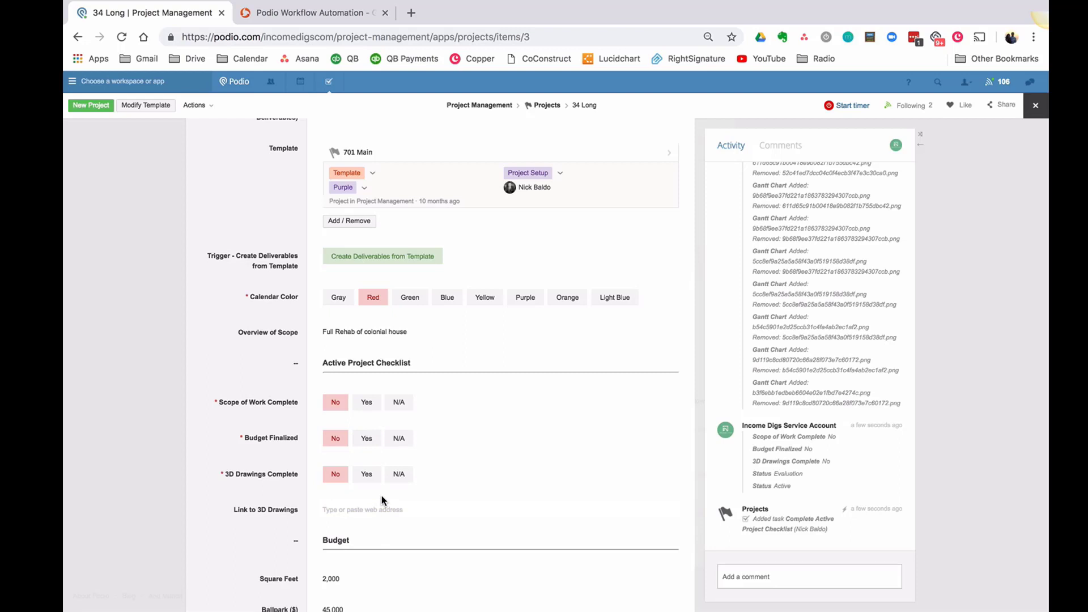
pyautogui.moveTo(823, 539)
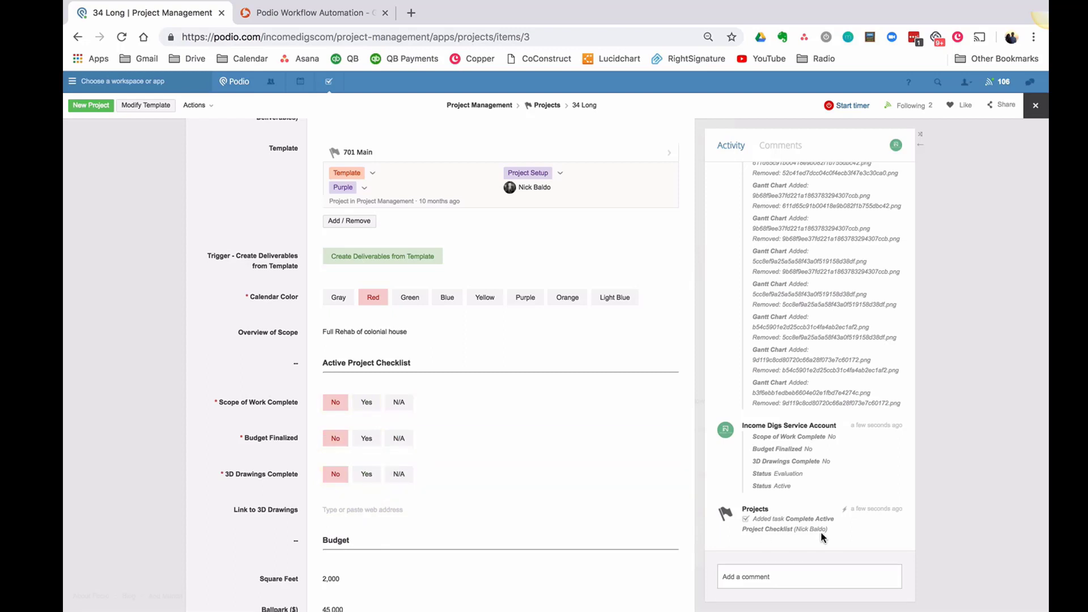
# - Complete the Complete Active Project Checklist task again and return to the 34 Long item
pyautogui.click(791, 518)
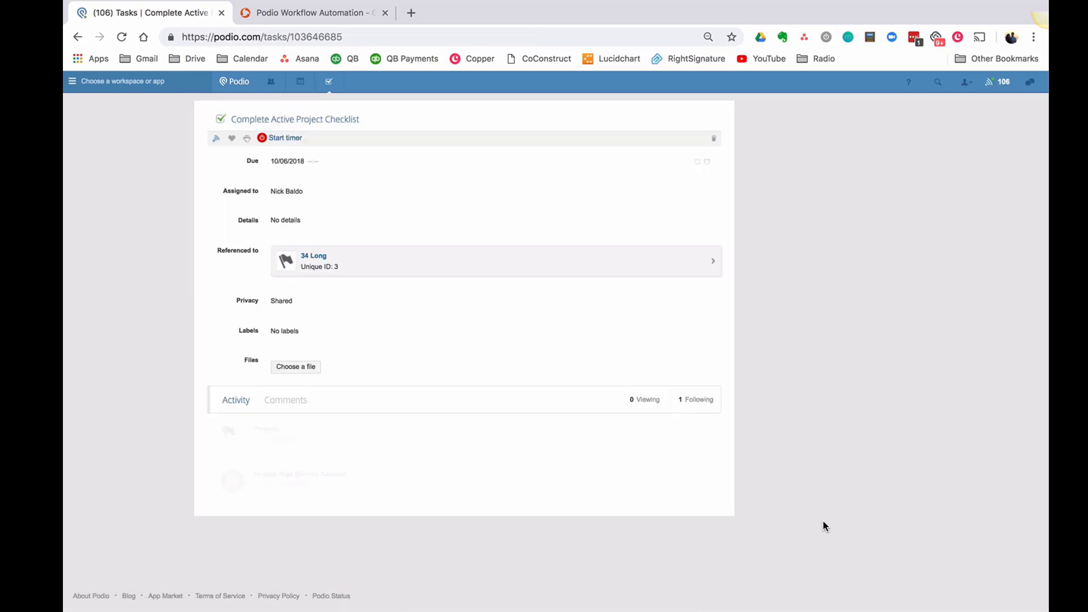
pyautogui.click(221, 119)
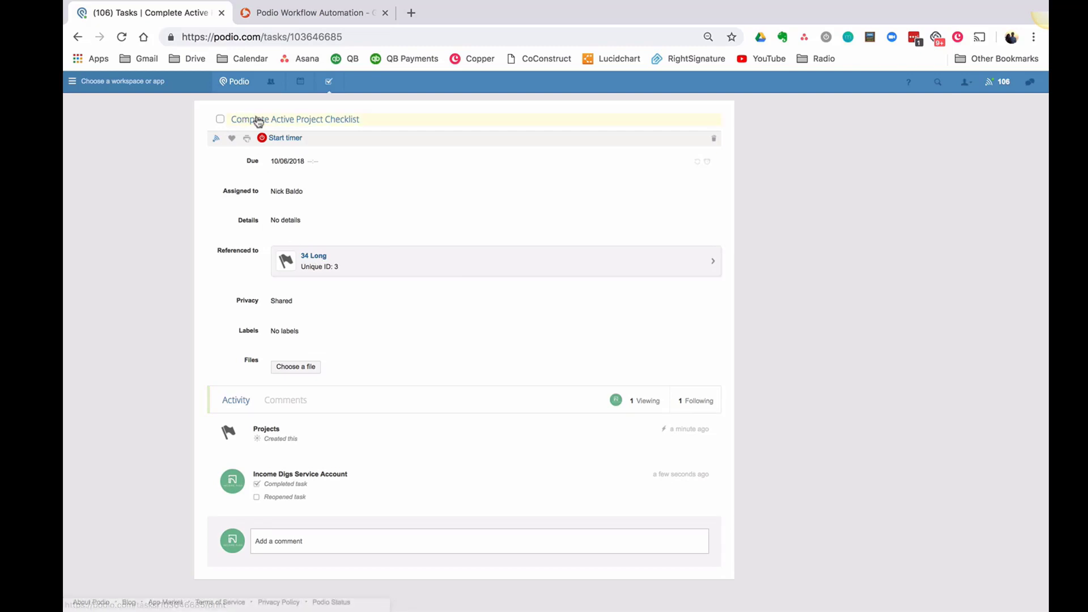
pyautogui.click(313, 256)
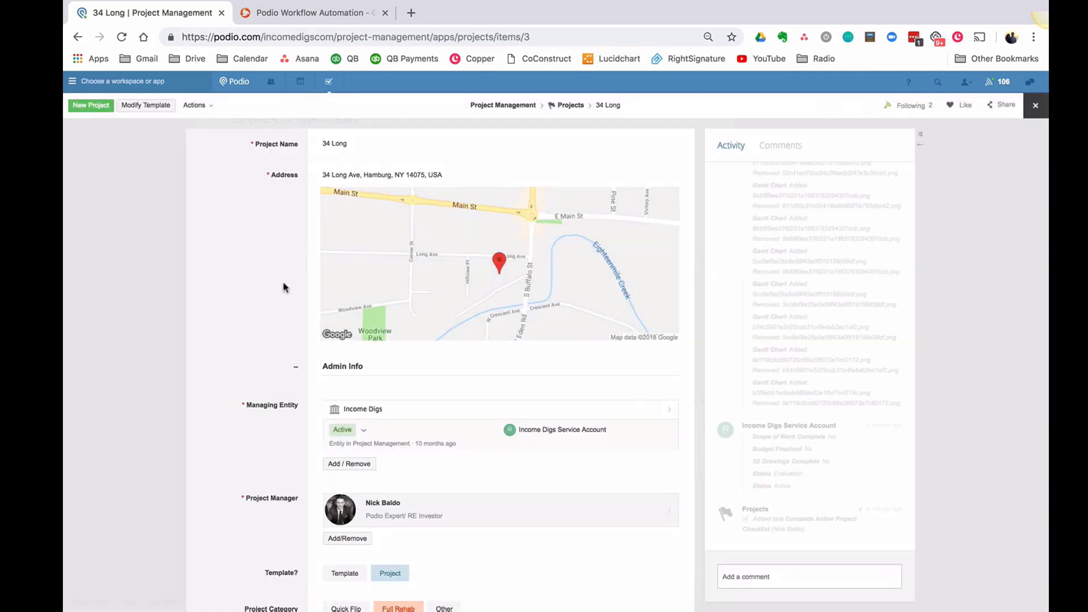
pyautogui.scroll(-3)
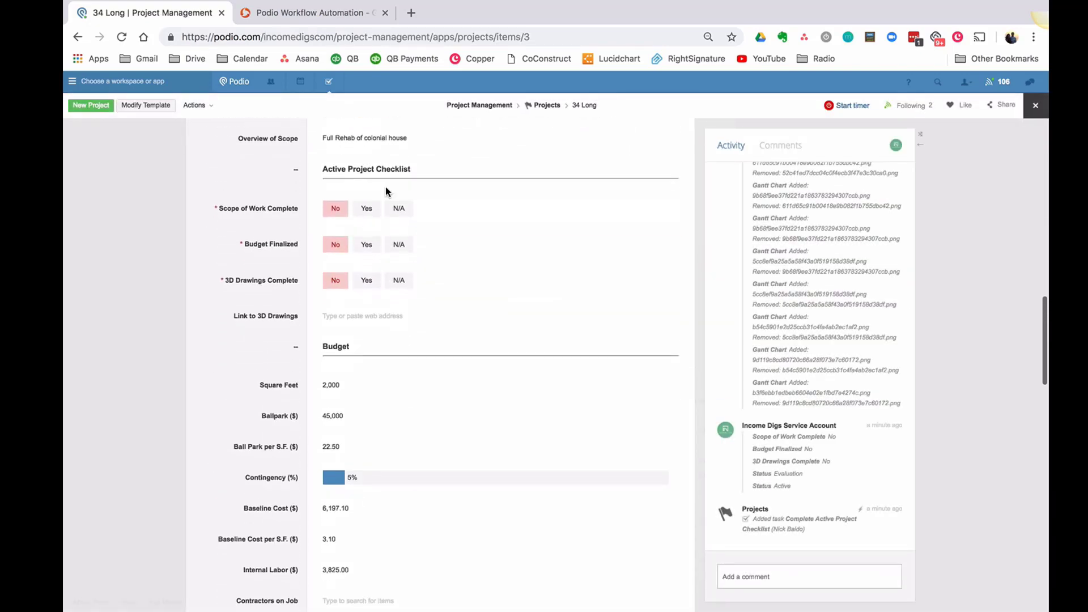
pyautogui.moveTo(335, 208)
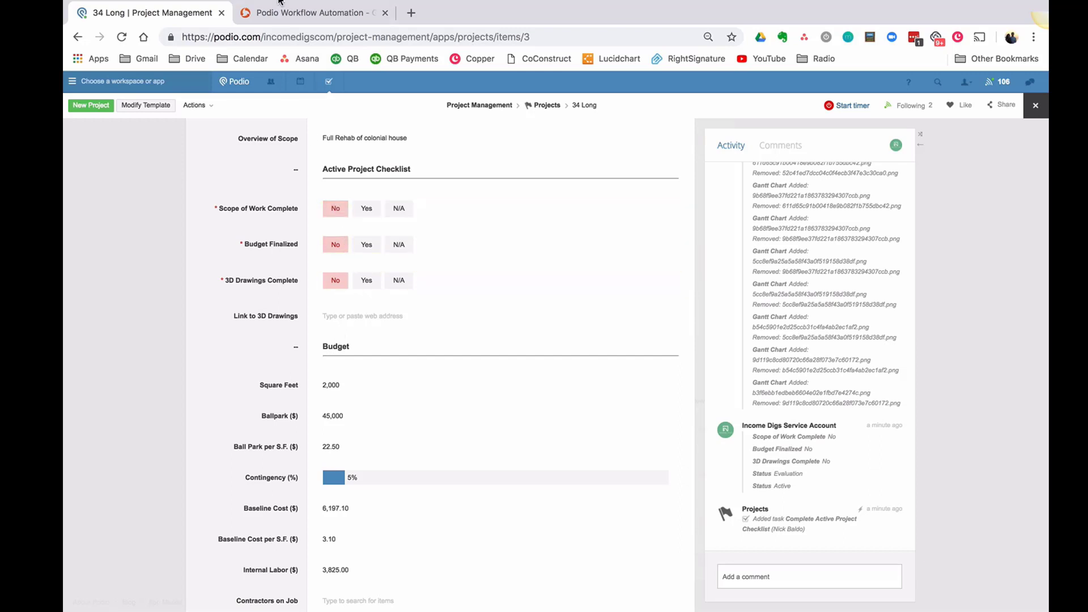
# - Inspect the Active Project flow without changes, then begin adding a new Projects flow
pyautogui.click(312, 12)
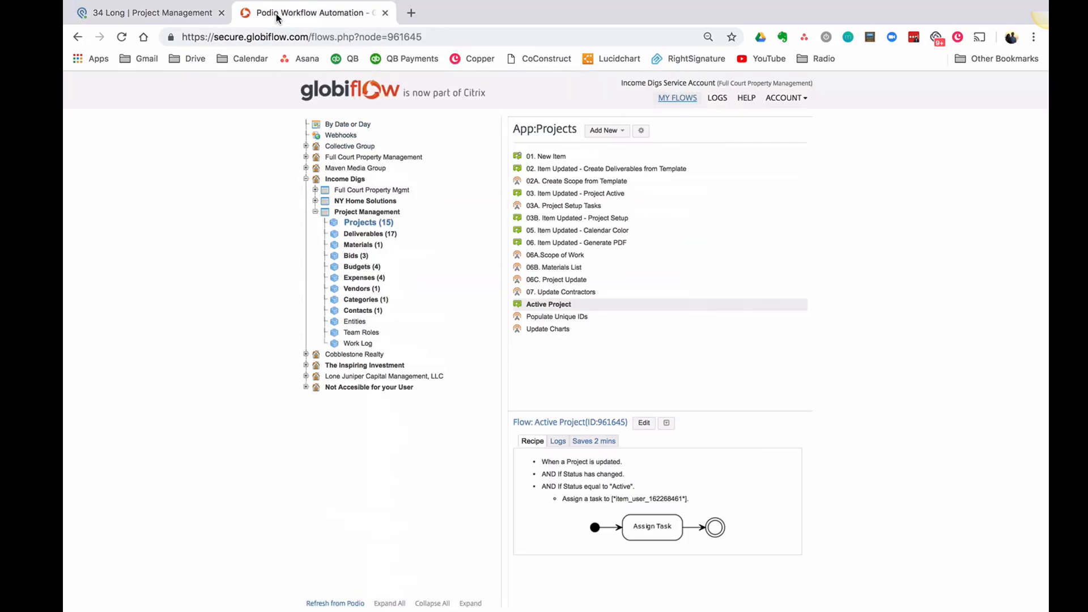
pyautogui.moveTo(532, 380)
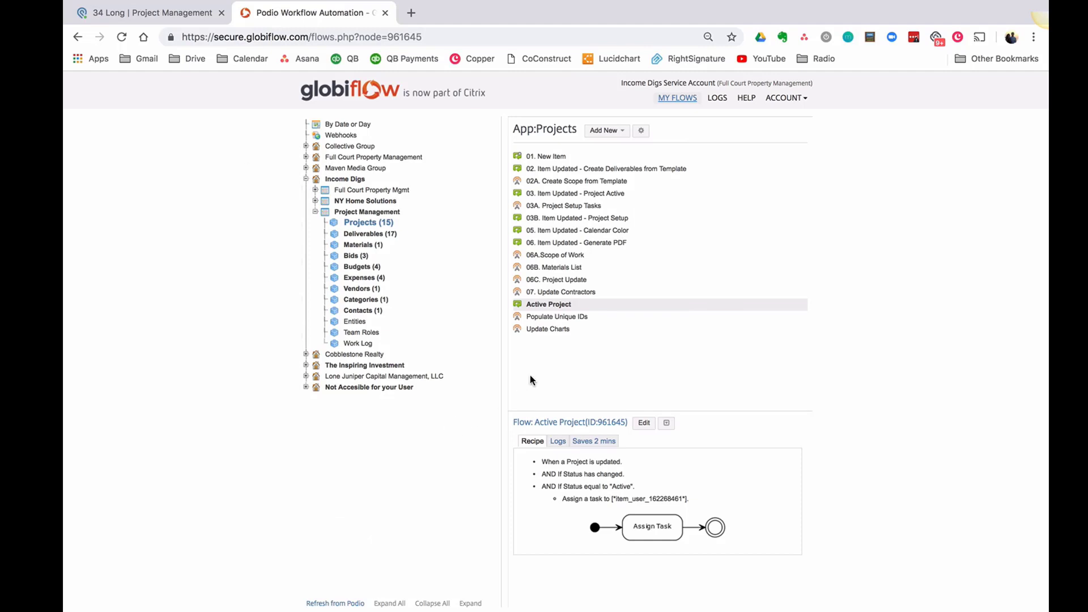
pyautogui.moveTo(529, 354)
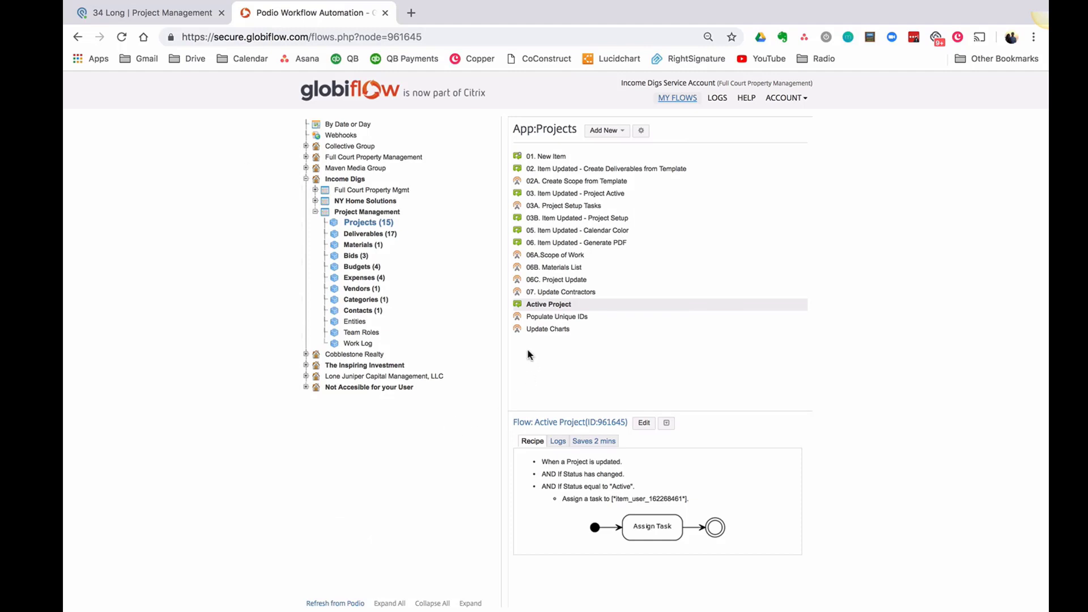
pyautogui.click(643, 423)
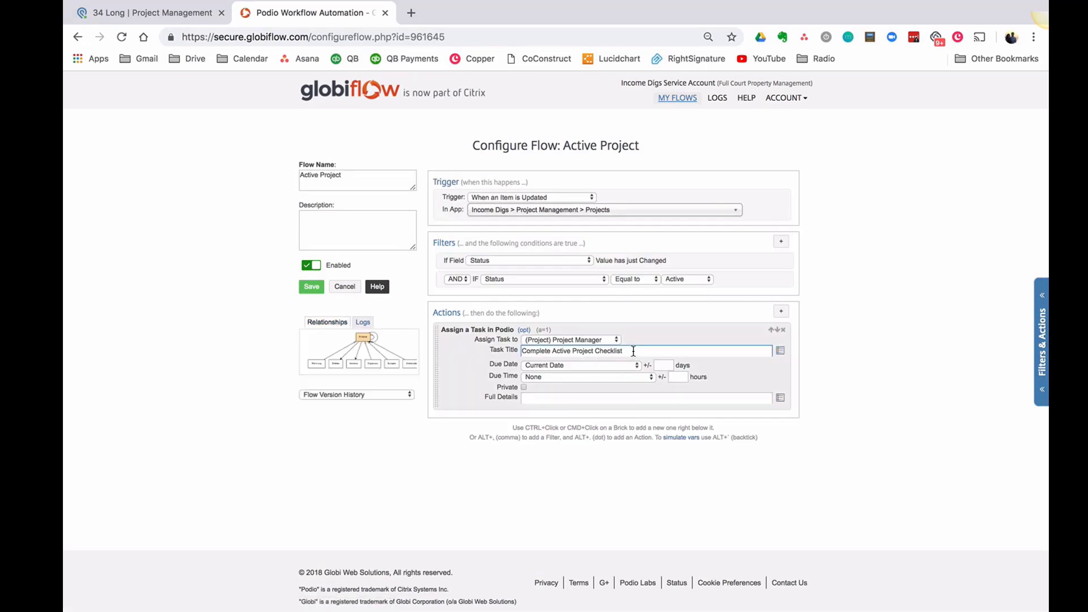
pyautogui.click(677, 98)
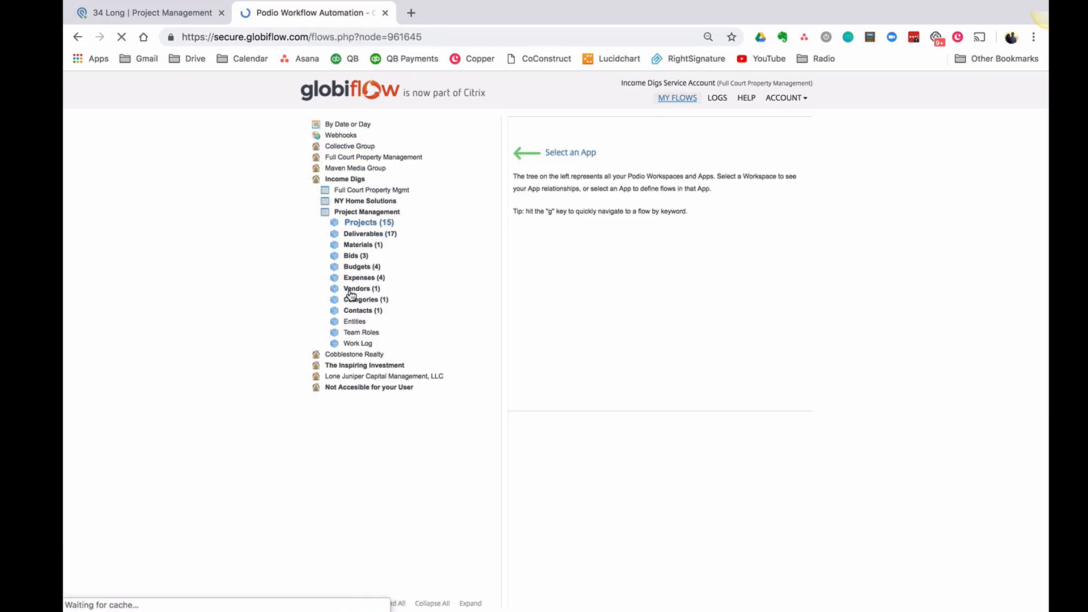
pyautogui.click(605, 130)
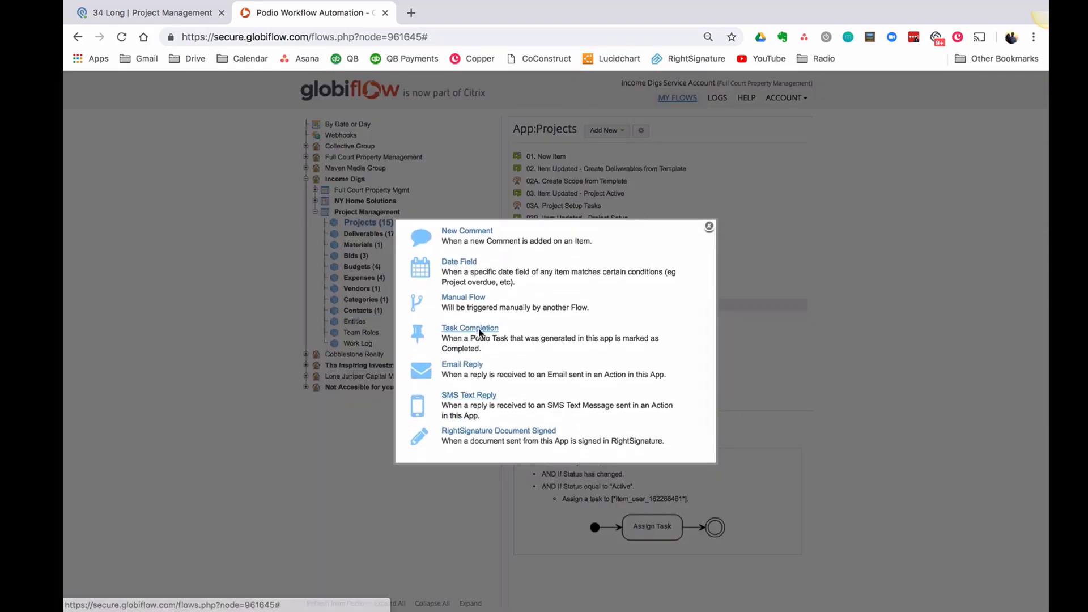
# - Create a Task Completion flow 'Task Complete - Complete Active Project Checklist' with a Task Title filter
pyautogui.click(470, 328)
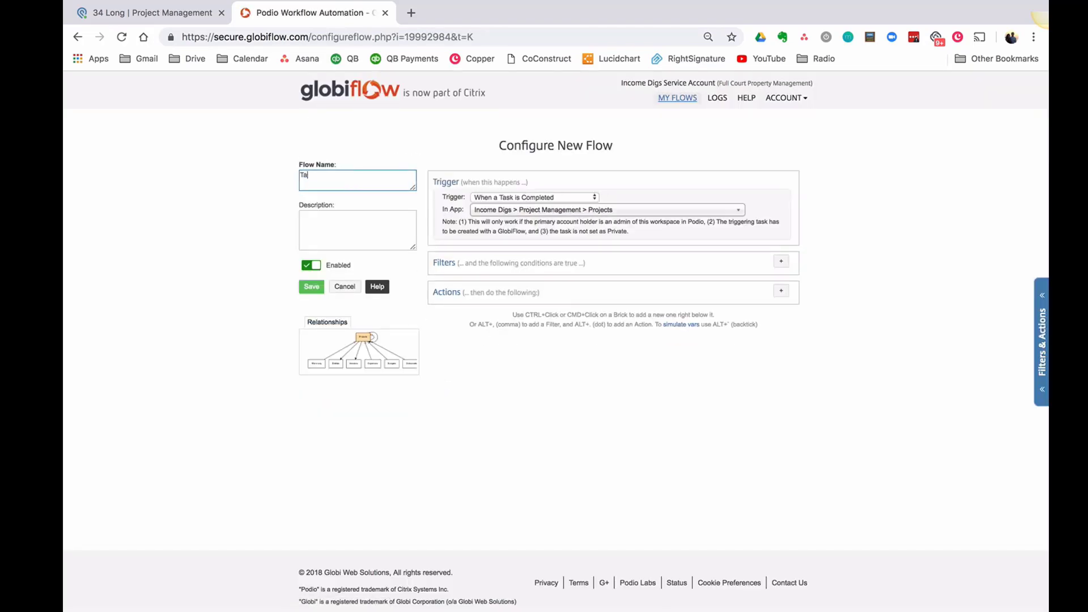
pyautogui.write('Task Complete - Complete Active Project Checklist')
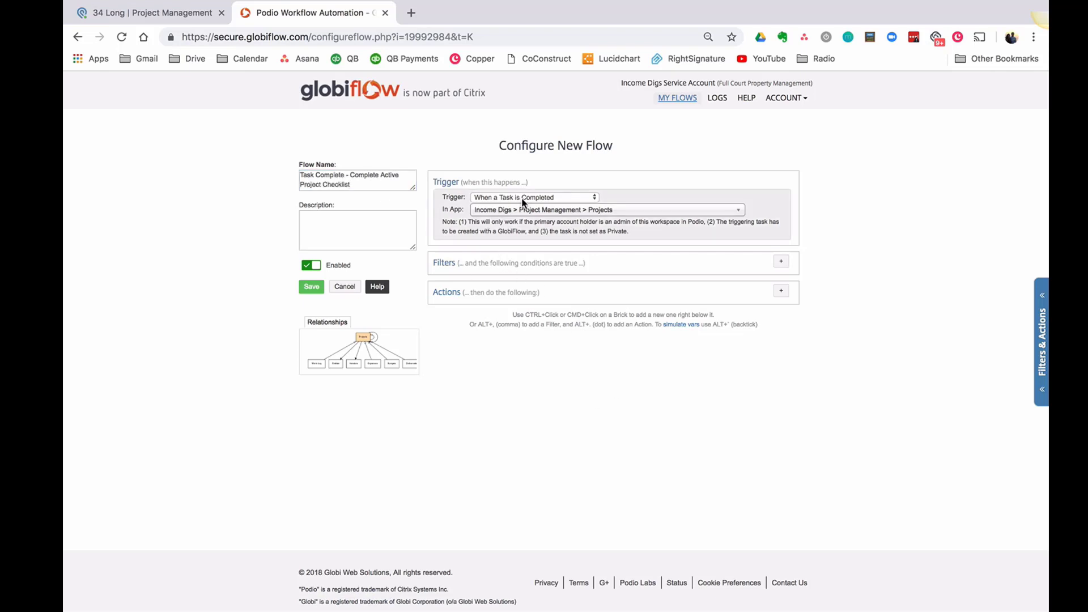
pyautogui.click(780, 260)
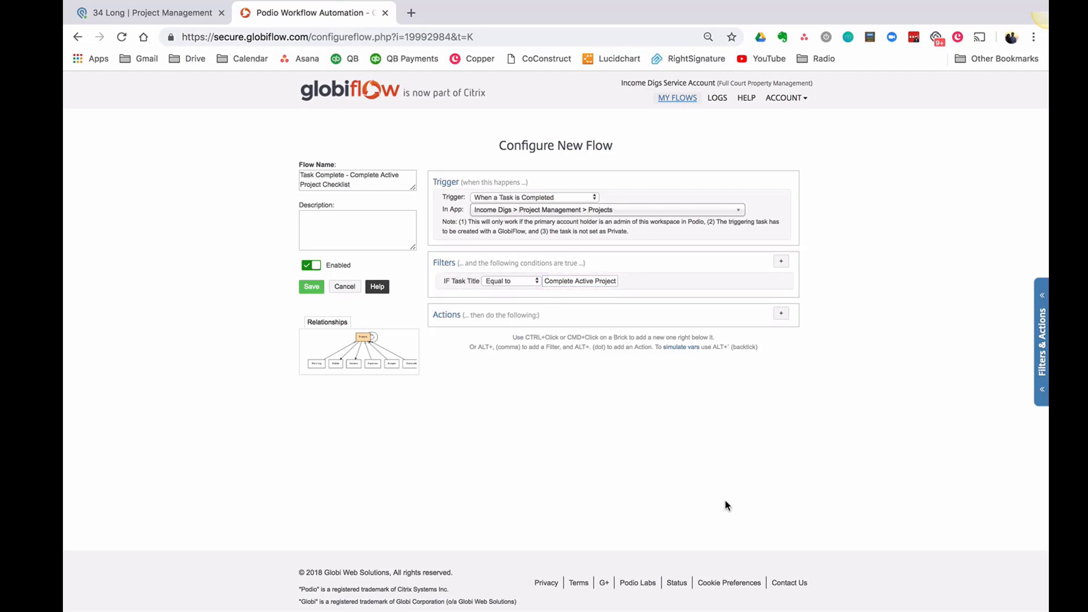
pyautogui.moveTo(680, 479)
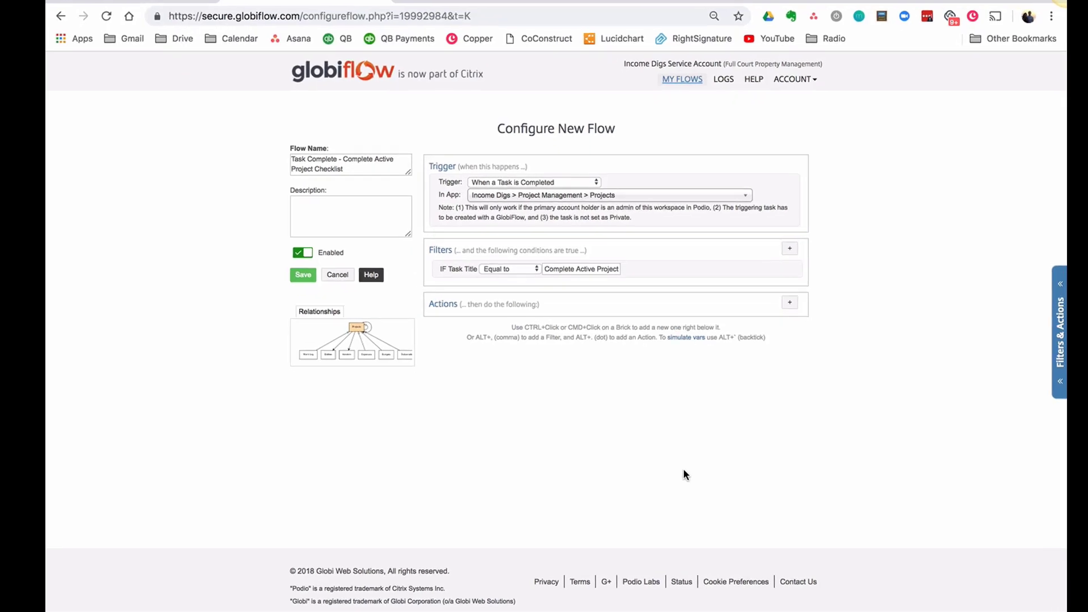
pyautogui.scroll(-3)
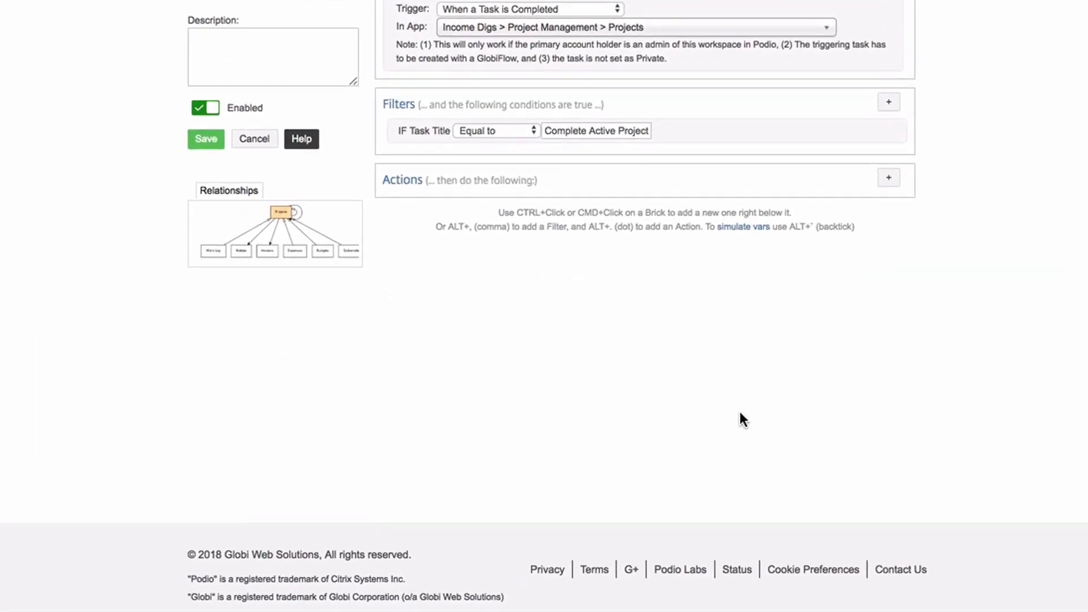
pyautogui.moveTo(890, 197)
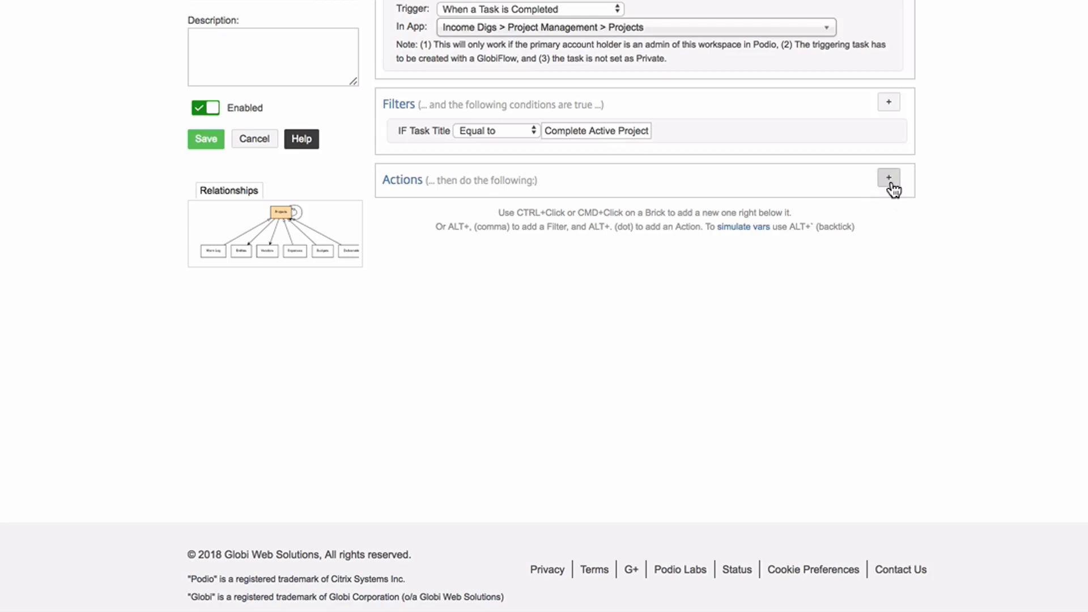
# - Add a variable action named err and insert the Scope of Work Complete token
pyautogui.click(889, 177)
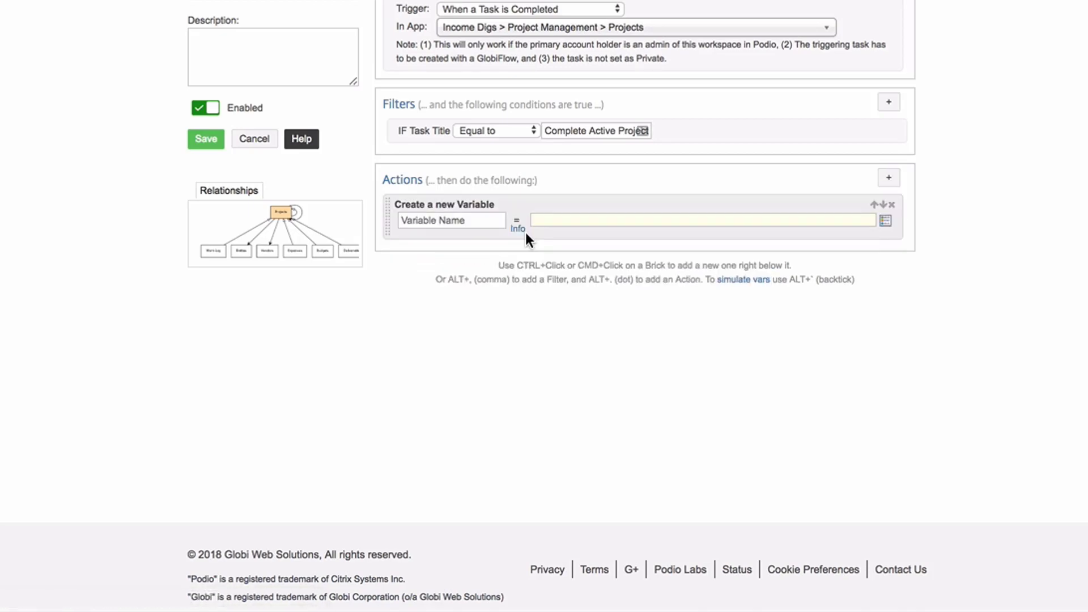
pyautogui.write('err')
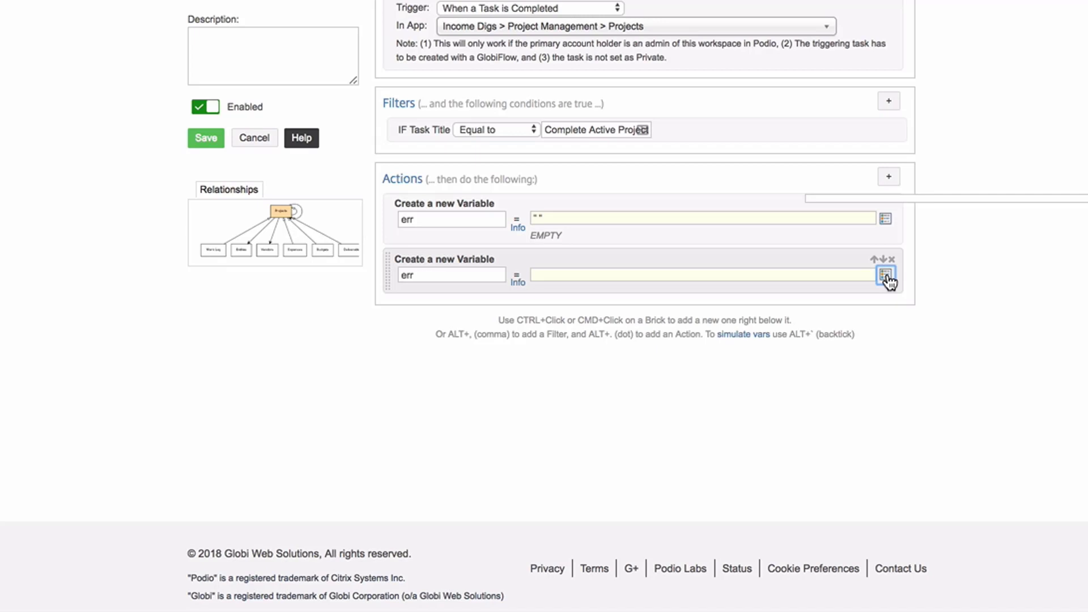
pyautogui.click(887, 275)
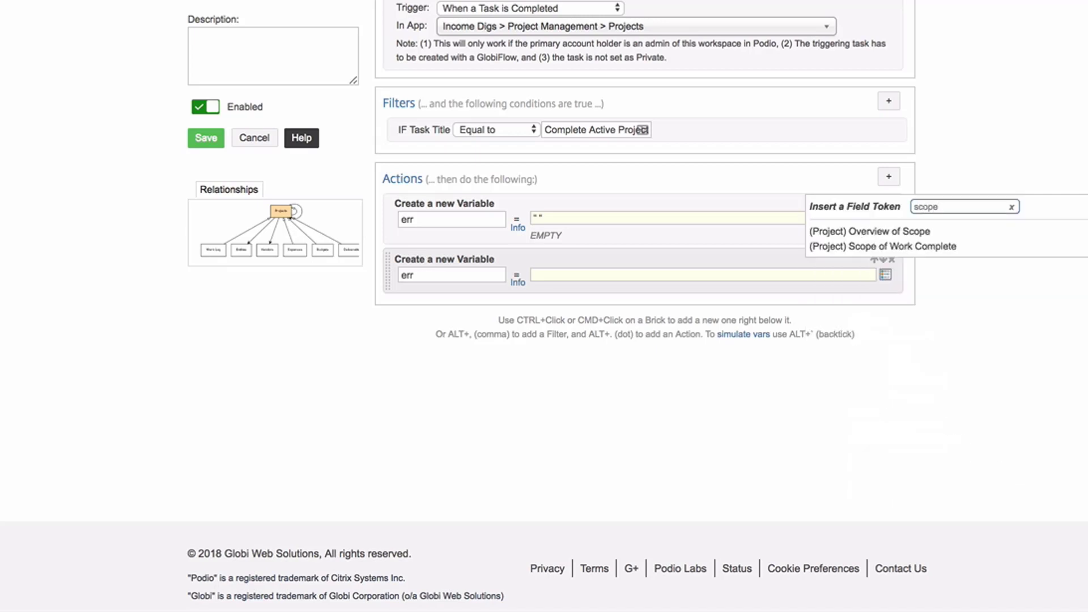
pyautogui.click(881, 246)
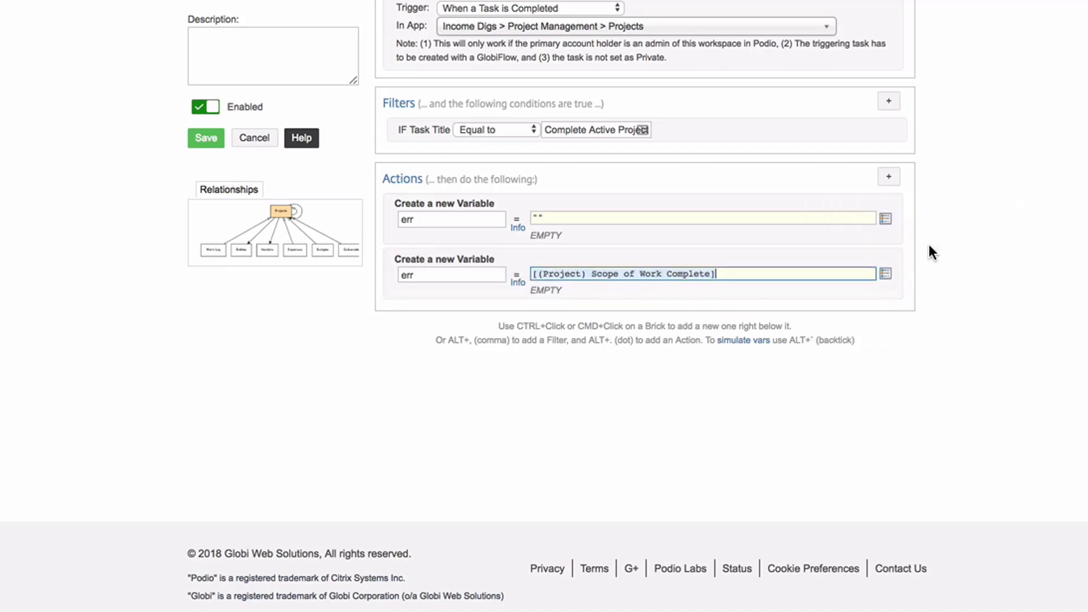
# - Complete the expression: =="No" ? append "-Scope of Work" line with \n
pyautogui.write('==')
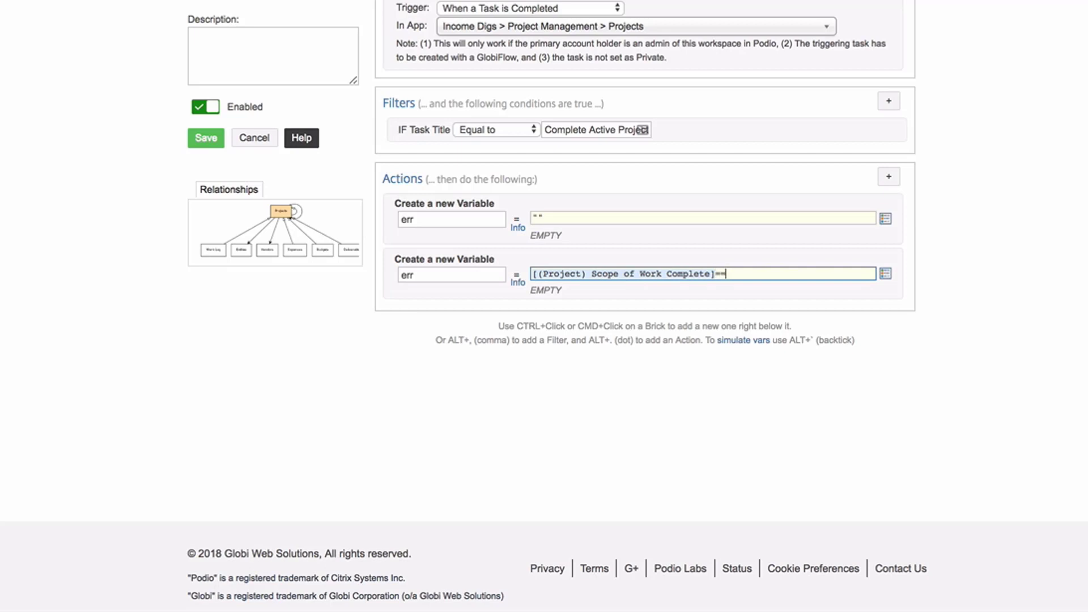
pyautogui.write('"No"')
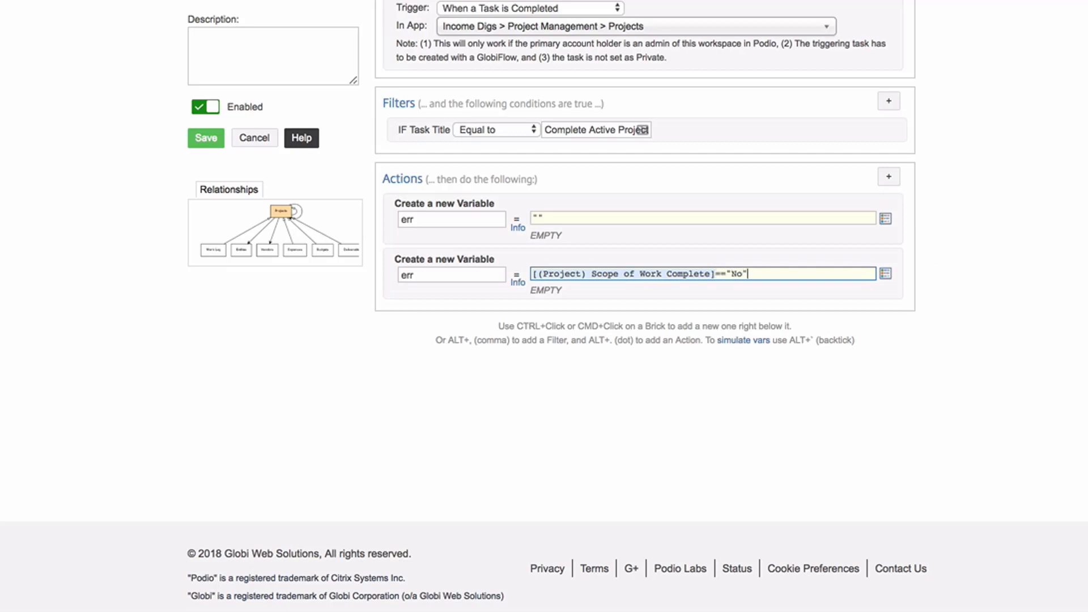
pyautogui.write('? [(Variable) err')
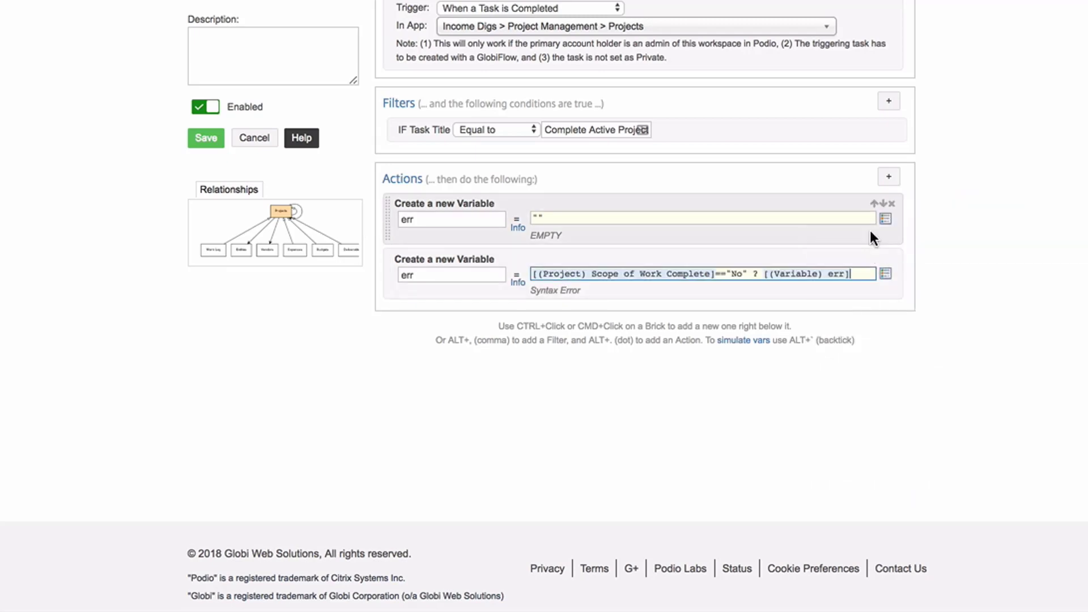
pyautogui.write('.')
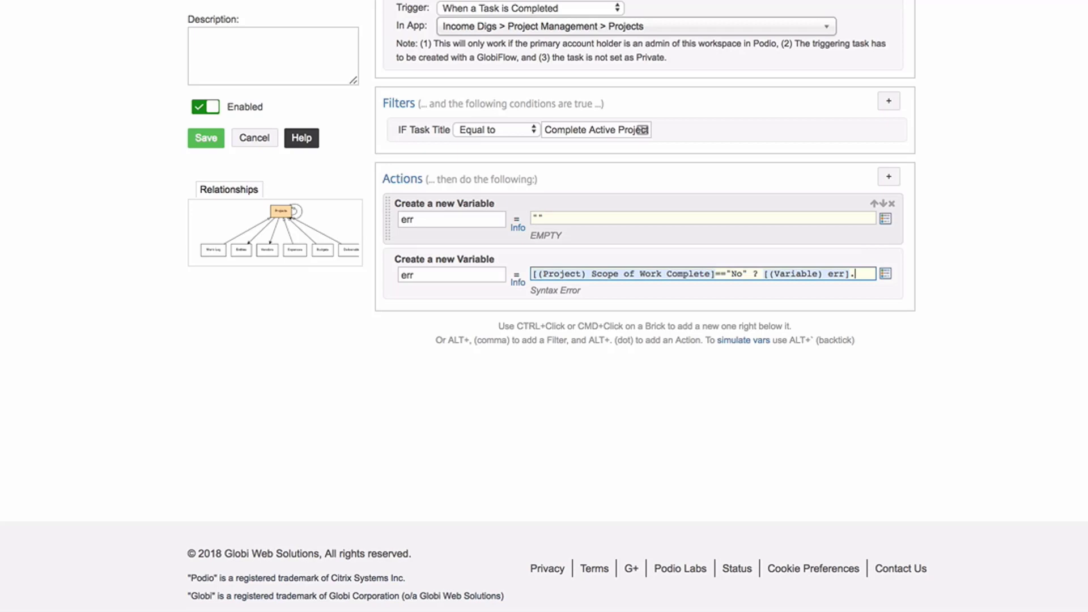
pyautogui.write('"-')
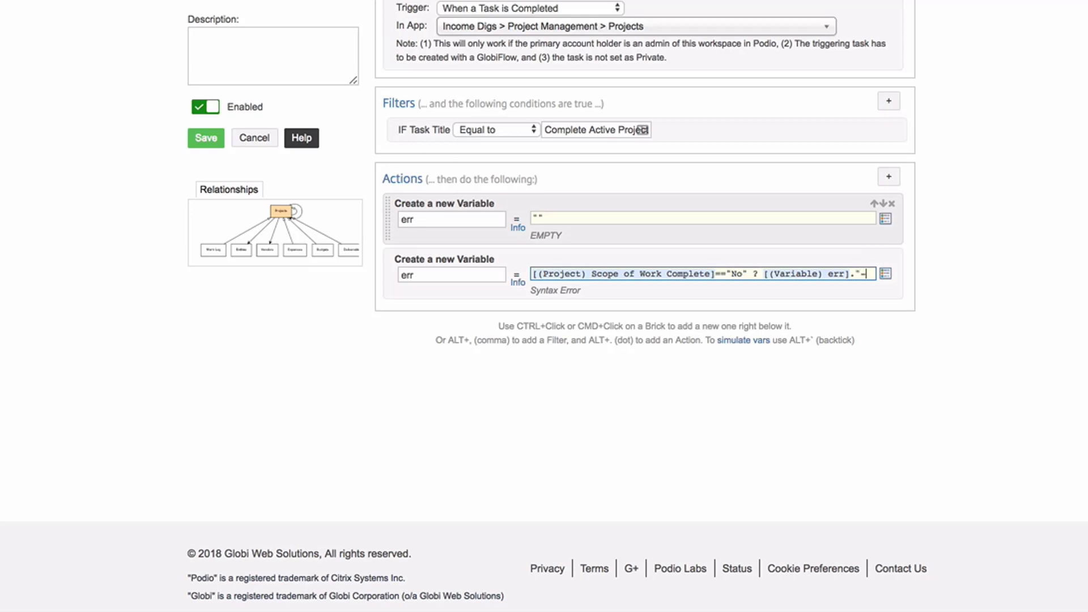
pyautogui.write('Scope of Work')
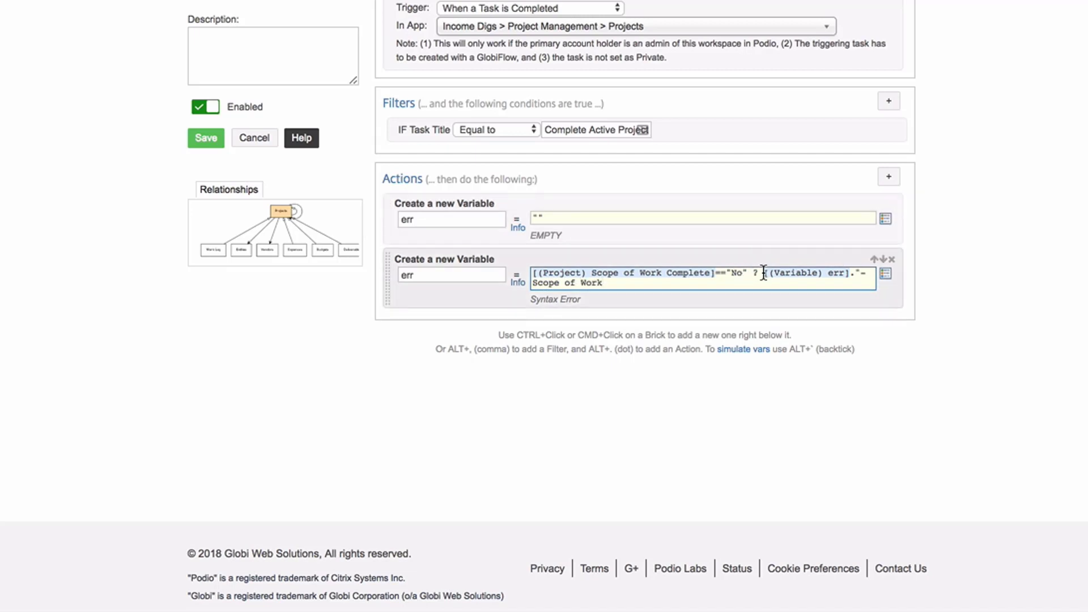
pyautogui.moveTo(842, 267)
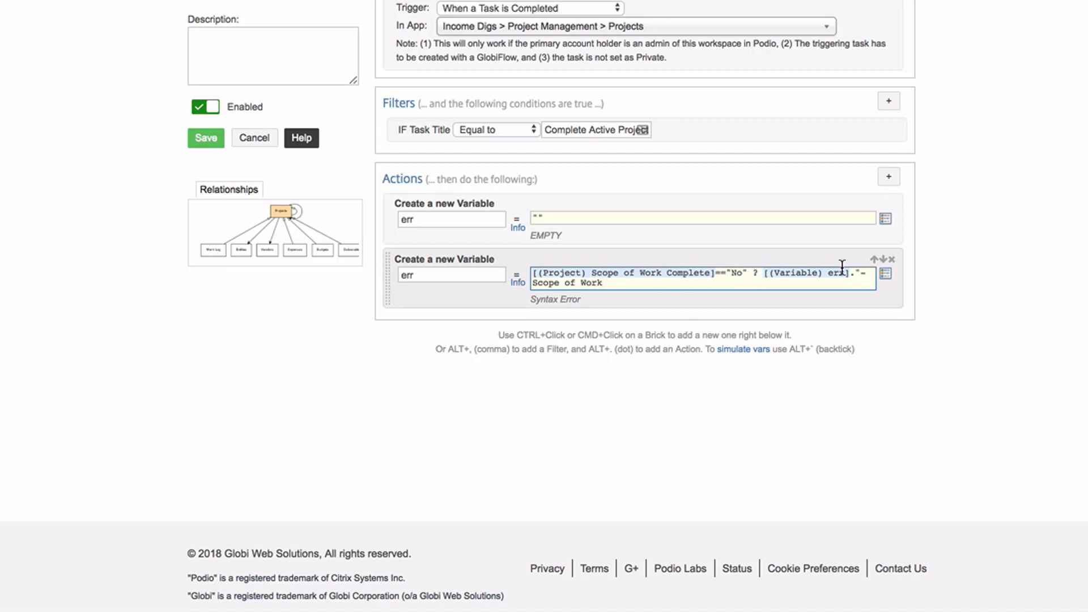
pyautogui.moveTo(640, 279)
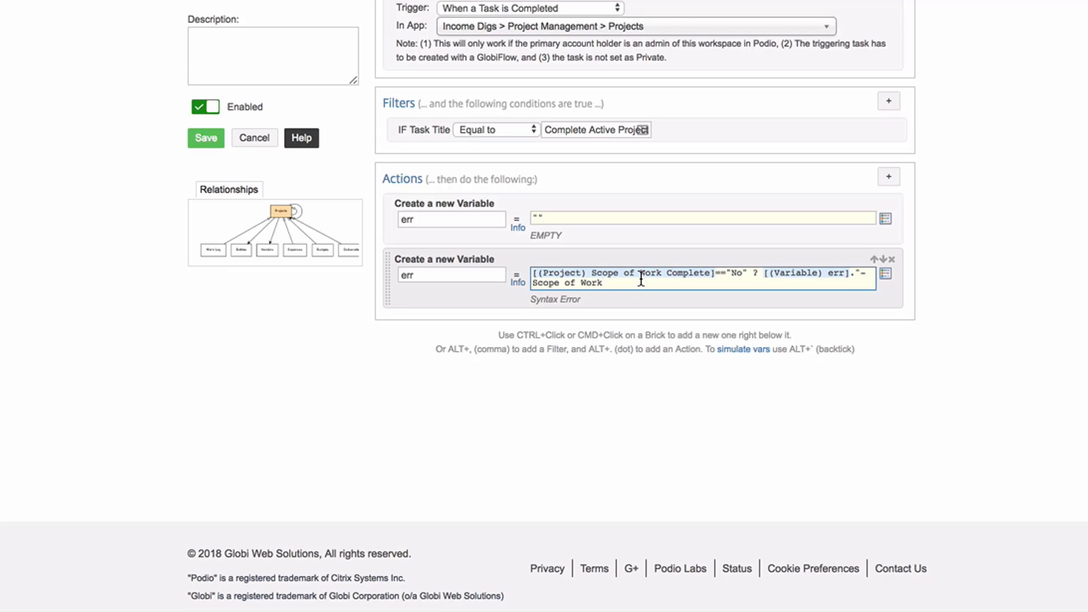
pyautogui.press('Backspace')
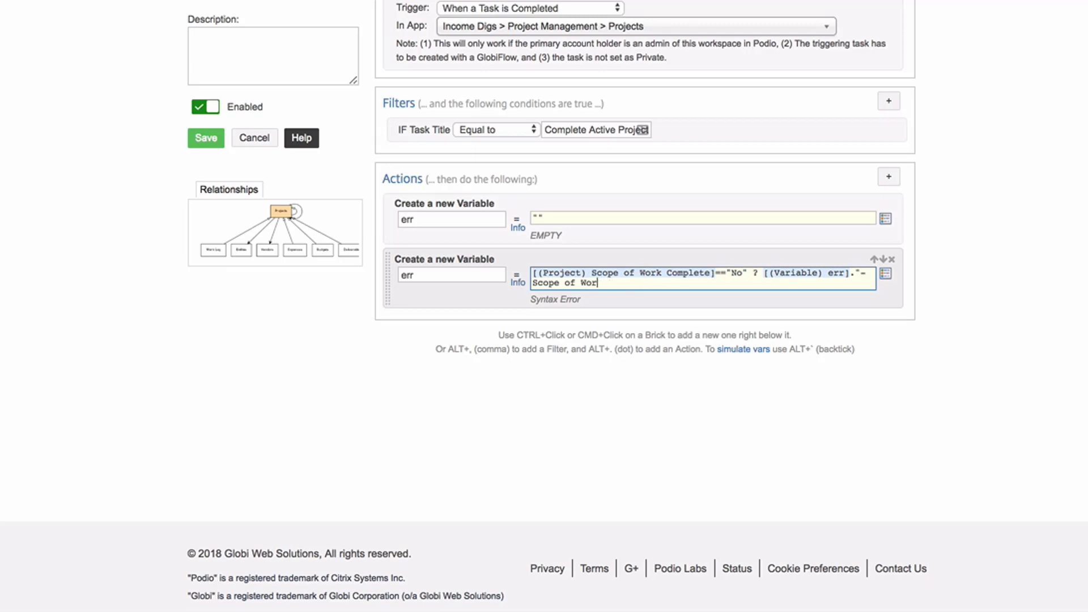
pyautogui.write('\\n" : [(Variable) err')
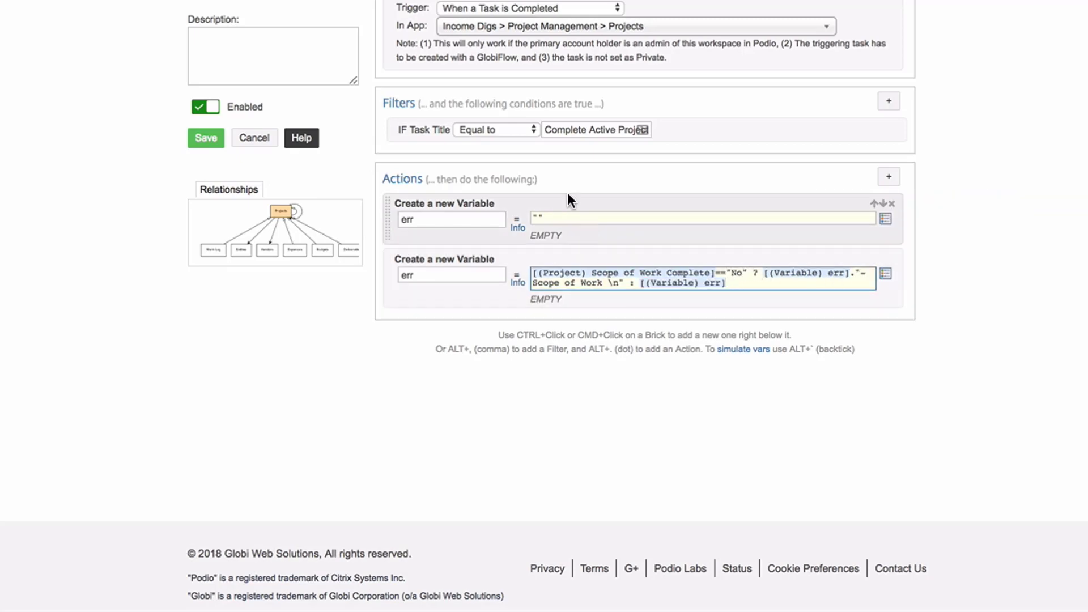
pyautogui.moveTo(634, 485)
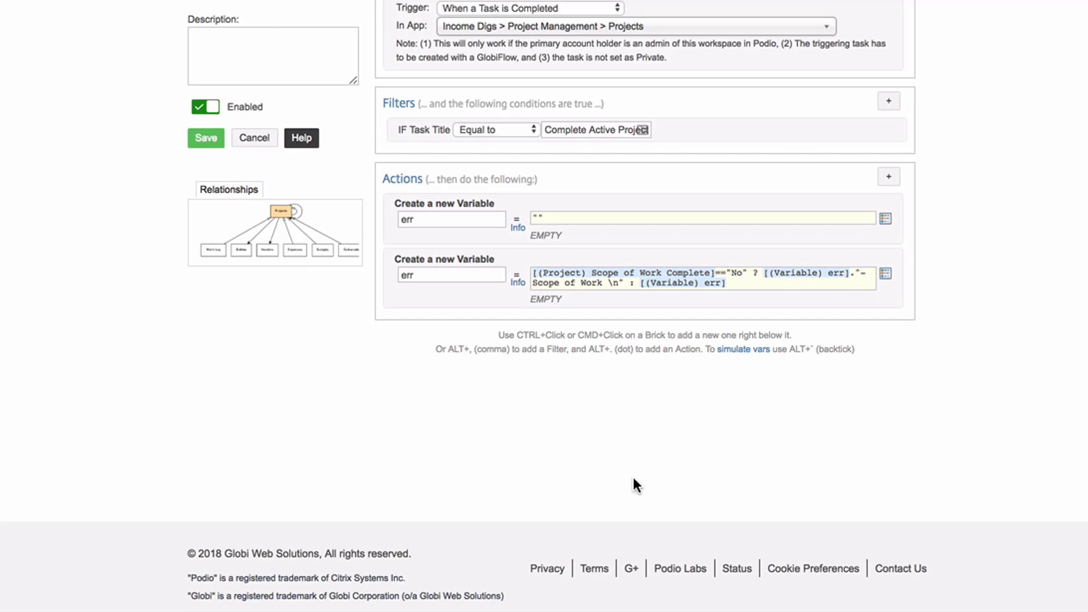
pyautogui.moveTo(583, 260)
pyautogui.write('var')
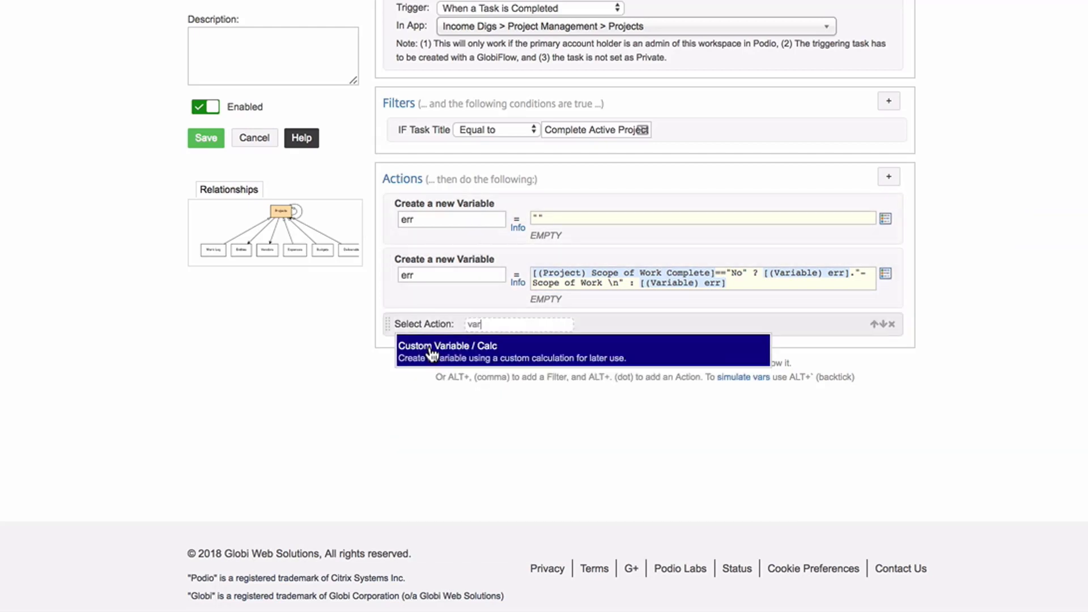
# - Create a Custom Variable using the Budget Finalized token, fix its label, and start another variable
pyautogui.click(447, 346)
pyautogui.write('err')
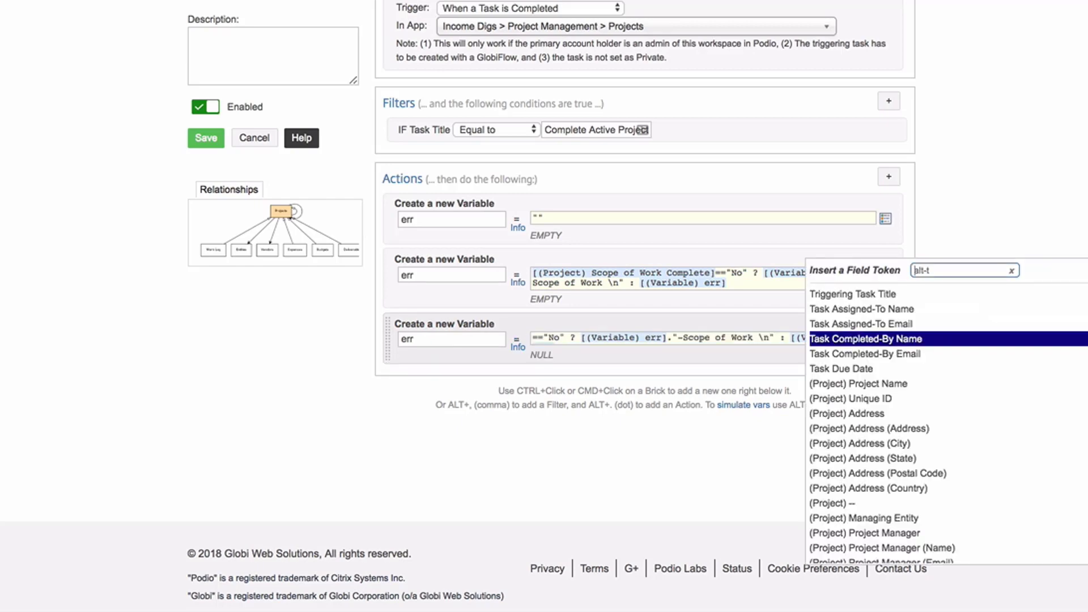
pyautogui.click(865, 339)
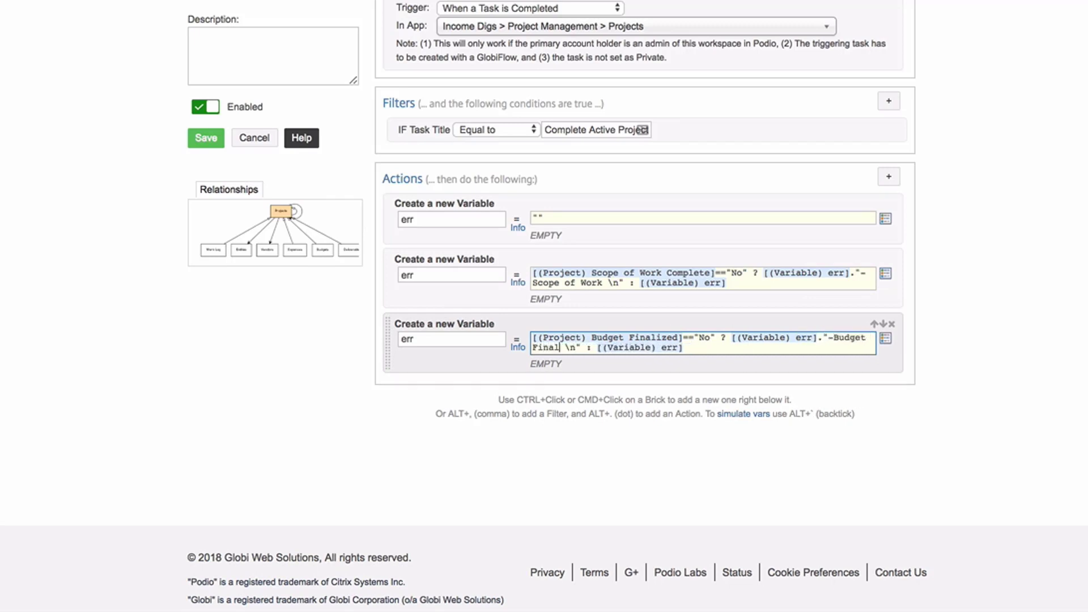
pyautogui.click(694, 278)
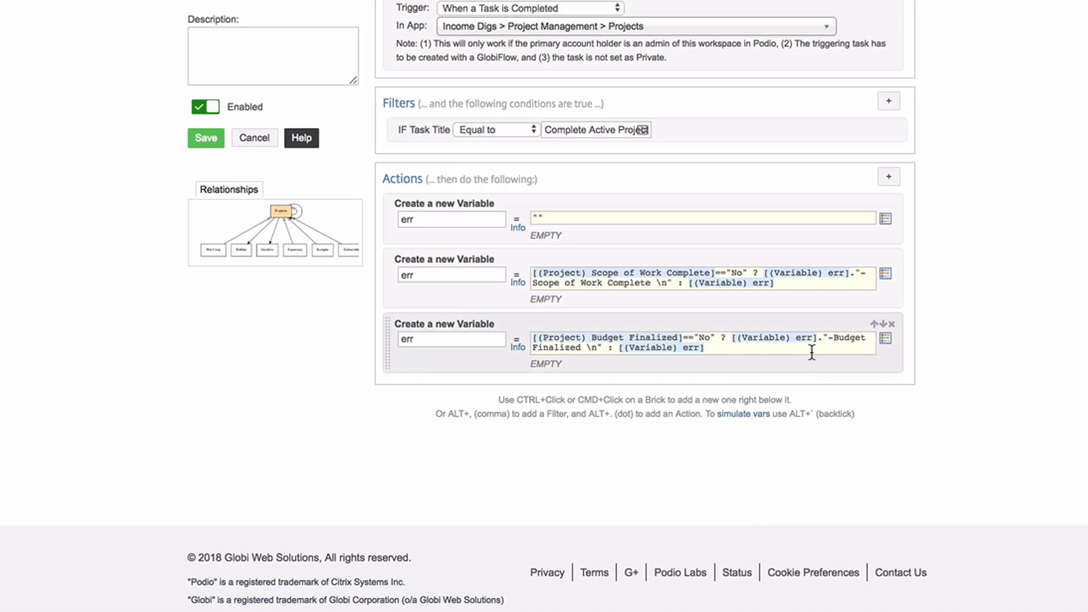
pyautogui.click(889, 177)
pyautogui.write('er')
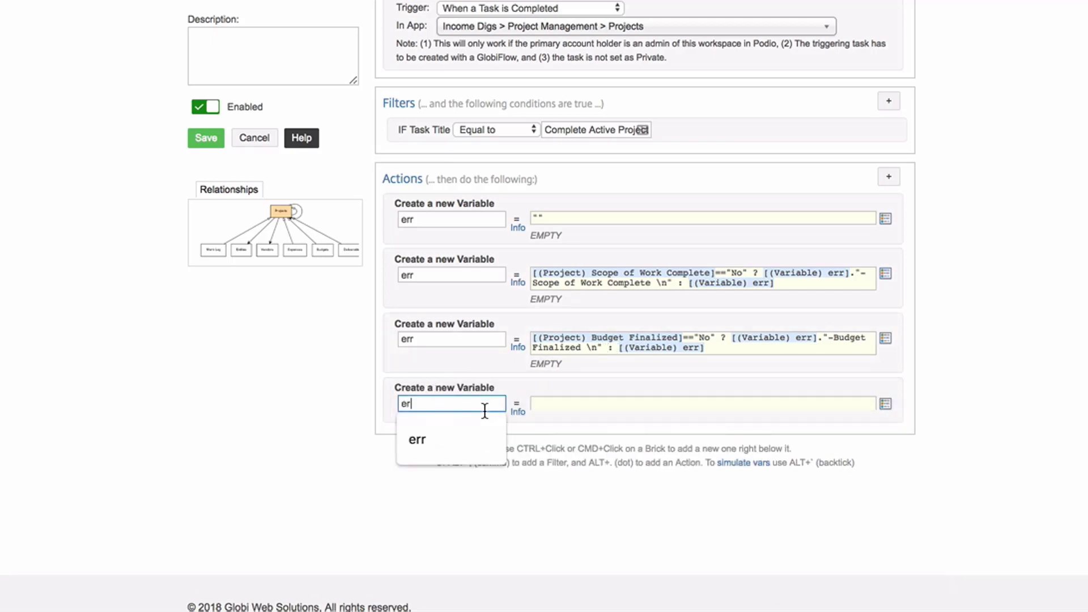
# - Name the variable err, insert the 3D Drawings Complete token, and update its label
pyautogui.click(417, 440)
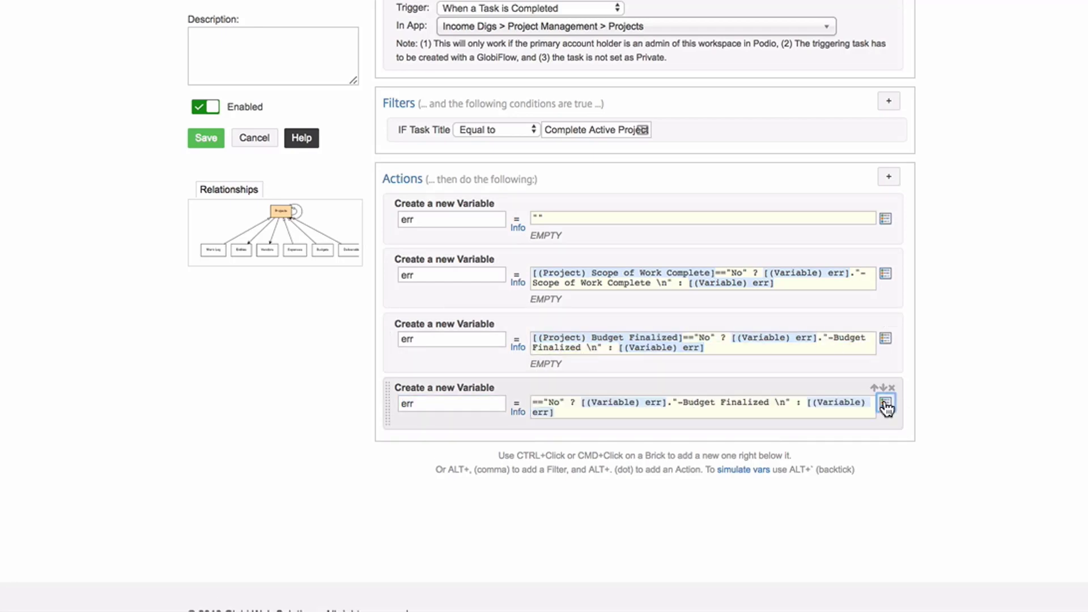
pyautogui.click(885, 404)
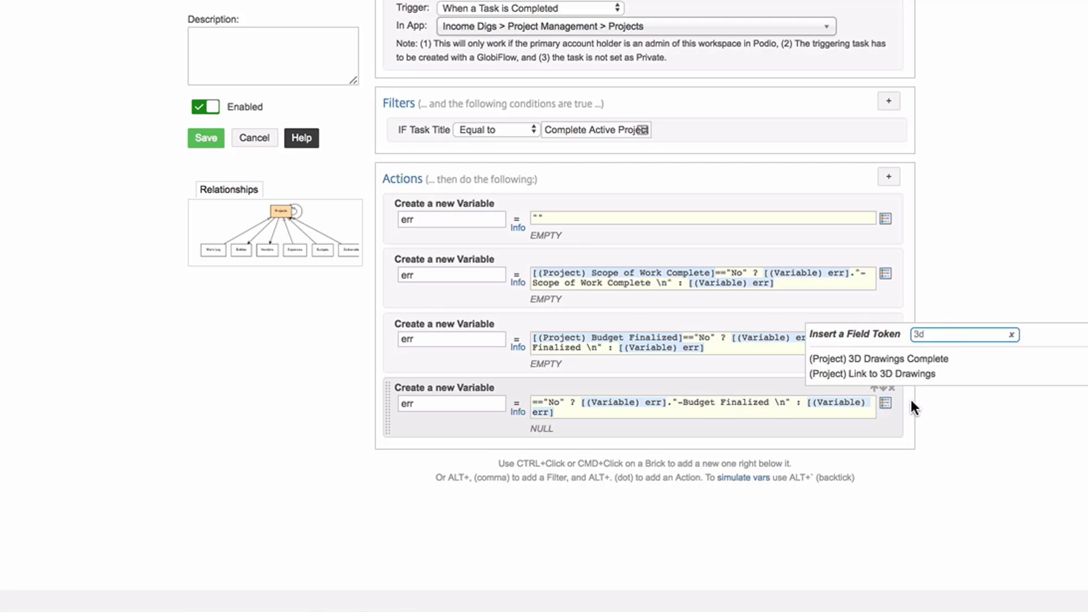
pyautogui.click(878, 359)
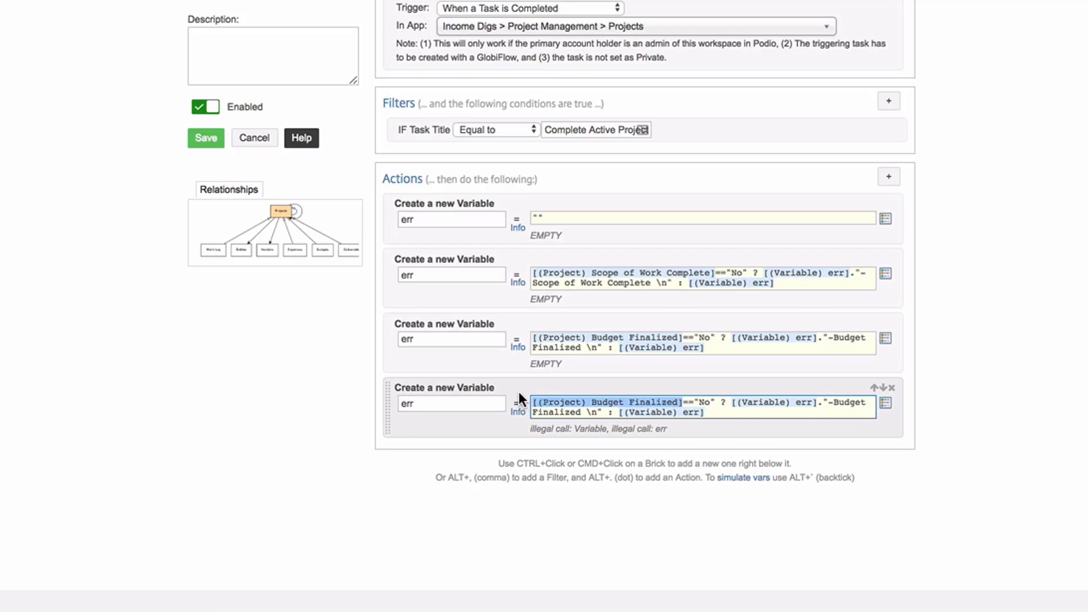
pyautogui.click(886, 402)
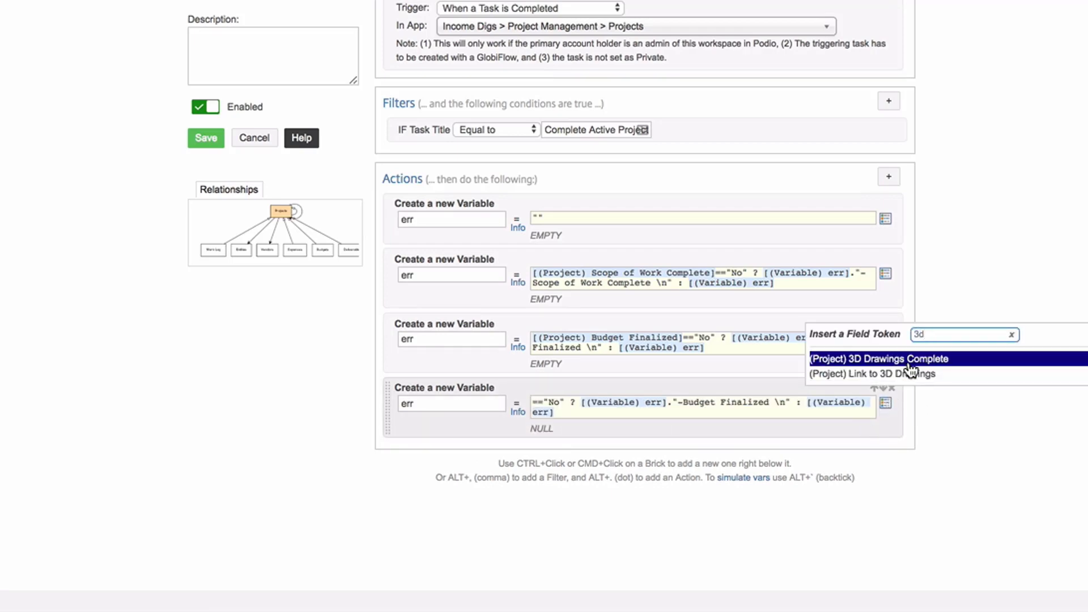
pyautogui.click(877, 359)
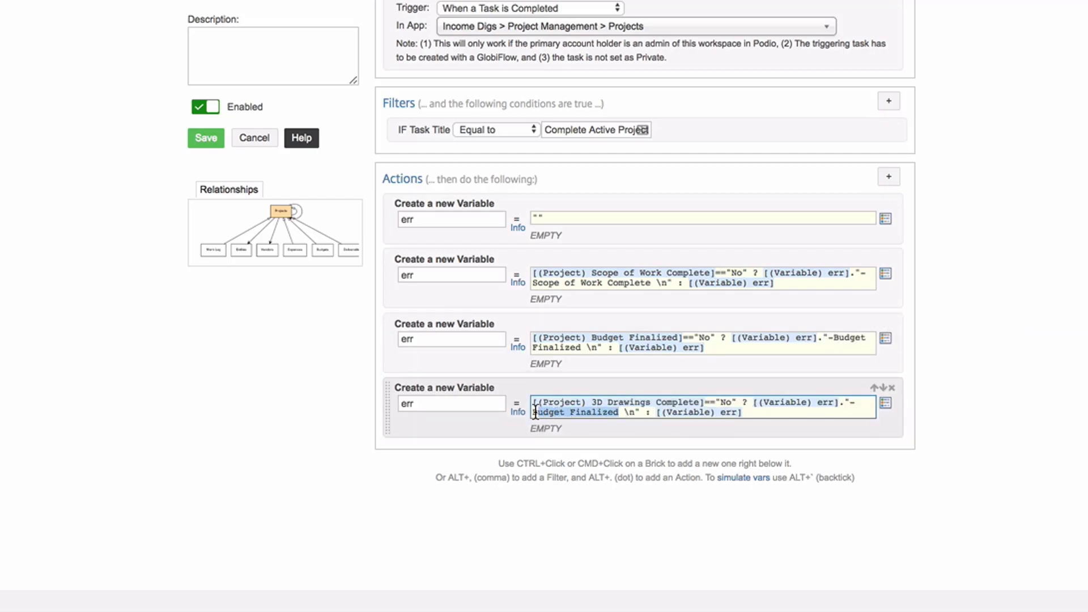
pyautogui.moveTo(527, 420)
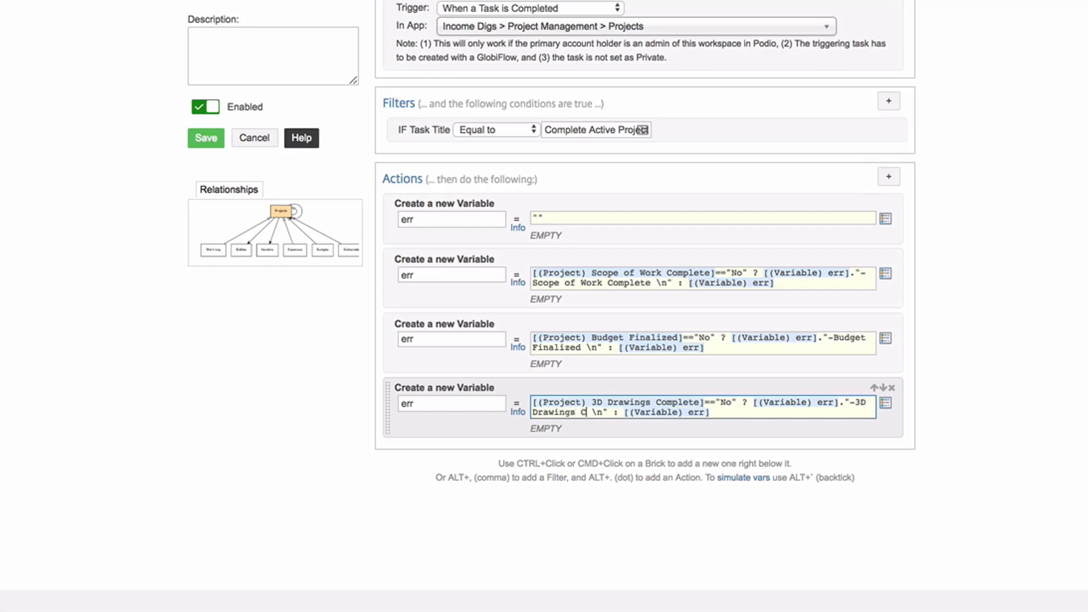
pyautogui.write('omplete')
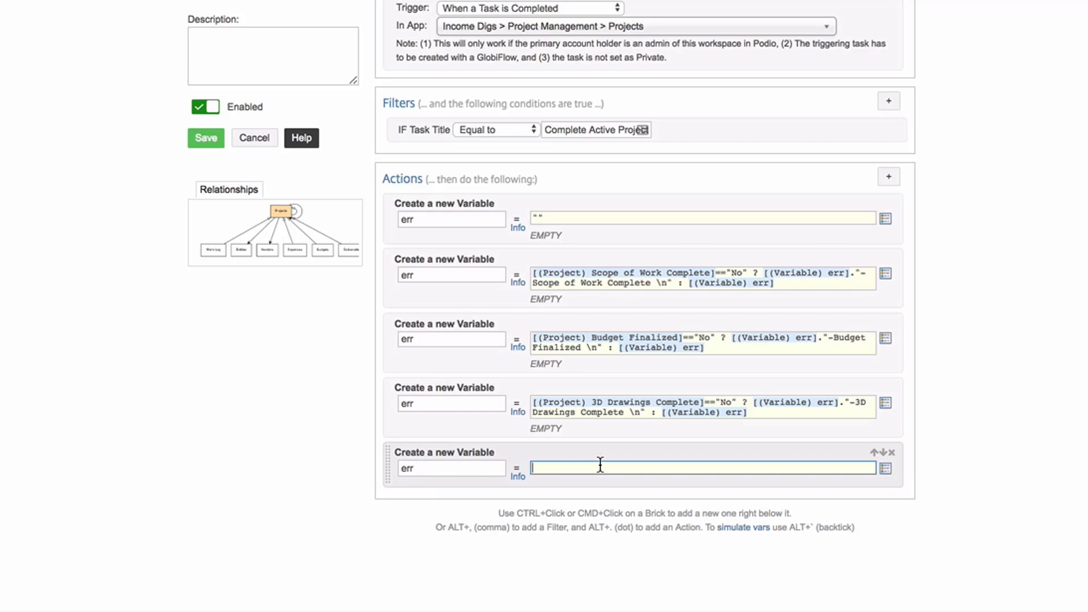
# - Write the Link to 3D Drawings check, requiring 3D Drawings Complete != "N/A"
pyautogui.write('c')
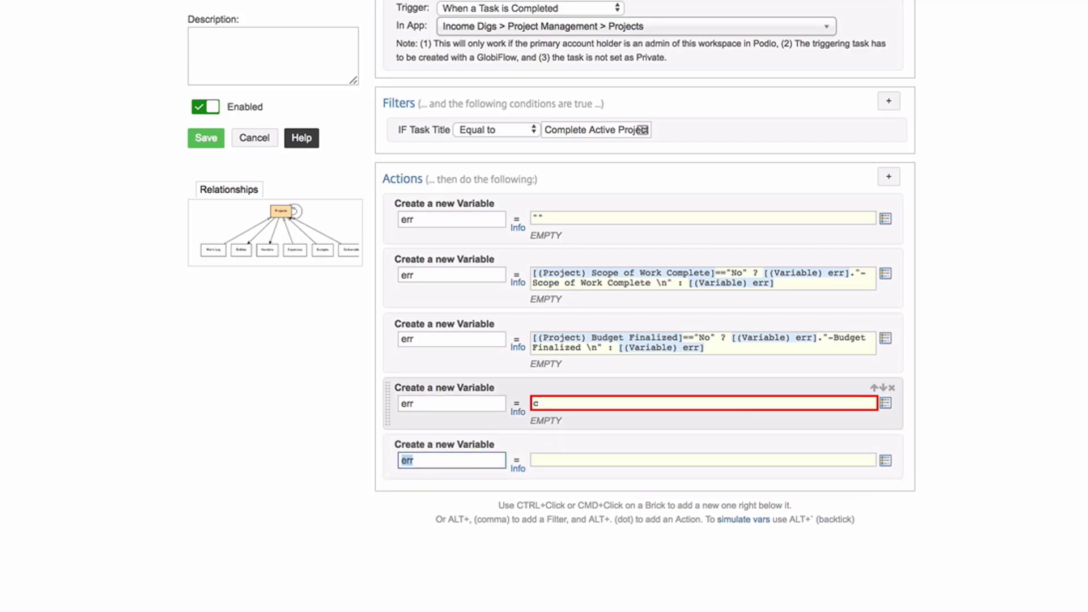
pyautogui.write('[(Project) 3D Drawings Complete]=="No" ? [(Variable) err]."-3D Drawings Complete \\n" : [(Variable) err]')
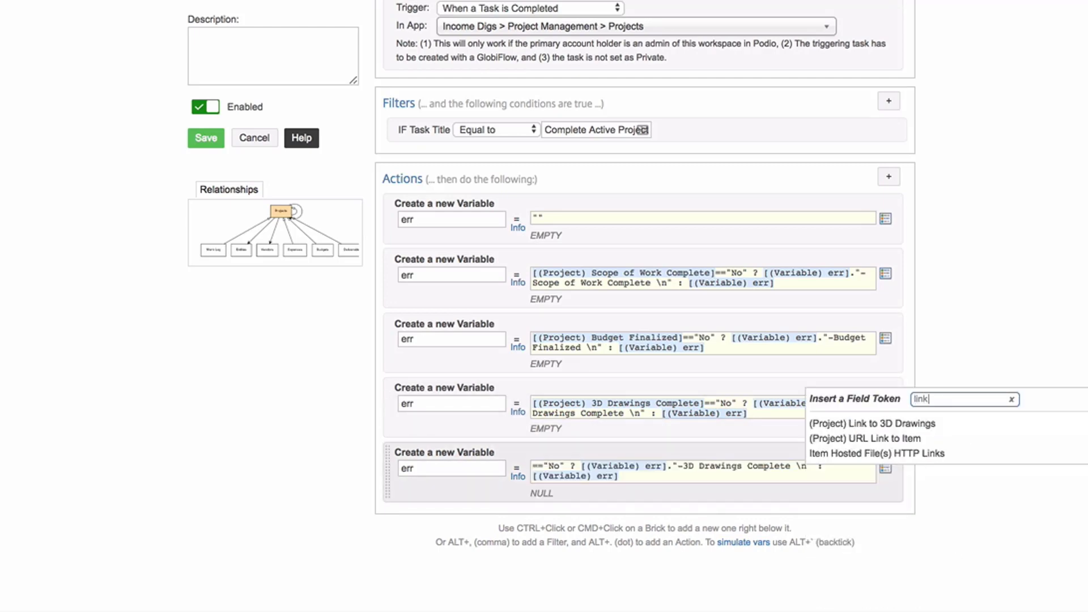
pyautogui.click(872, 424)
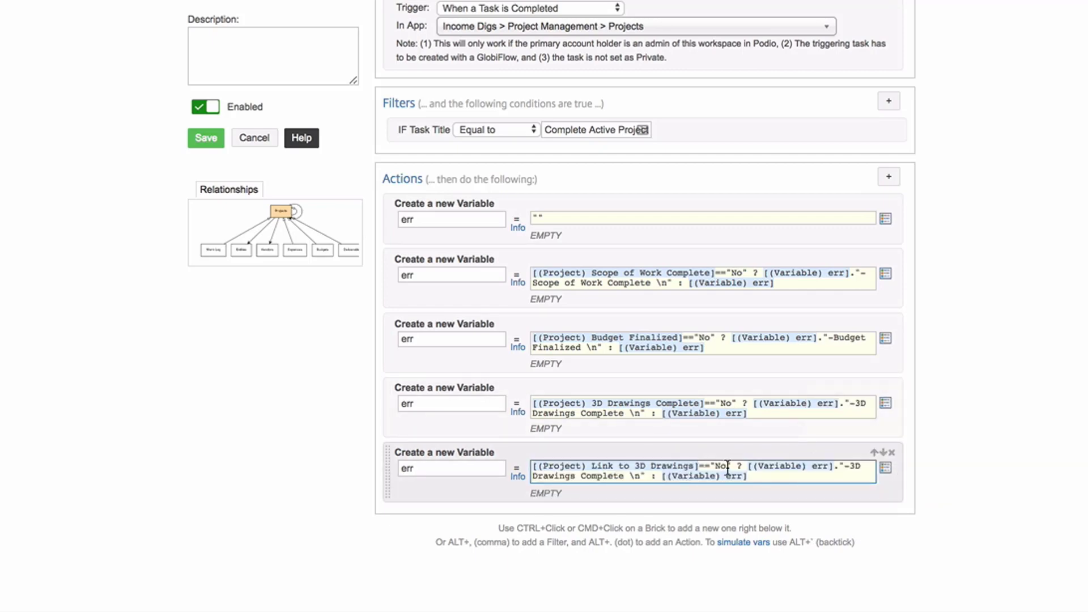
pyautogui.click(726, 466)
pyautogui.write('Link to ')
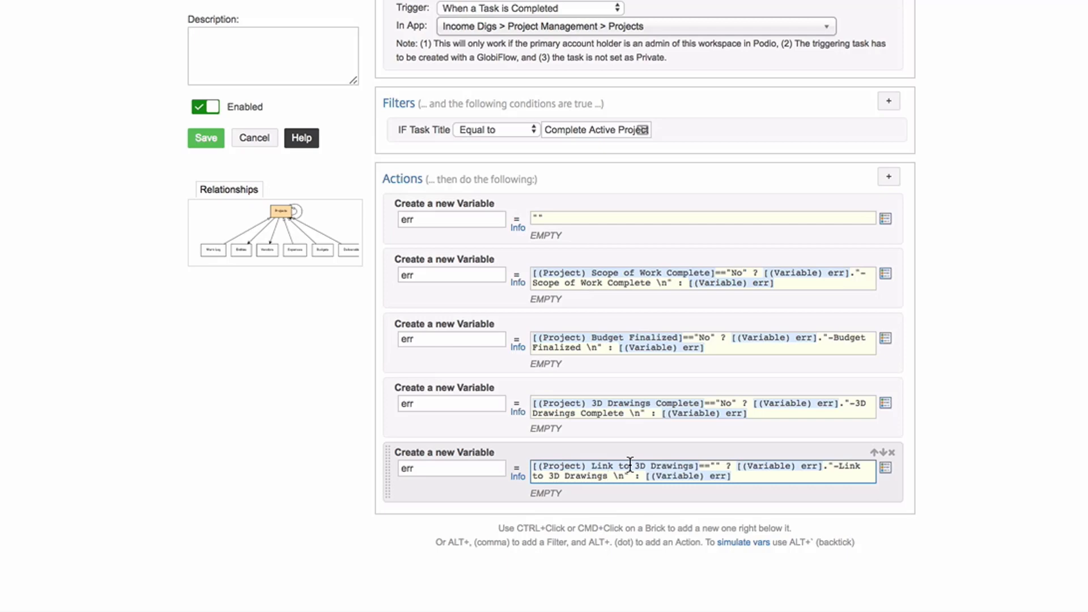
pyautogui.moveTo(628, 461)
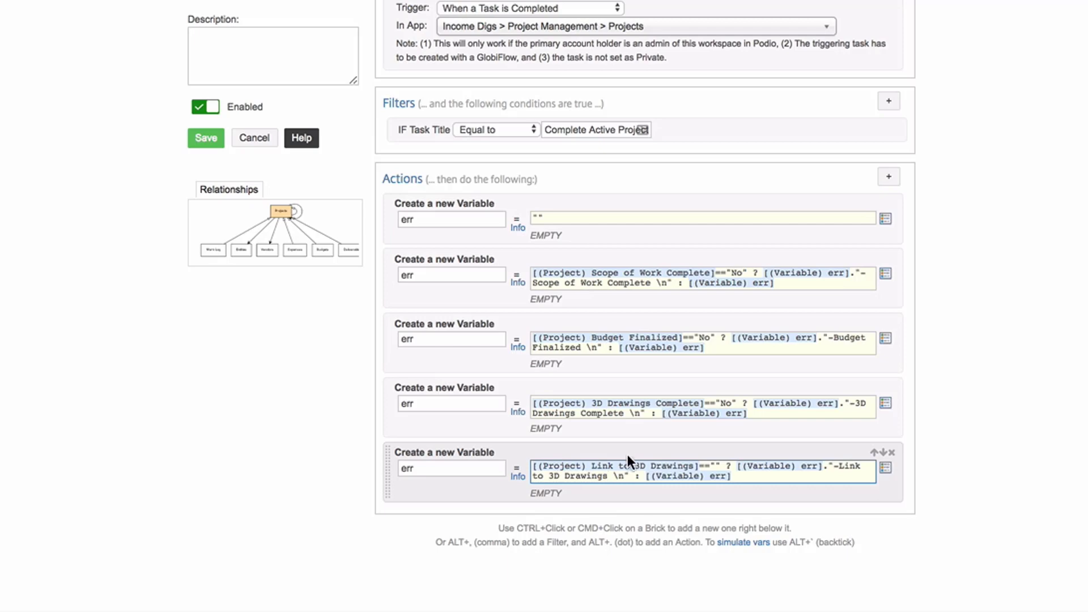
pyautogui.scroll(-3)
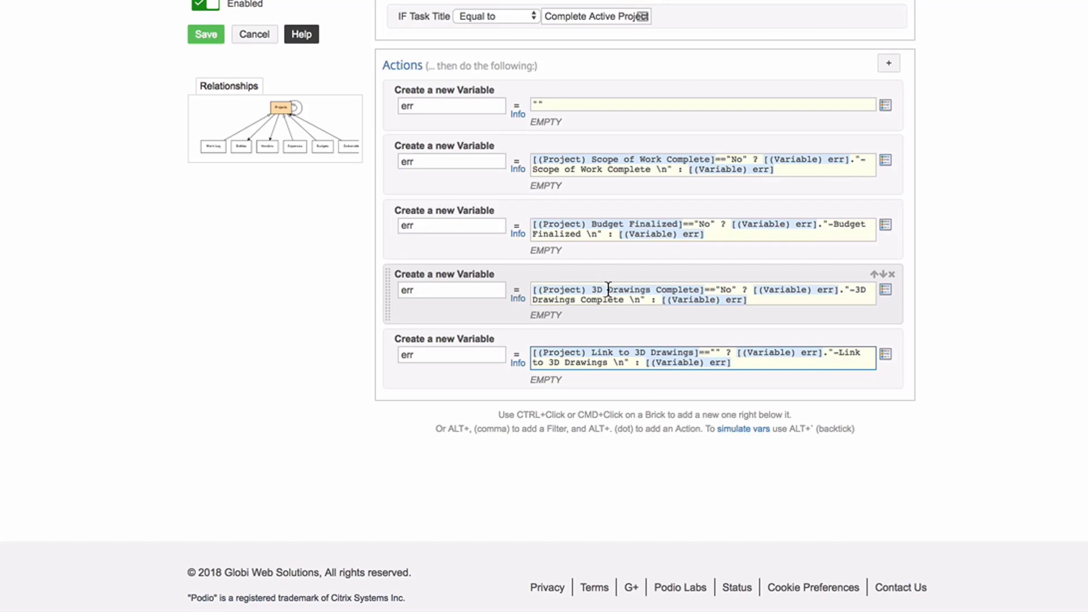
pyautogui.moveTo(749, 341)
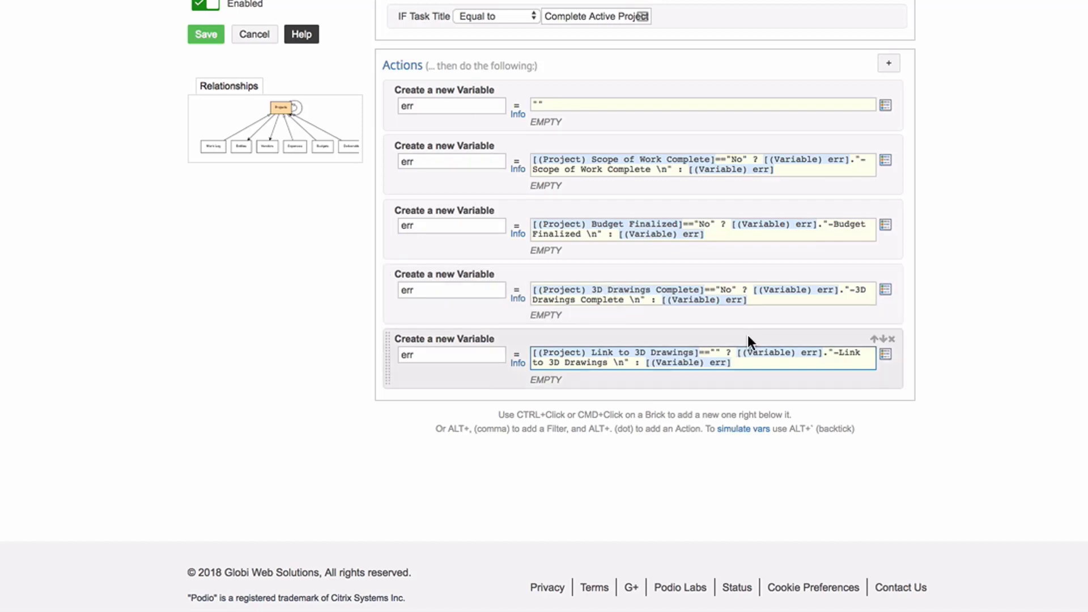
pyautogui.moveTo(932, 394)
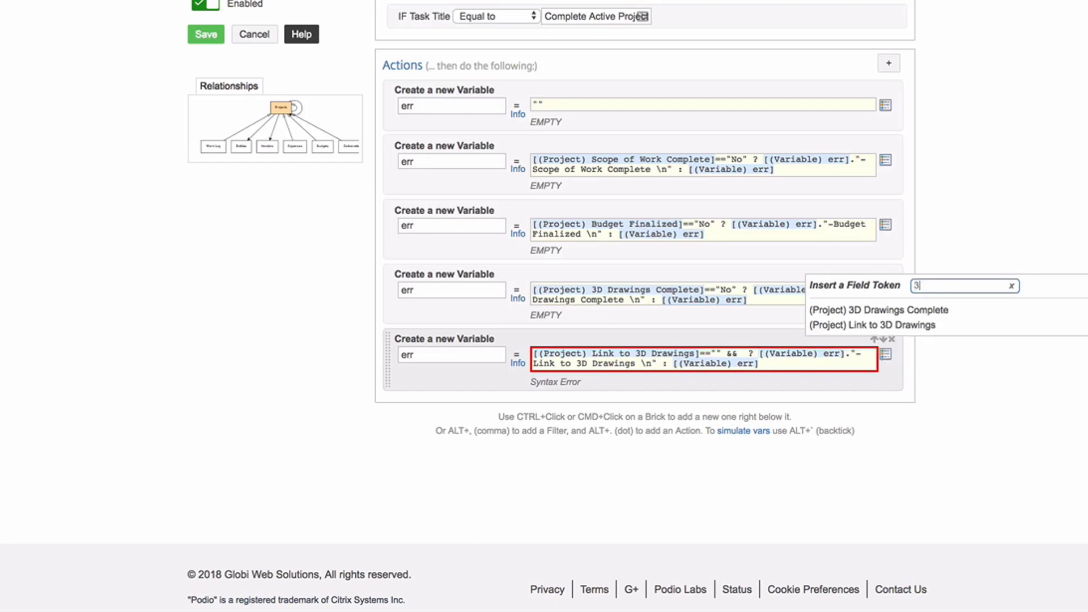
pyautogui.click(877, 309)
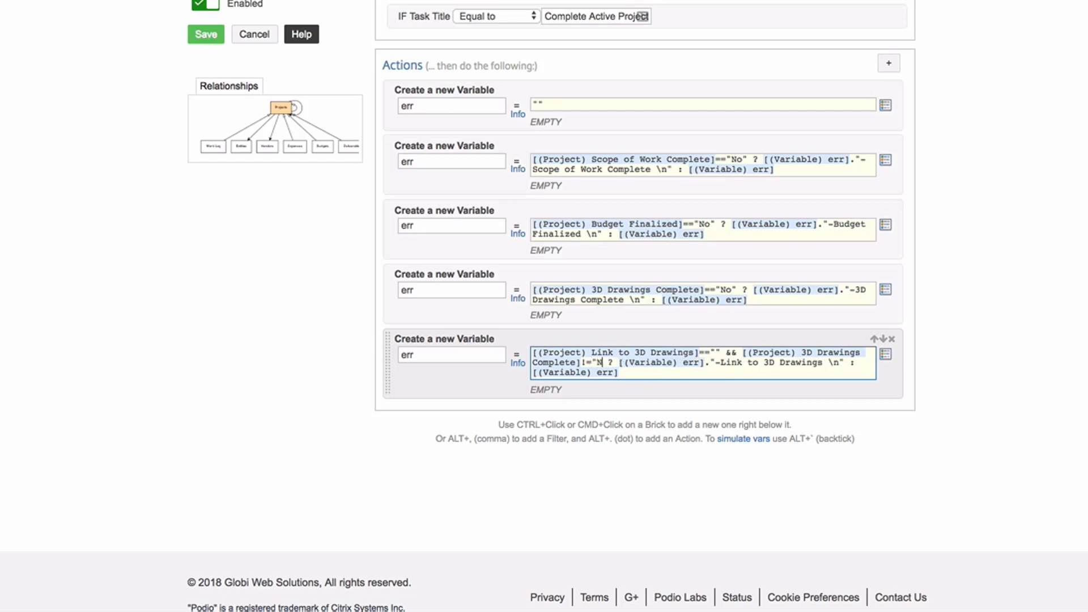
pyautogui.write('/A')
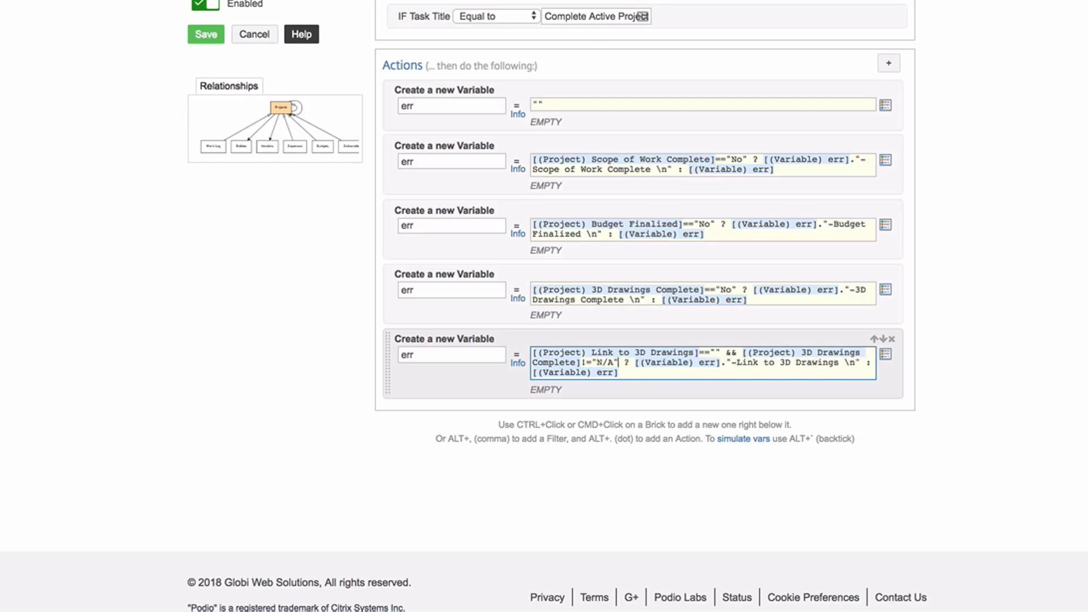
pyautogui.moveTo(816, 504)
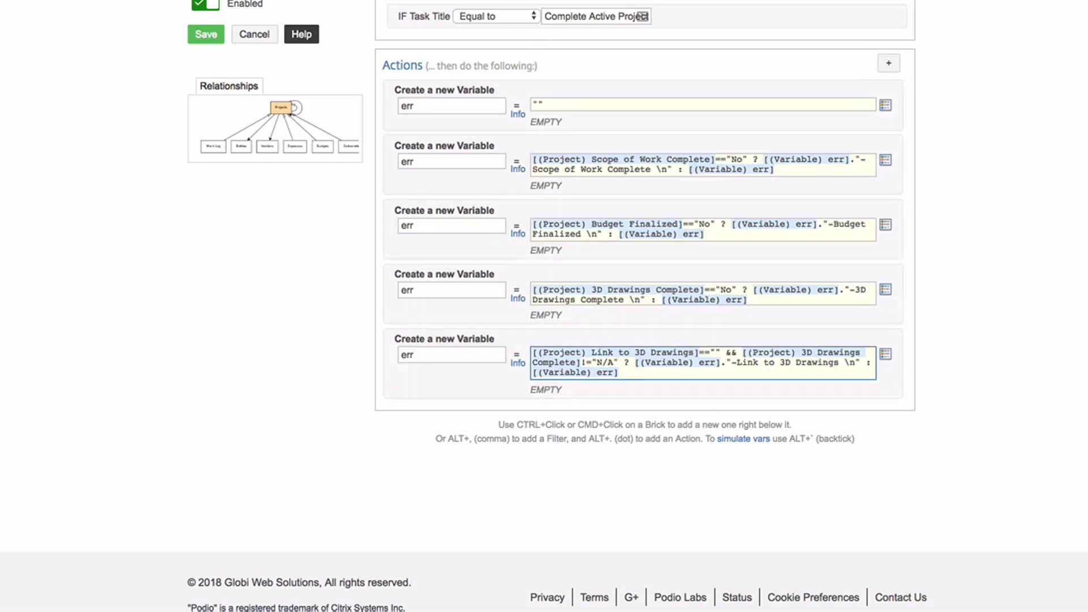
pyautogui.moveTo(596, 524)
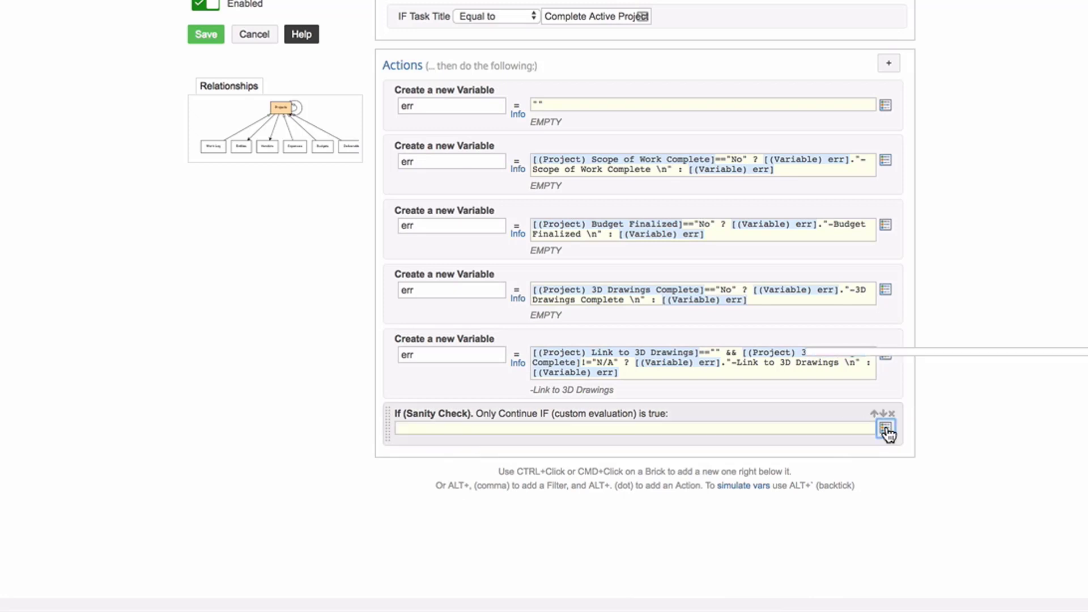
# - Set the sanity check condition to [(Variable) err]!=""
pyautogui.click(887, 427)
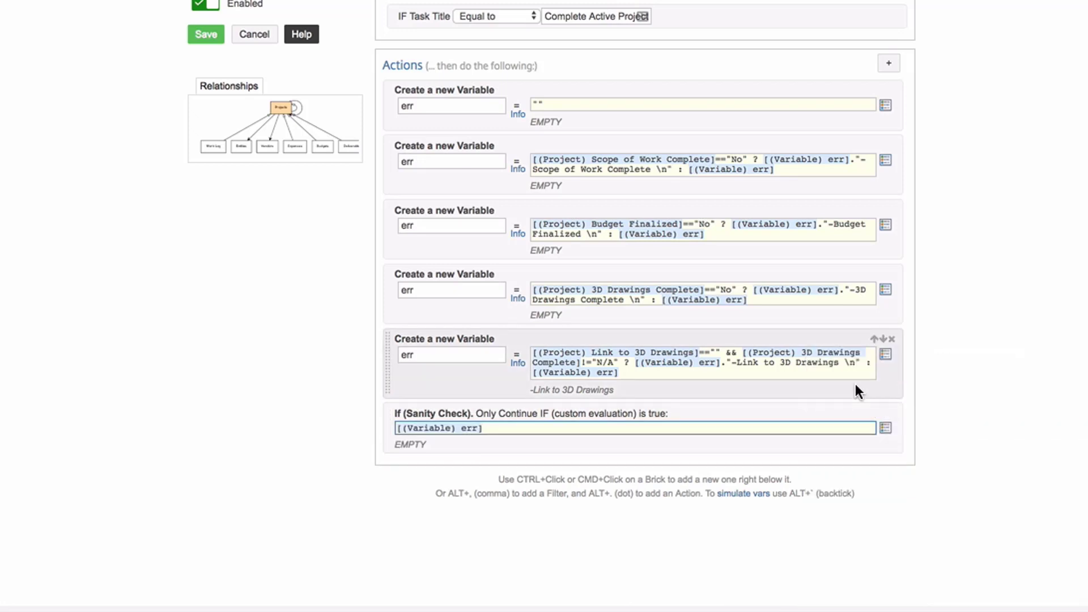
pyautogui.write('!')
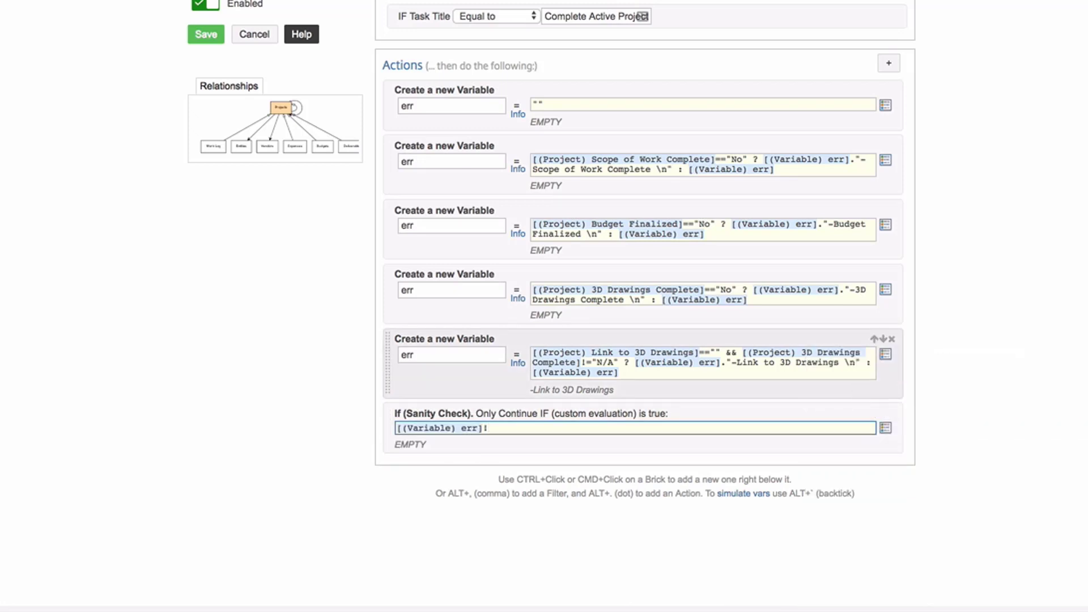
pyautogui.write('=""')
pyautogui.write('c')
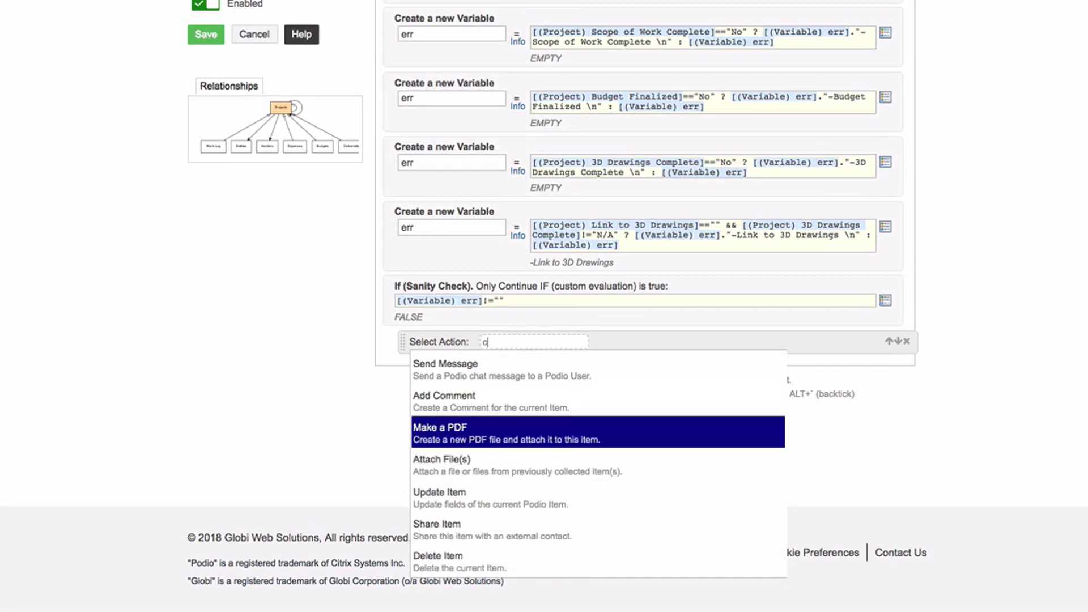
# - Add a comment: '**System Message** 1 or More Active Project Items remains incomplete. See details below'
pyautogui.click(443, 395)
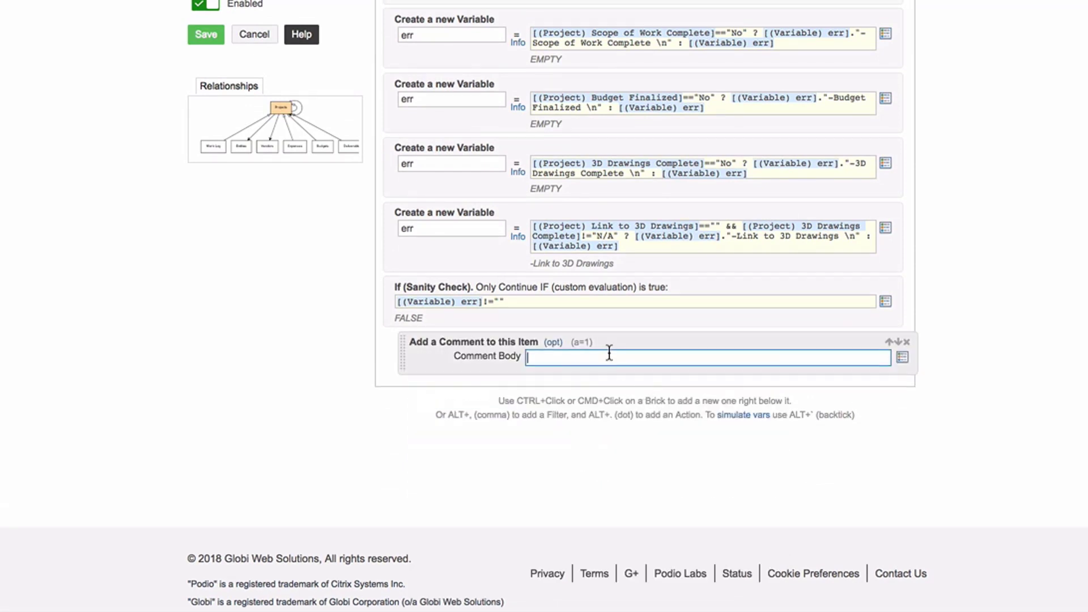
pyautogui.write('**System')
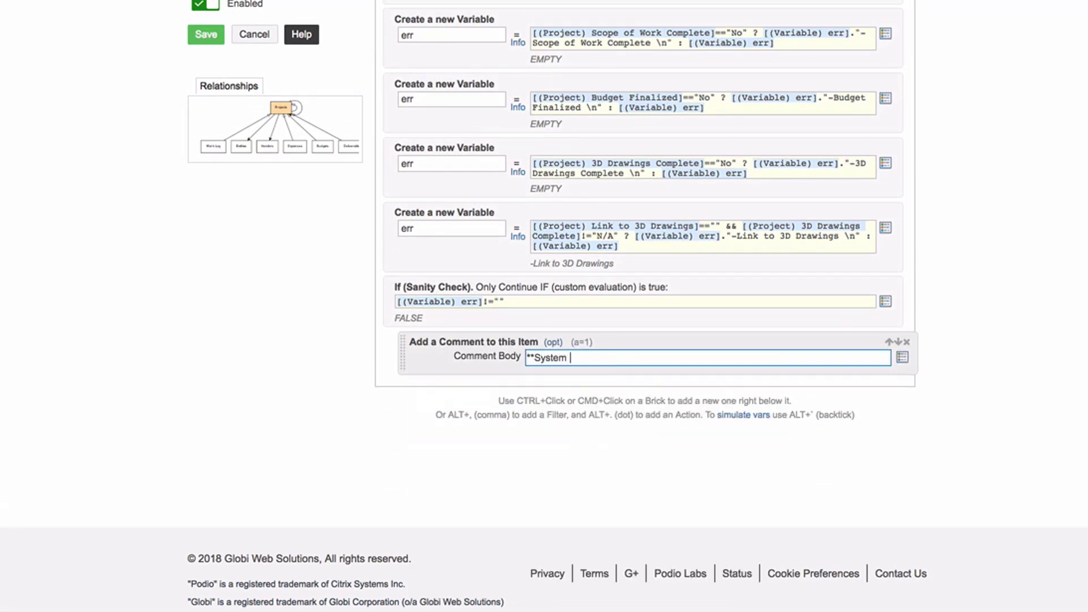
pyautogui.write('Message**')
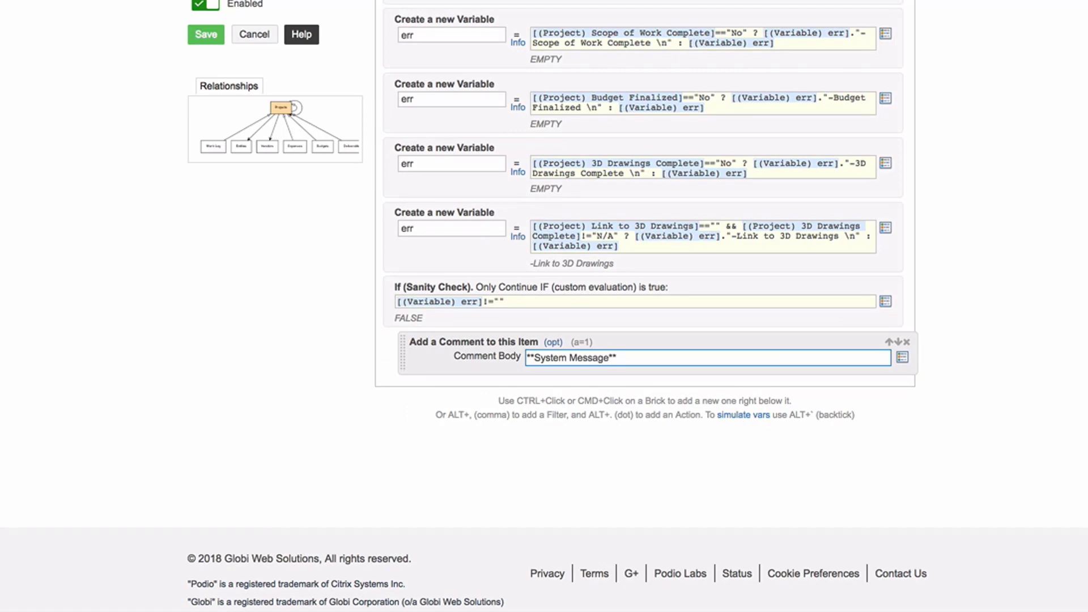
pyautogui.write('1 or M')
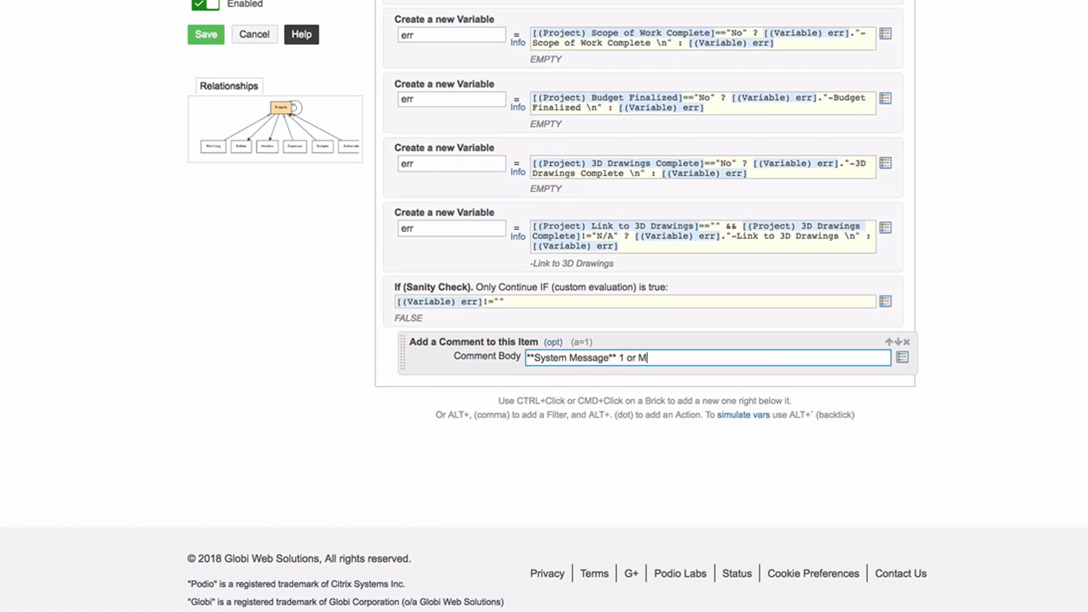
pyautogui.write('ore Active Pro')
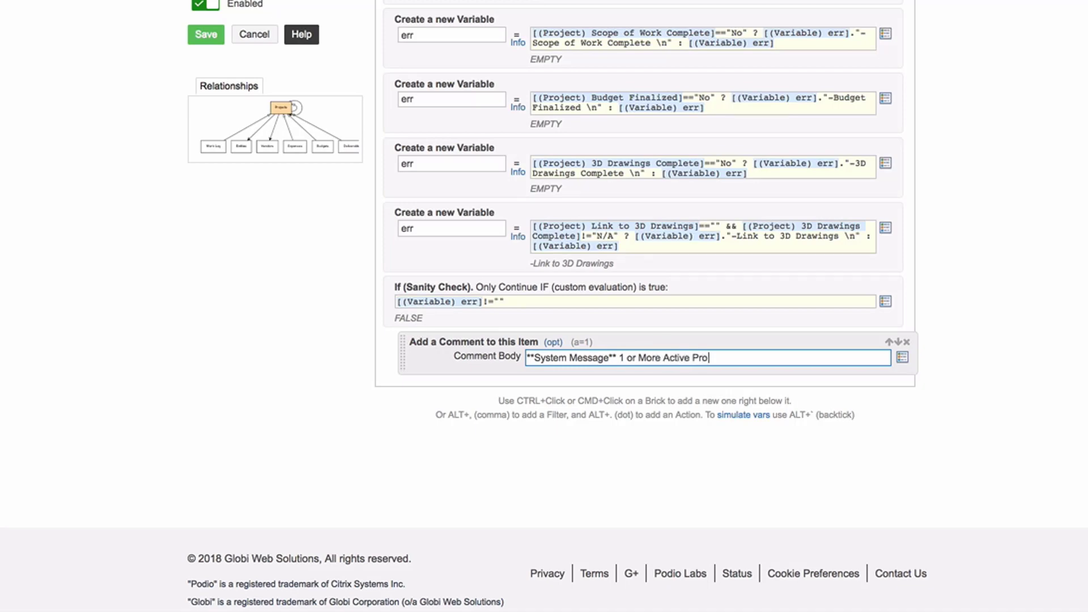
pyautogui.write('ject Items remai')
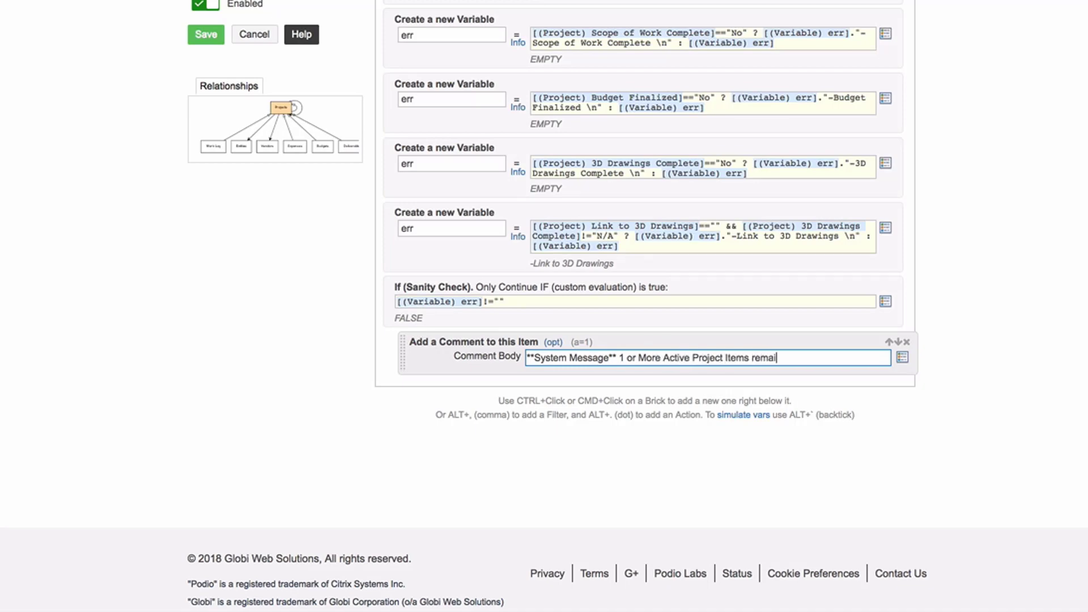
pyautogui.write('ns incomplete')
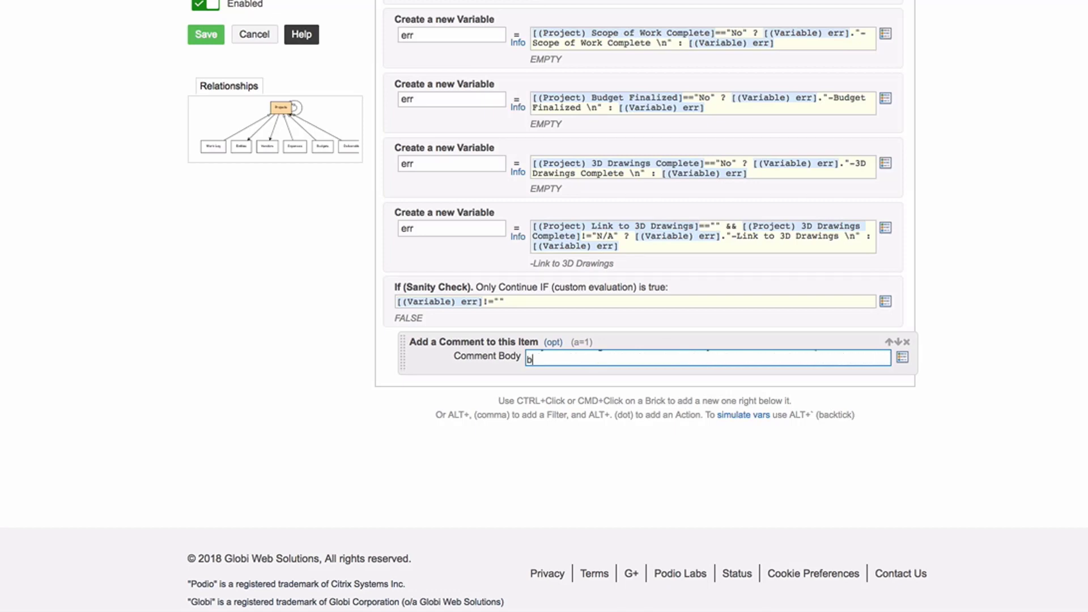
pyautogui.write('**System Message** 1 or More Active Project Items remains incomplete. See details below:')
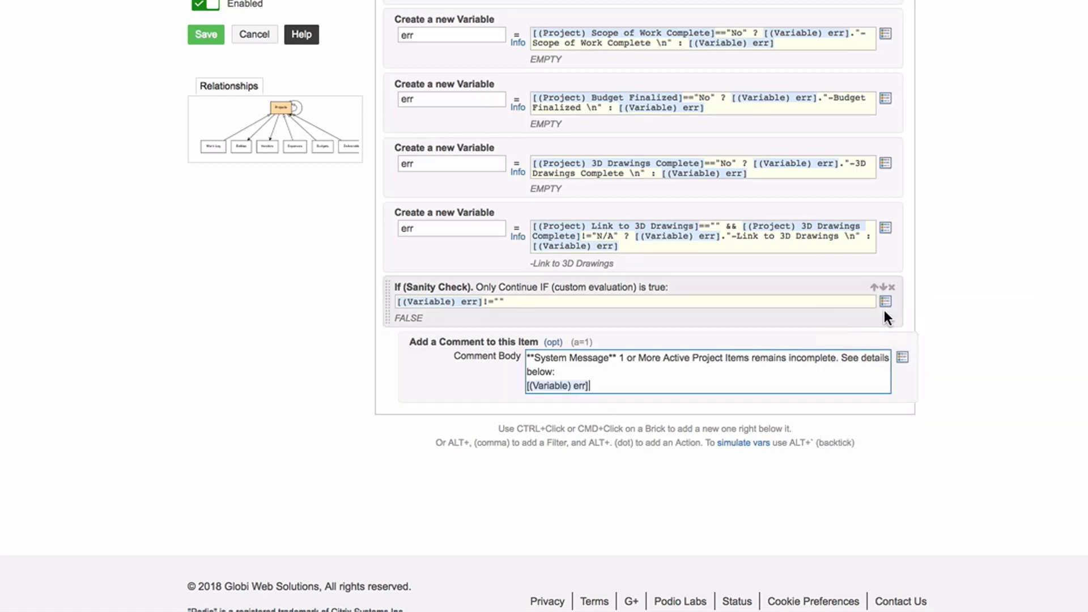
pyautogui.moveTo(881, 344)
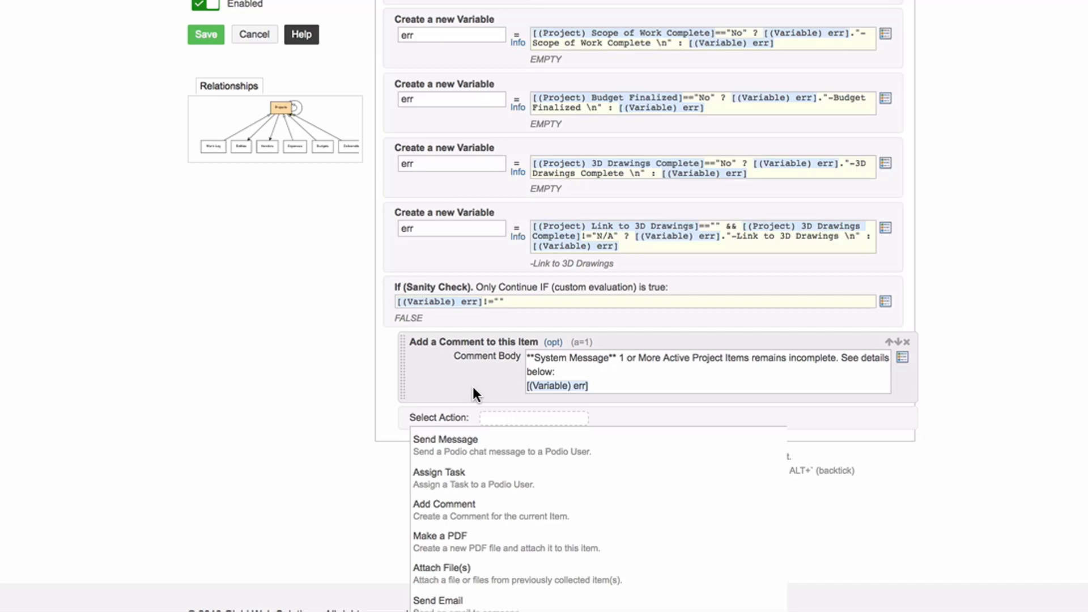
# - Assign the Project Manager a task 'Check and Update Active Project Checklist', due on Current Date
pyautogui.write('ass')
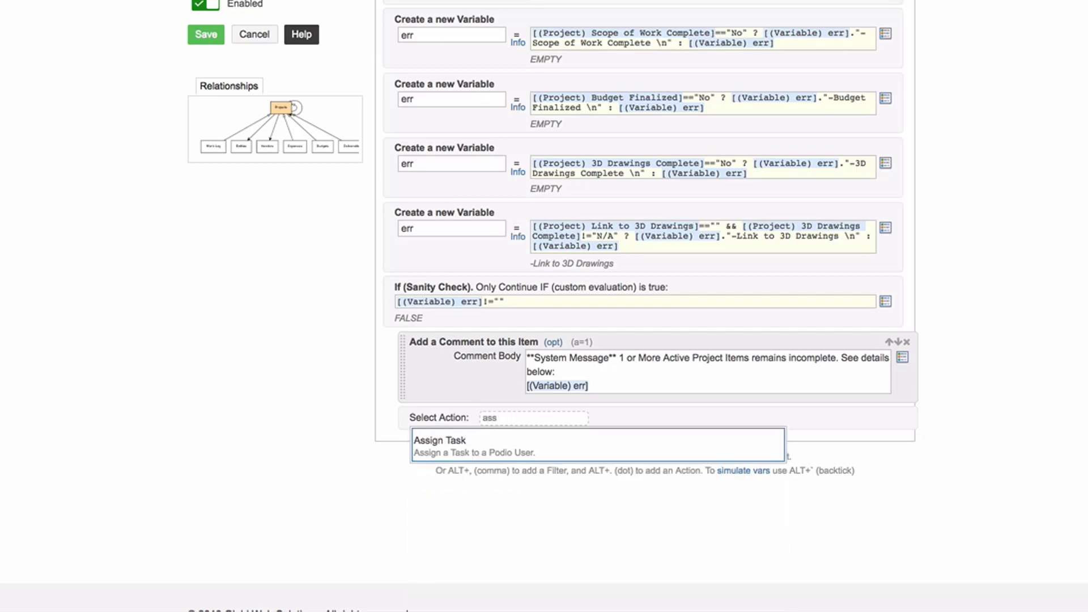
pyautogui.click(439, 439)
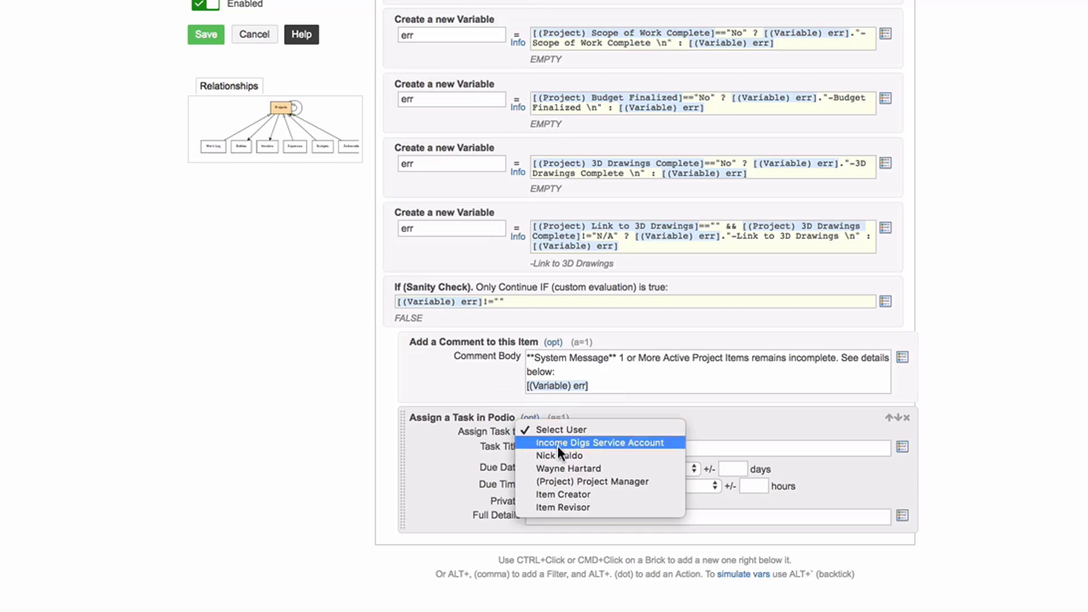
pyautogui.click(591, 481)
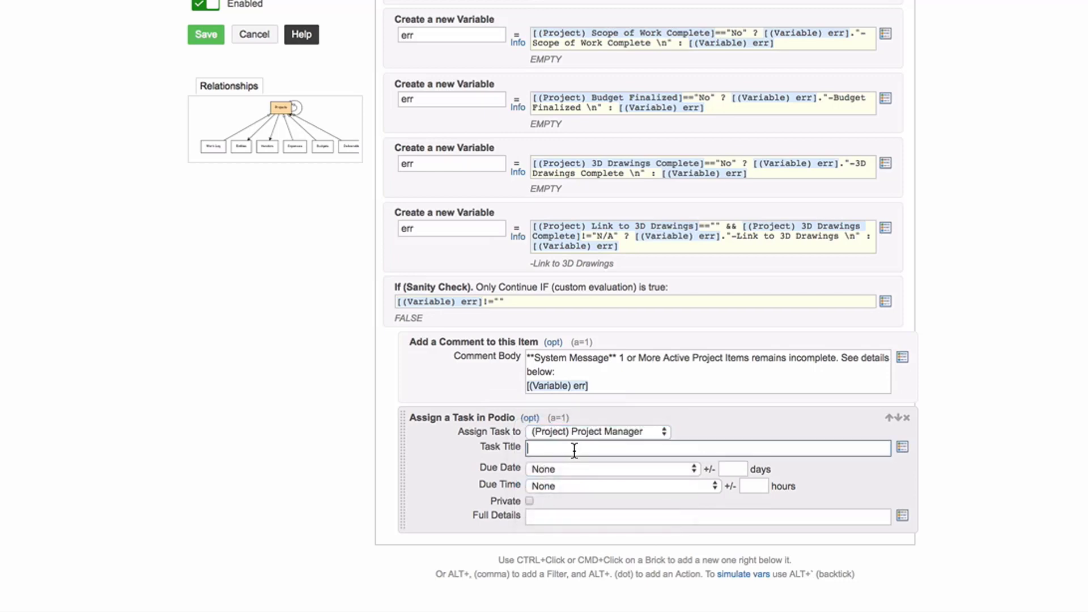
pyautogui.write('Ch')
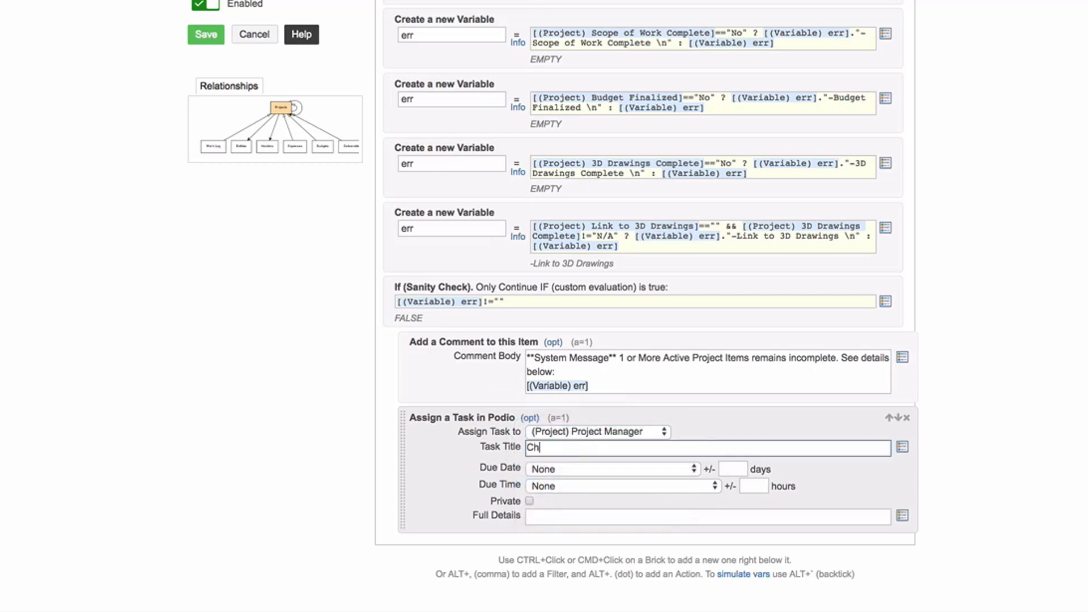
pyautogui.write('eck and Update')
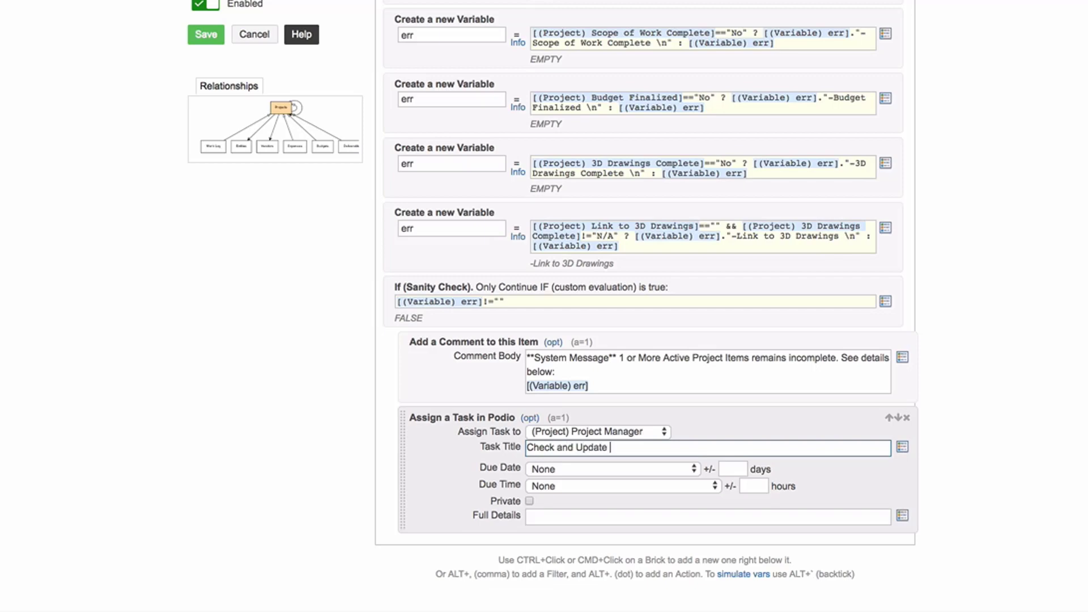
pyautogui.write('Active Project')
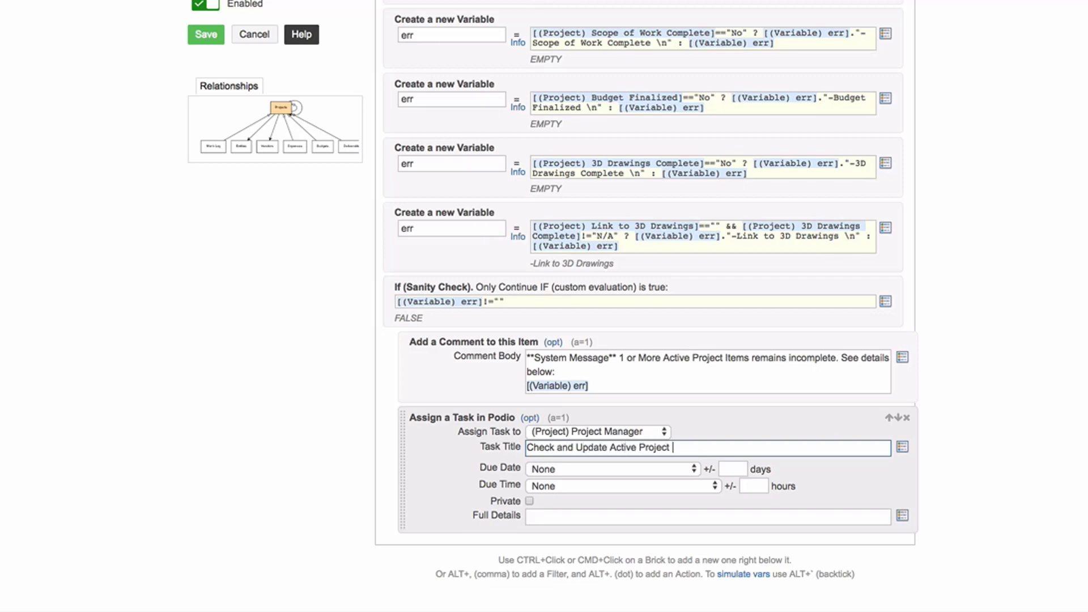
pyautogui.write('Checklis')
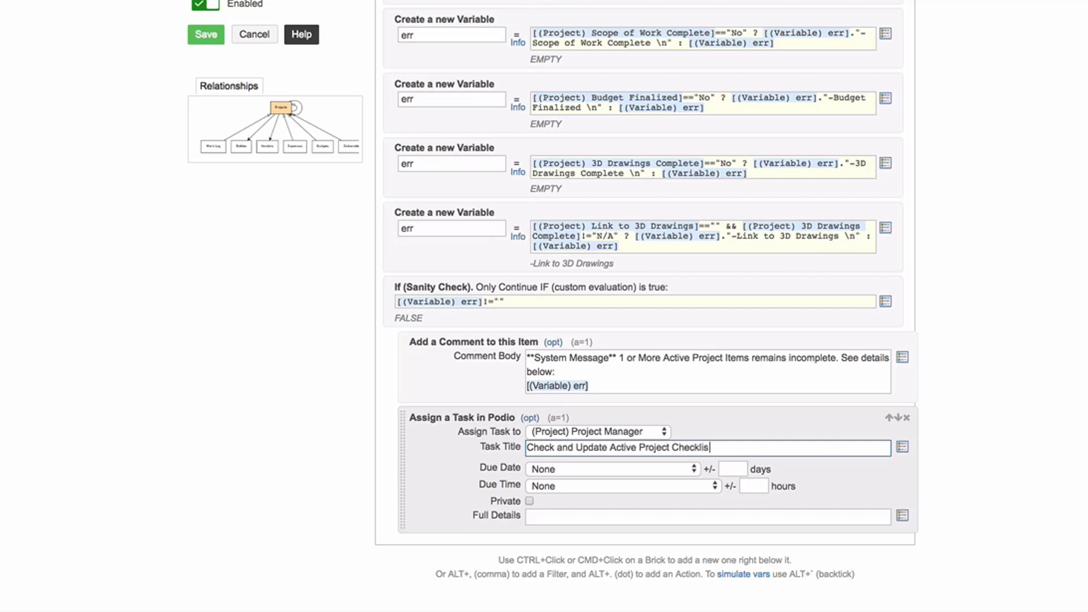
pyautogui.click(612, 468)
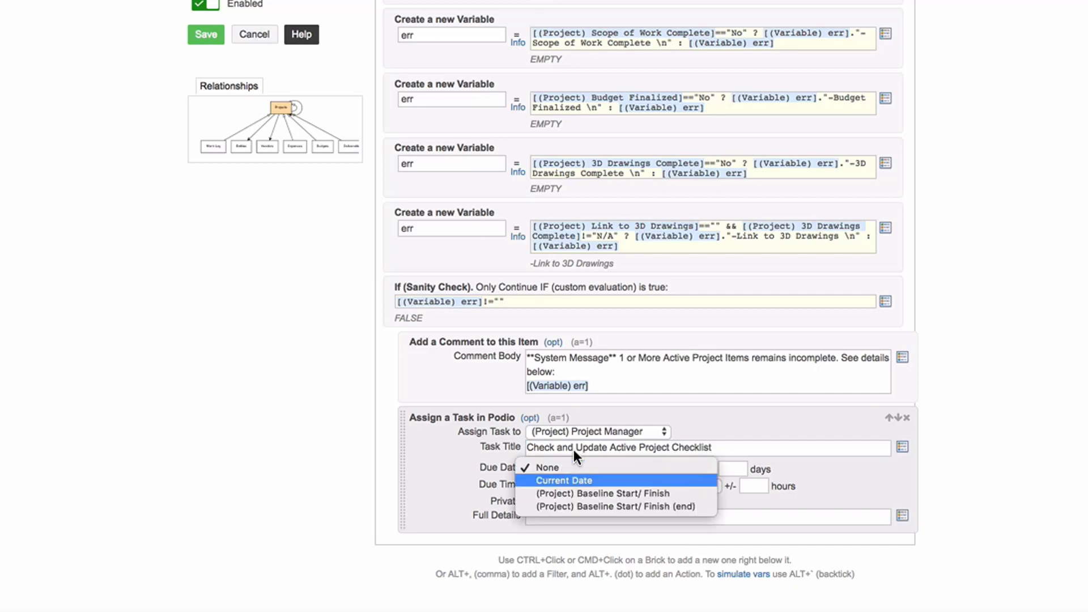
pyautogui.click(564, 480)
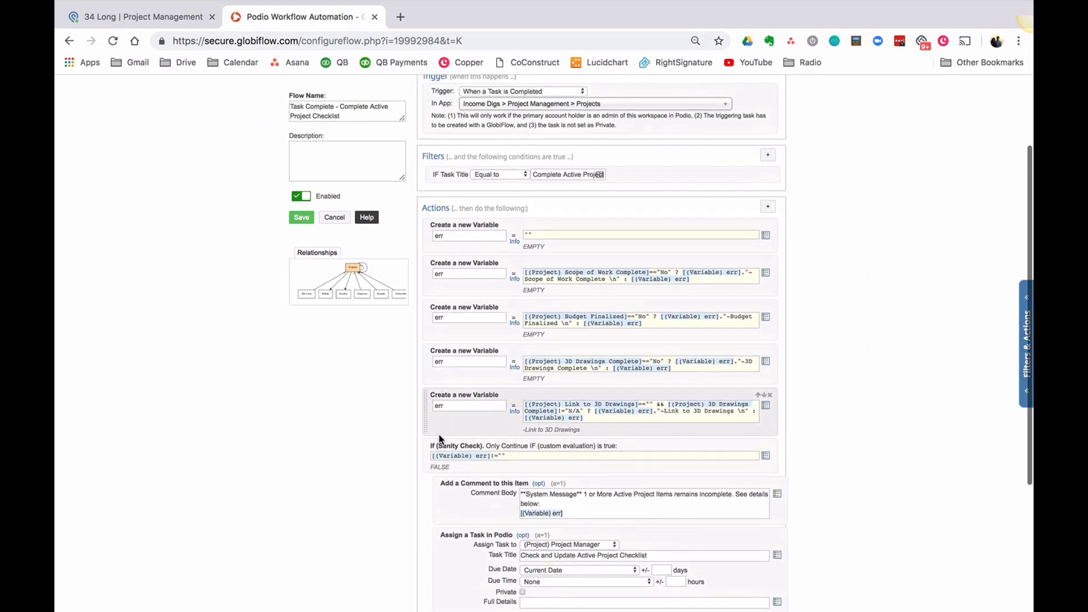
# - Save the flow, then tick Complete Active Project Checklist on the 34 Long item
pyautogui.click(301, 218)
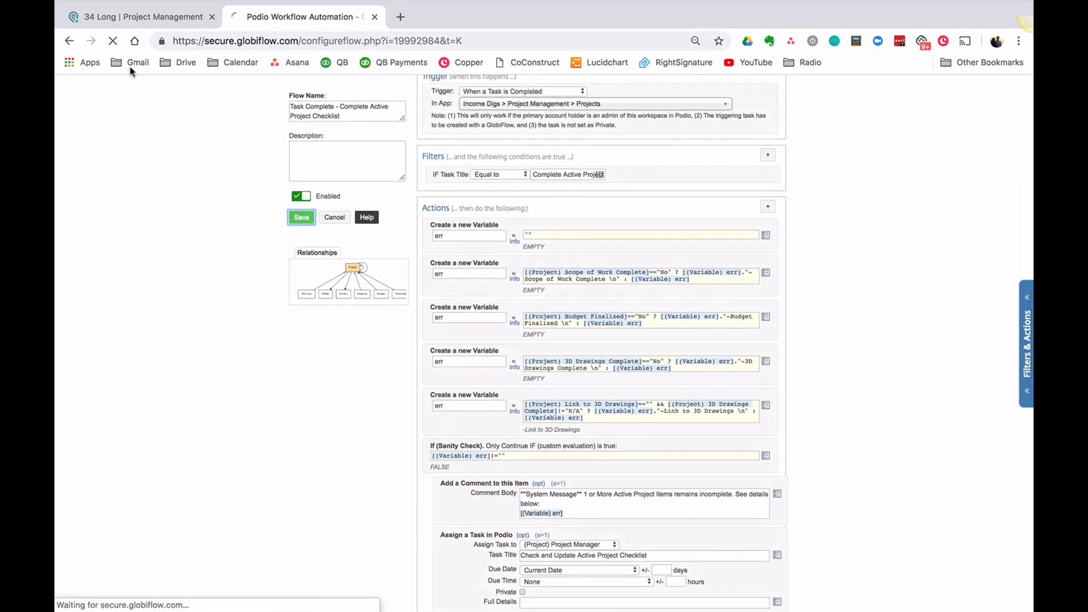
pyautogui.click(139, 17)
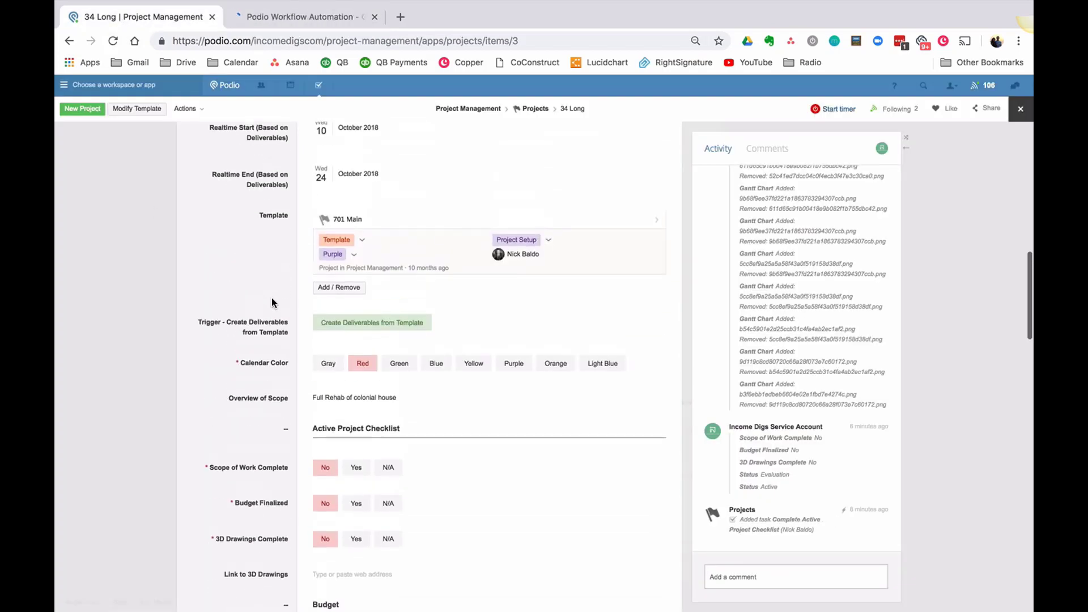
pyautogui.scroll(-3)
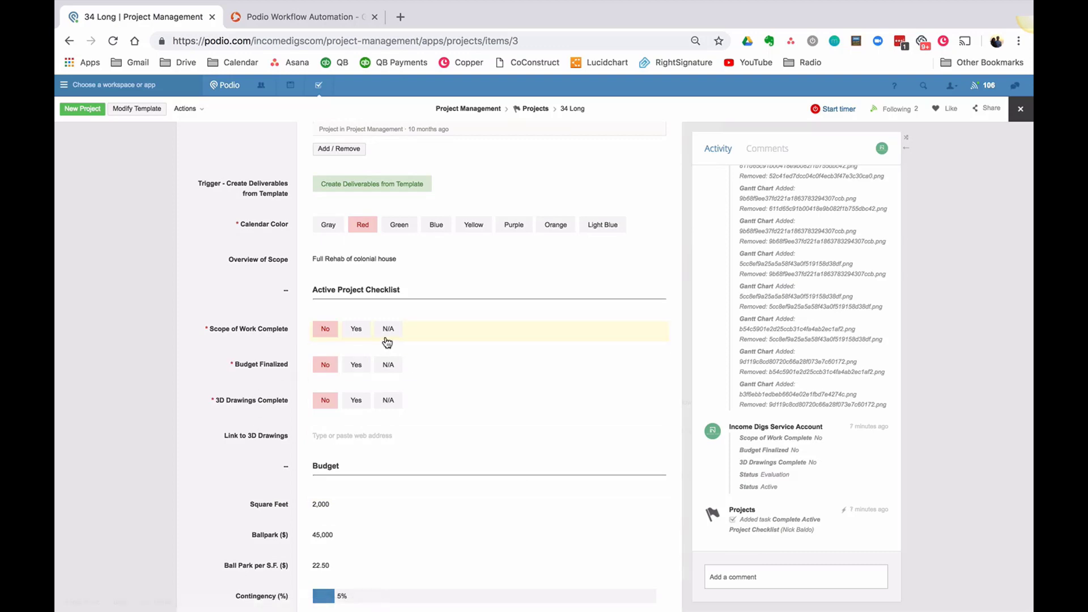
pyautogui.moveTo(254, 502)
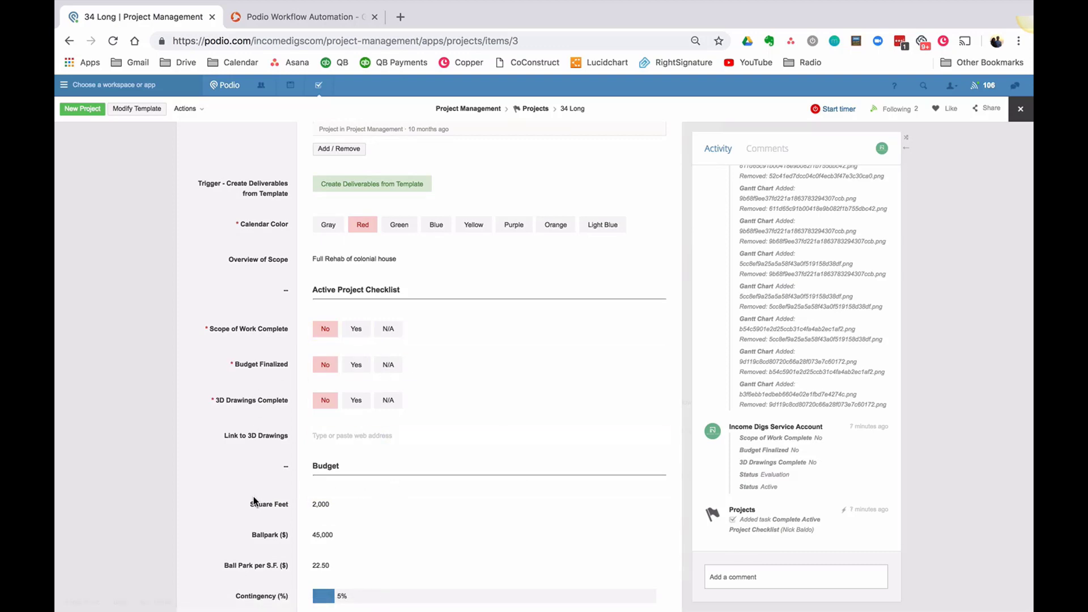
pyautogui.scroll(-3)
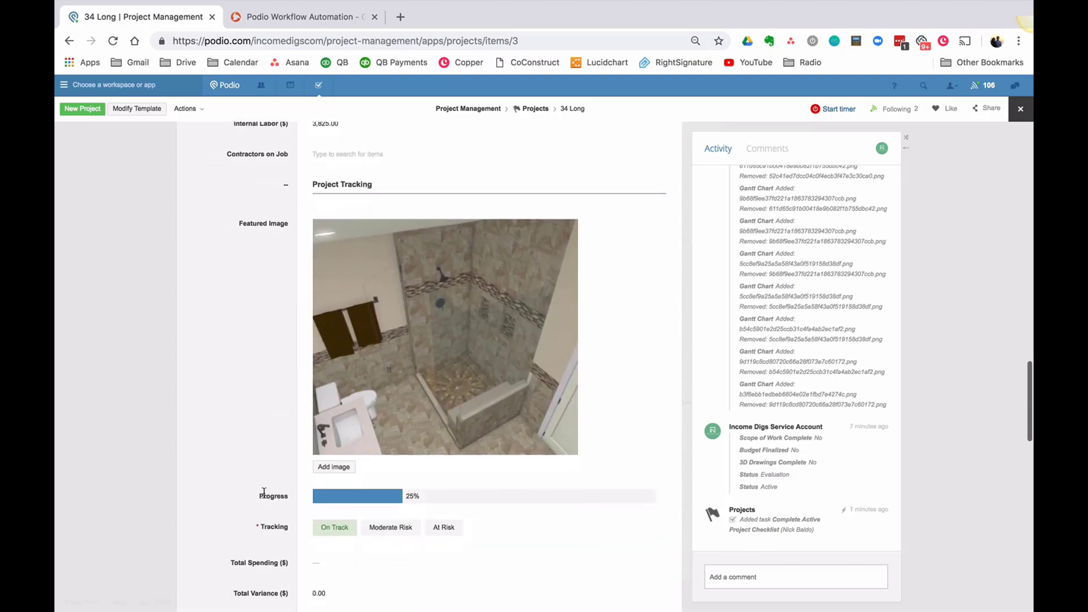
pyautogui.scroll(3)
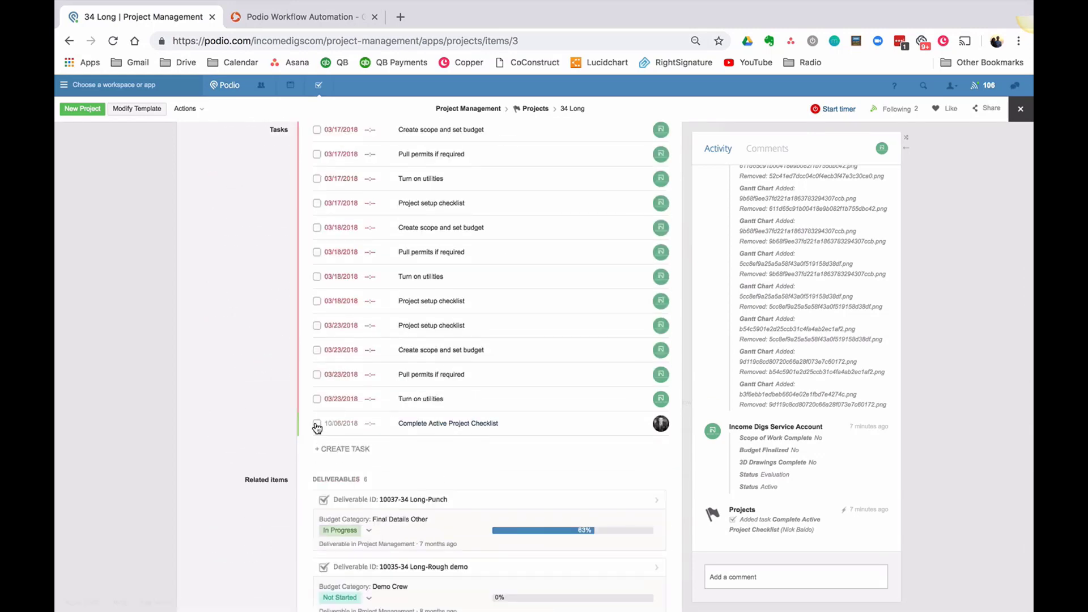
pyautogui.click(317, 423)
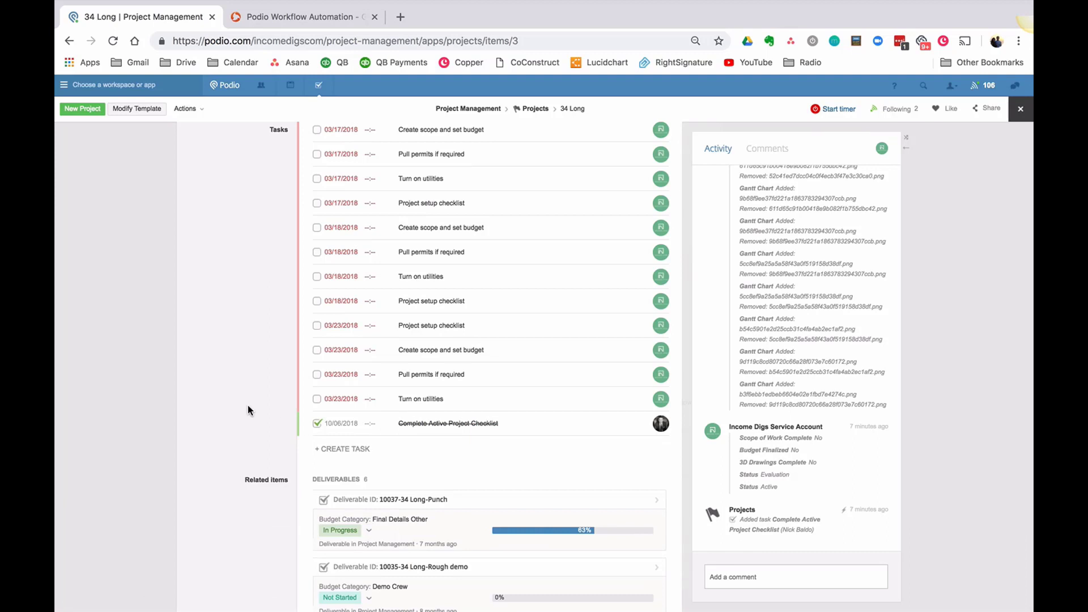
pyautogui.scroll(-3)
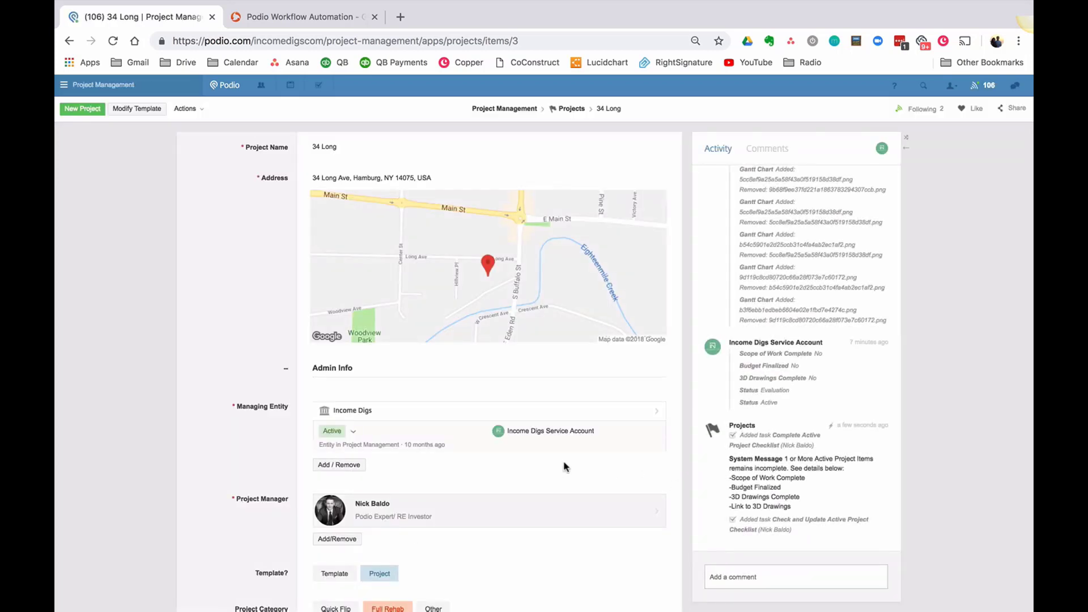
# - Mark Scope of Work Complete and 3D Drawings Complete as Yes on 34 Long
pyautogui.scroll(-3)
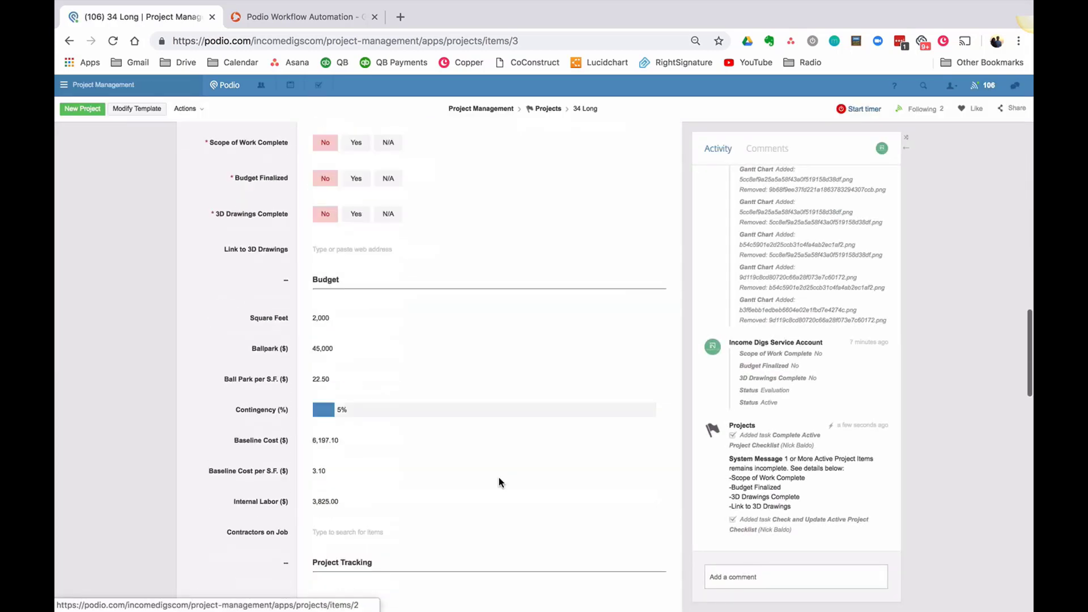
pyautogui.scroll(-3)
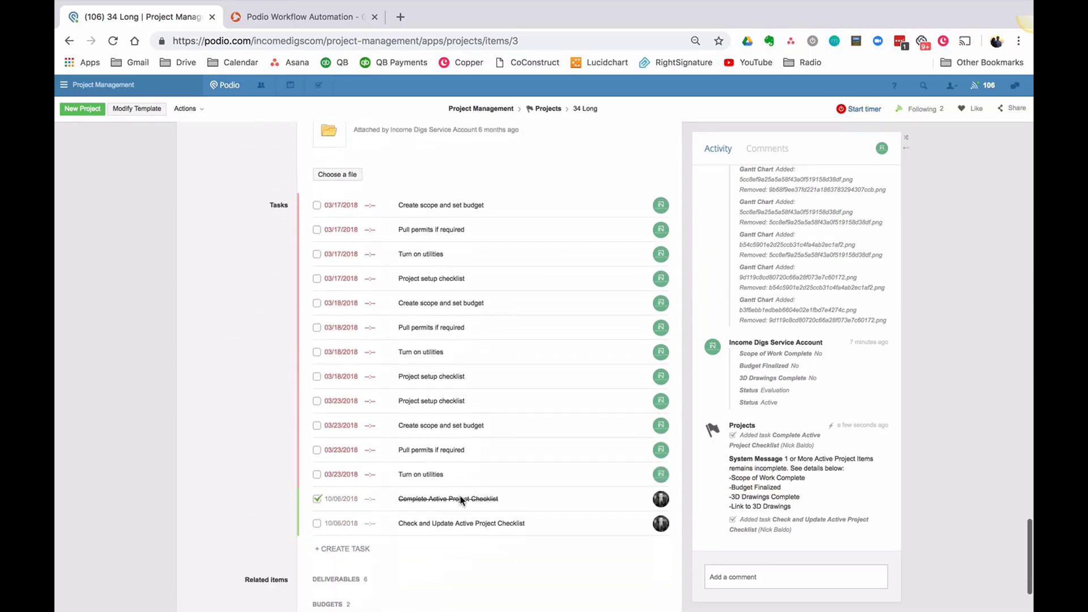
pyautogui.click(318, 498)
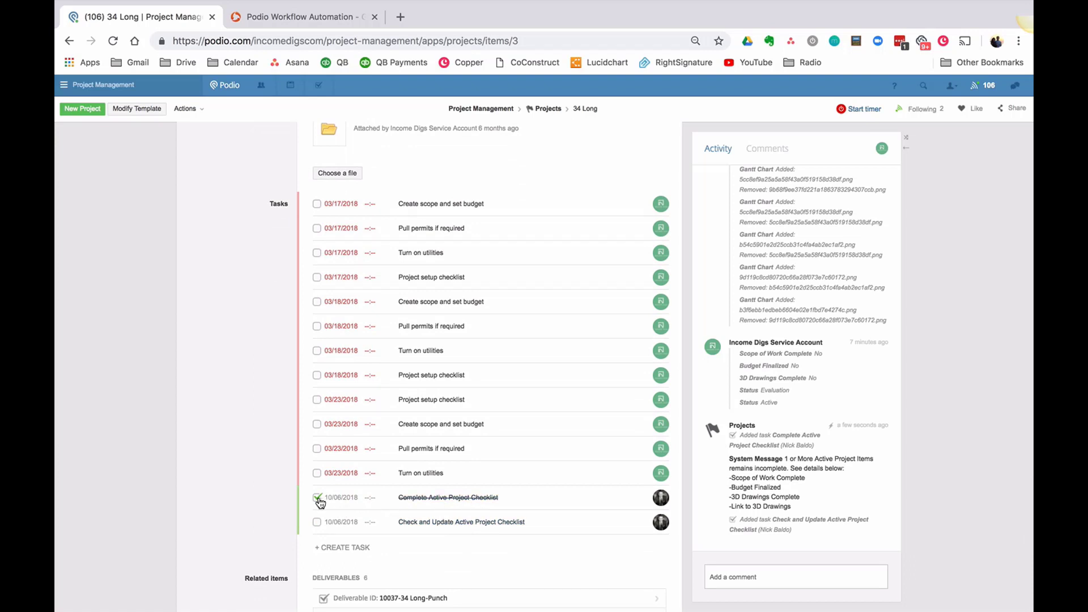
pyautogui.scroll(3)
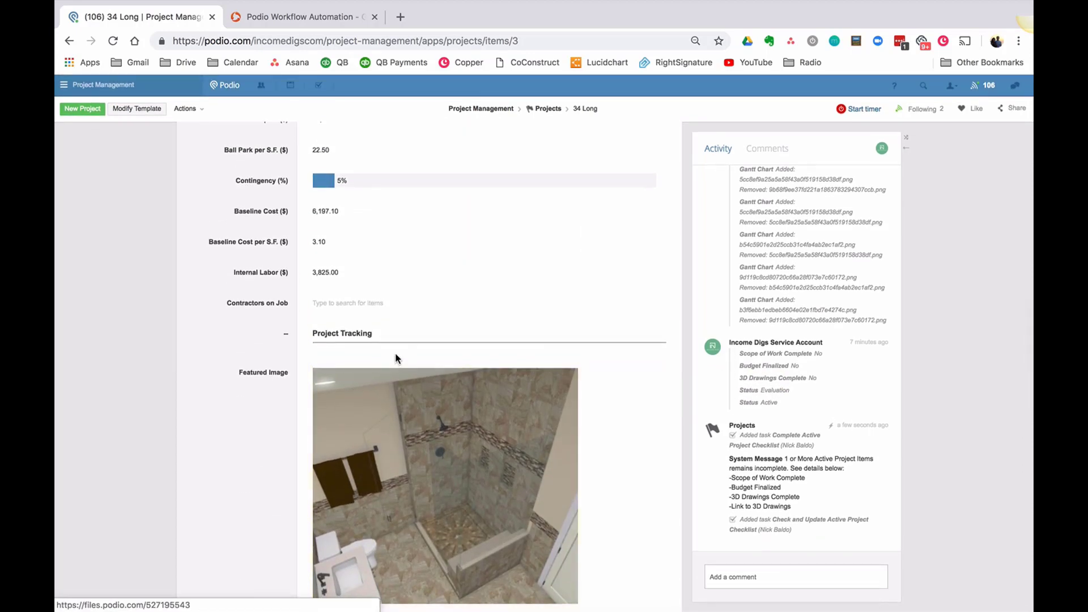
pyautogui.scroll(3)
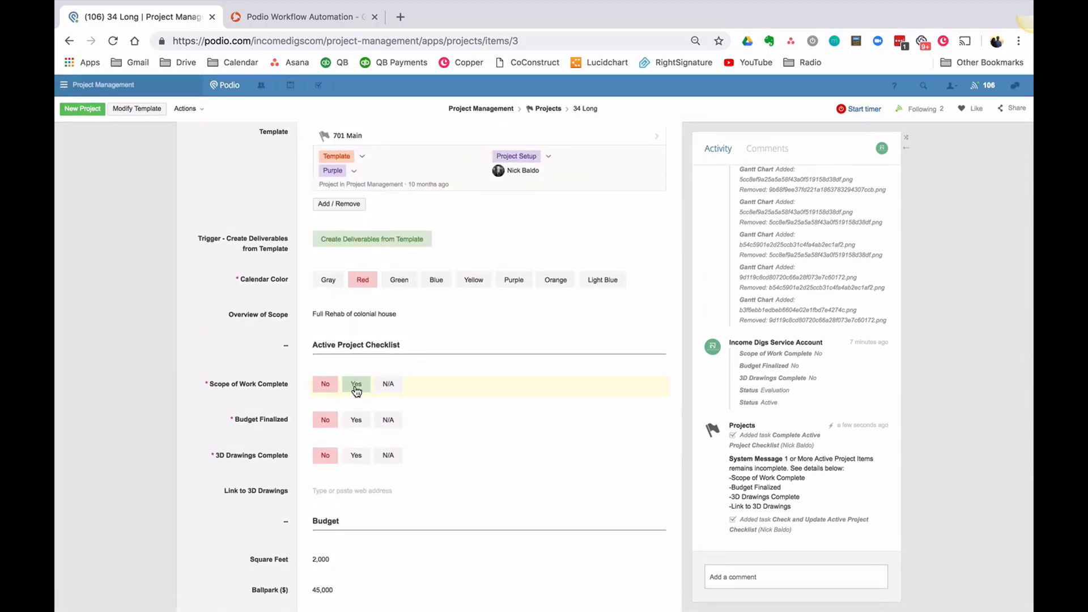
pyautogui.click(356, 384)
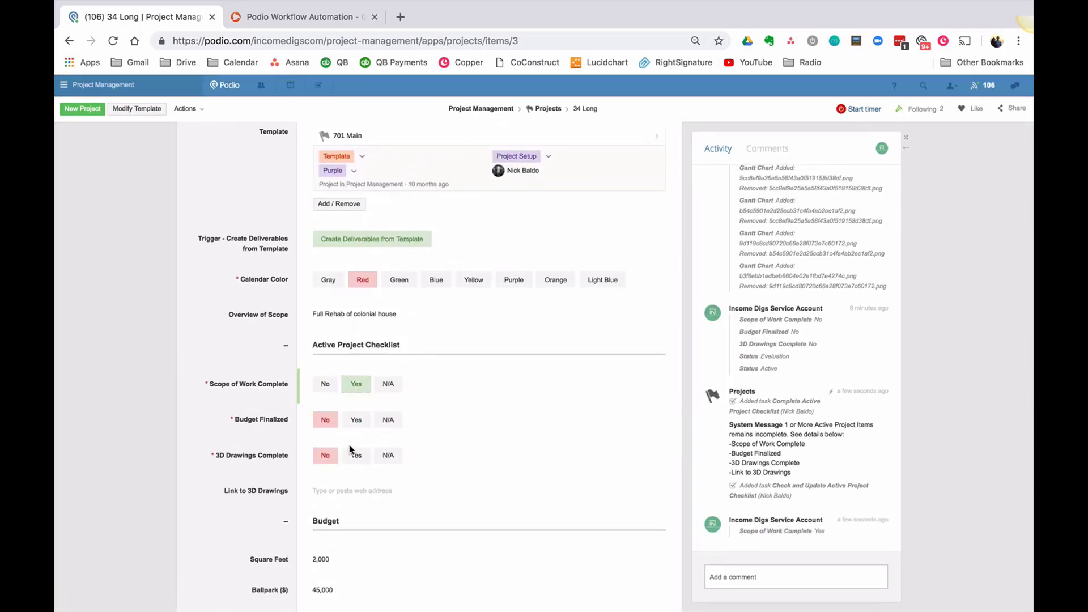
pyautogui.click(355, 455)
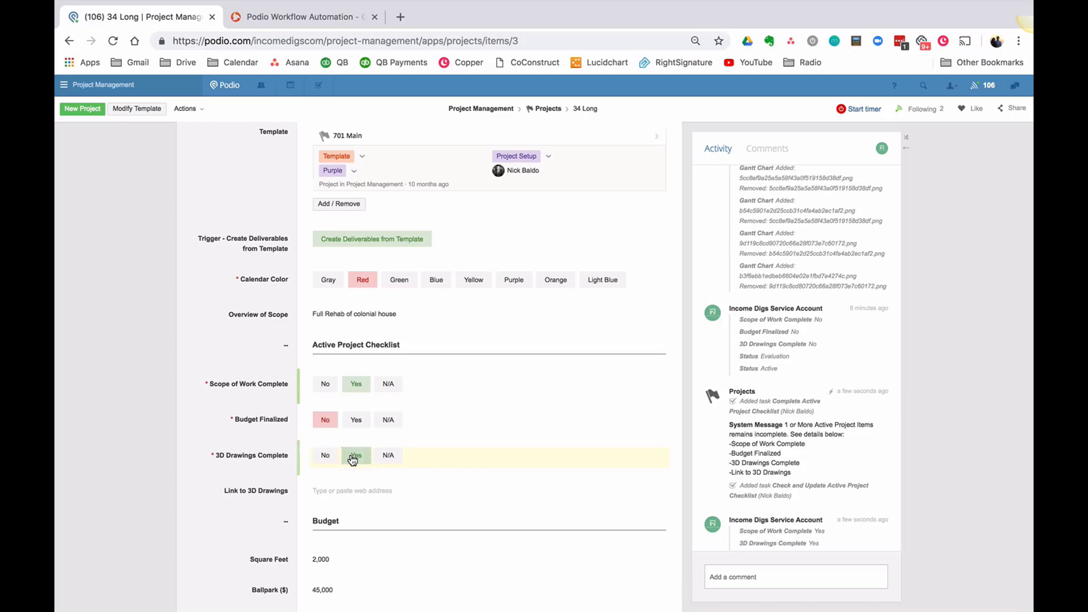
# - Tick the checklist task again, then set 3D Drawings Complete to N/A
pyautogui.scroll(-3)
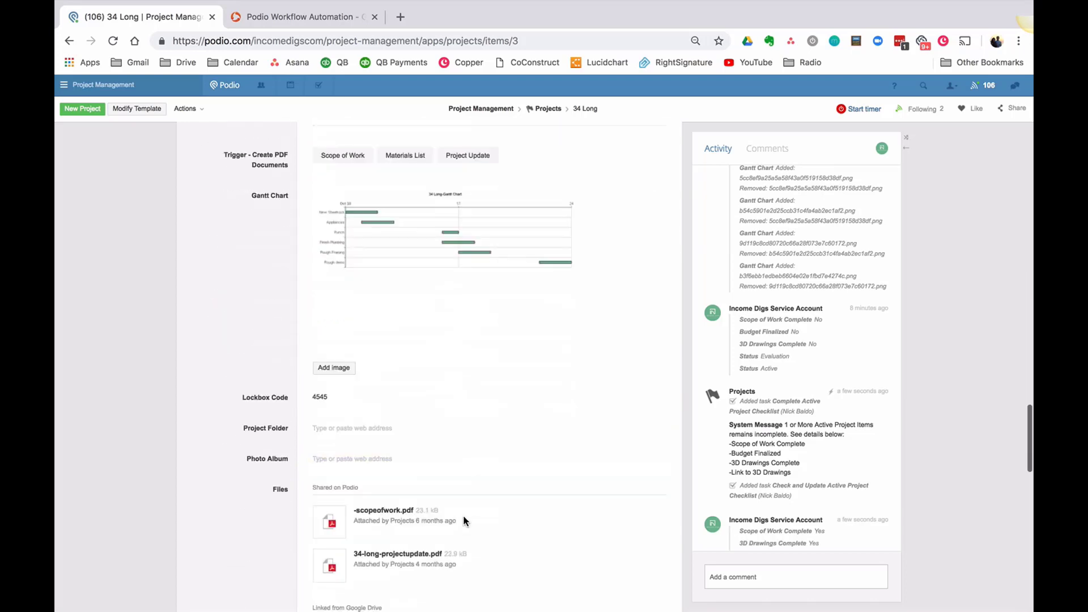
pyautogui.scroll(-3)
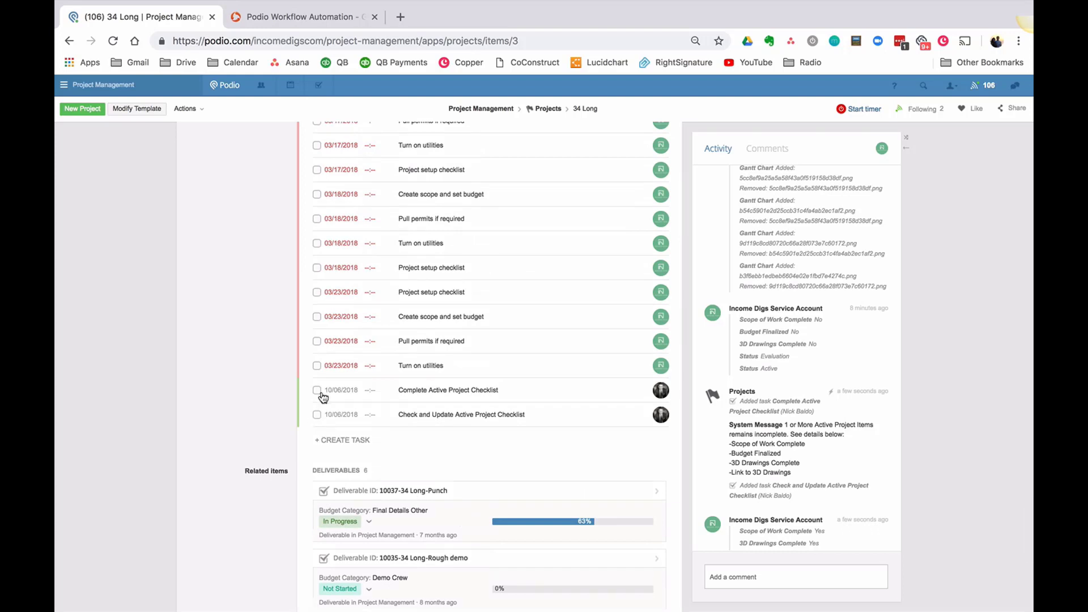
pyautogui.click(318, 389)
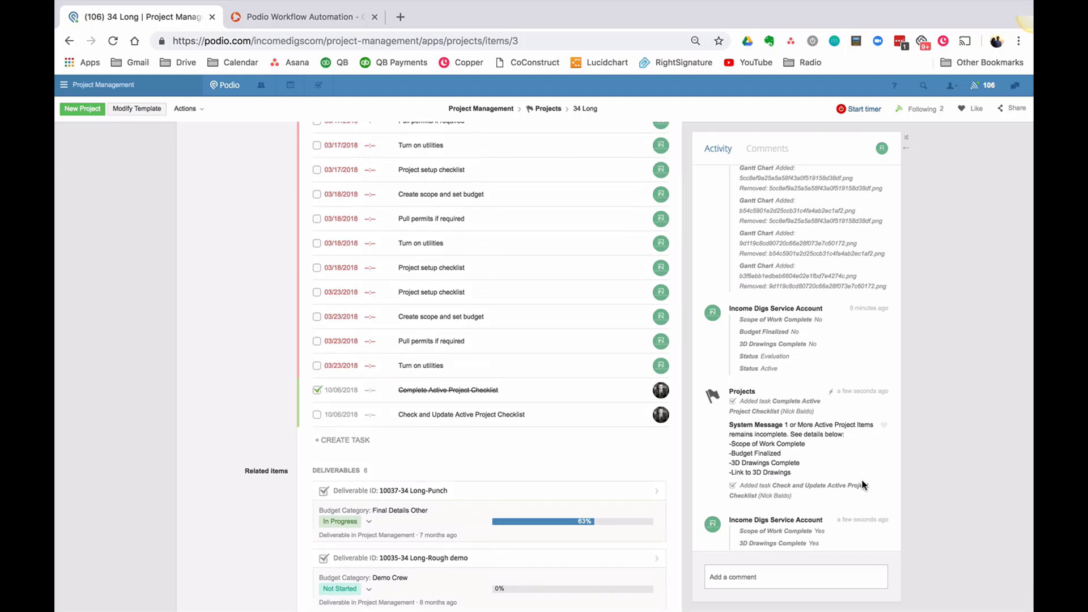
pyautogui.scroll(-3)
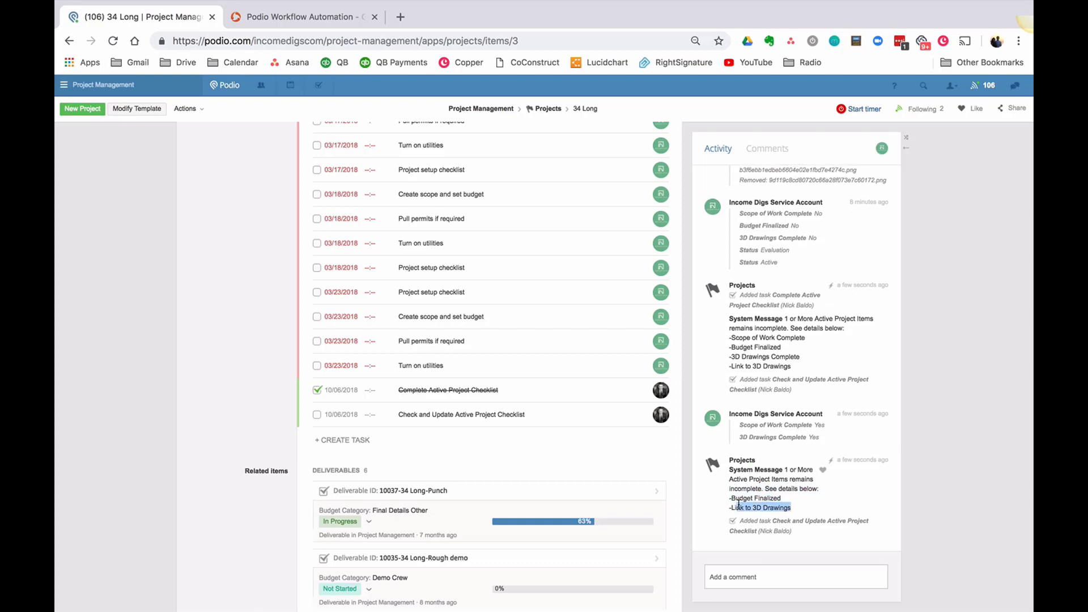
pyautogui.scroll(3)
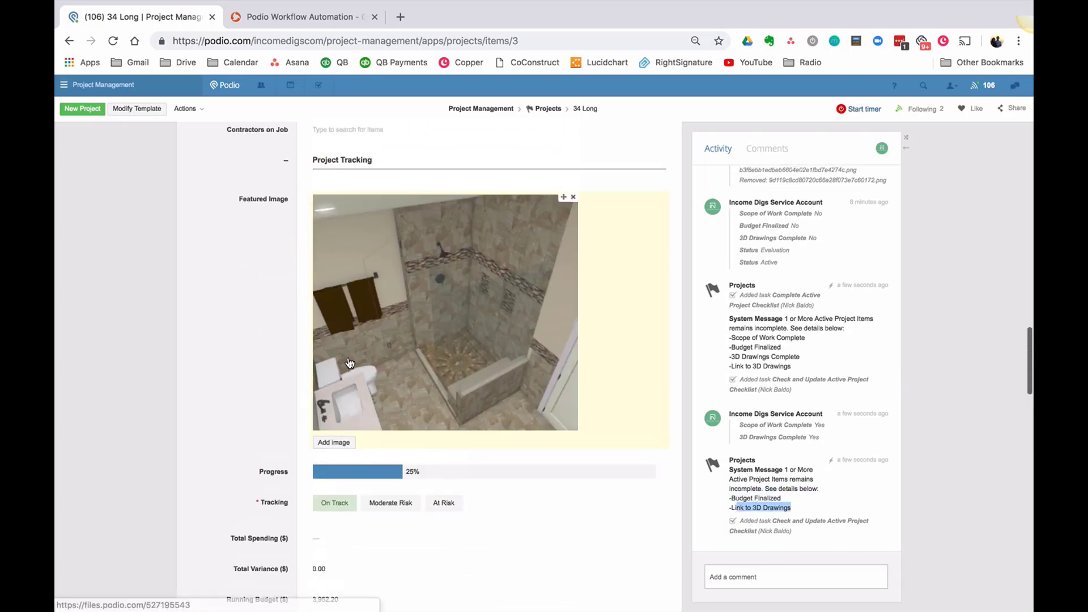
pyautogui.scroll(3)
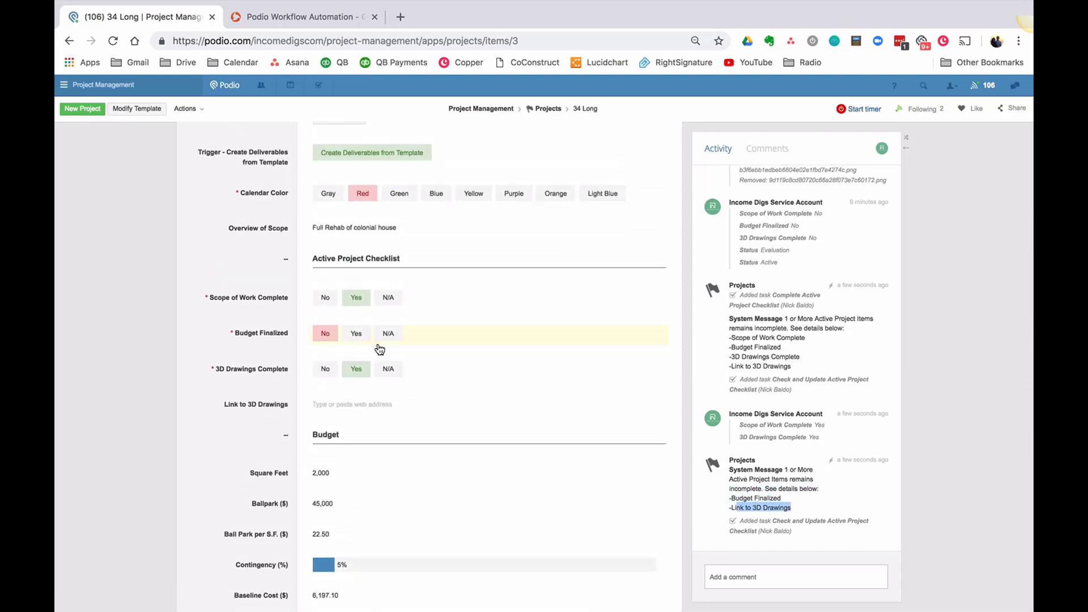
pyautogui.click(388, 369)
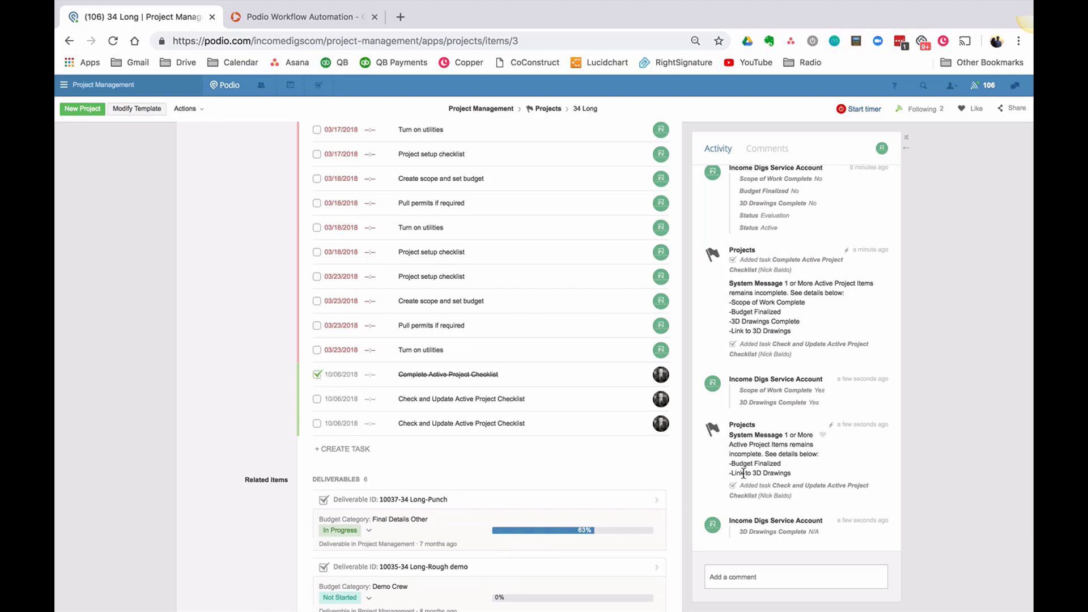
# - Untick the checklist task and set Budget Finalized and 3D Drawings Complete to Yes
pyautogui.scroll(-3)
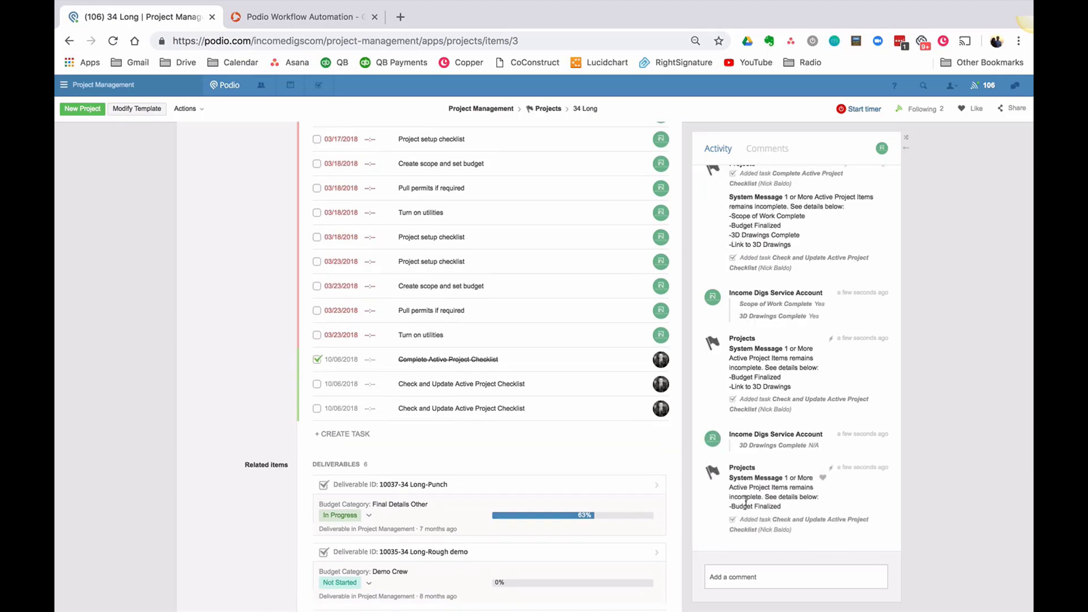
pyautogui.click(318, 358)
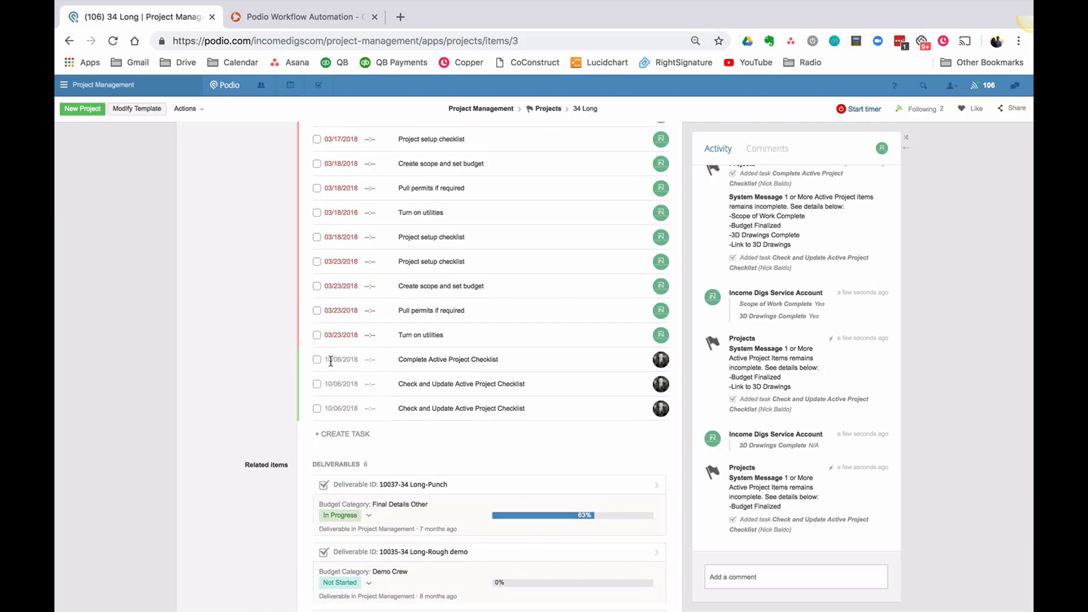
pyautogui.scroll(3)
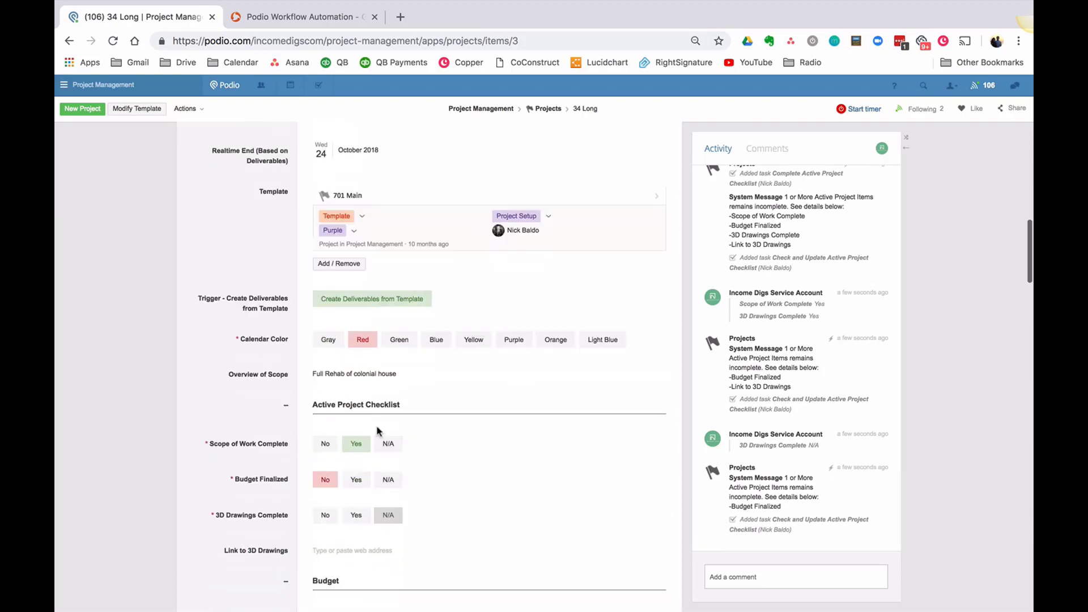
pyautogui.click(356, 480)
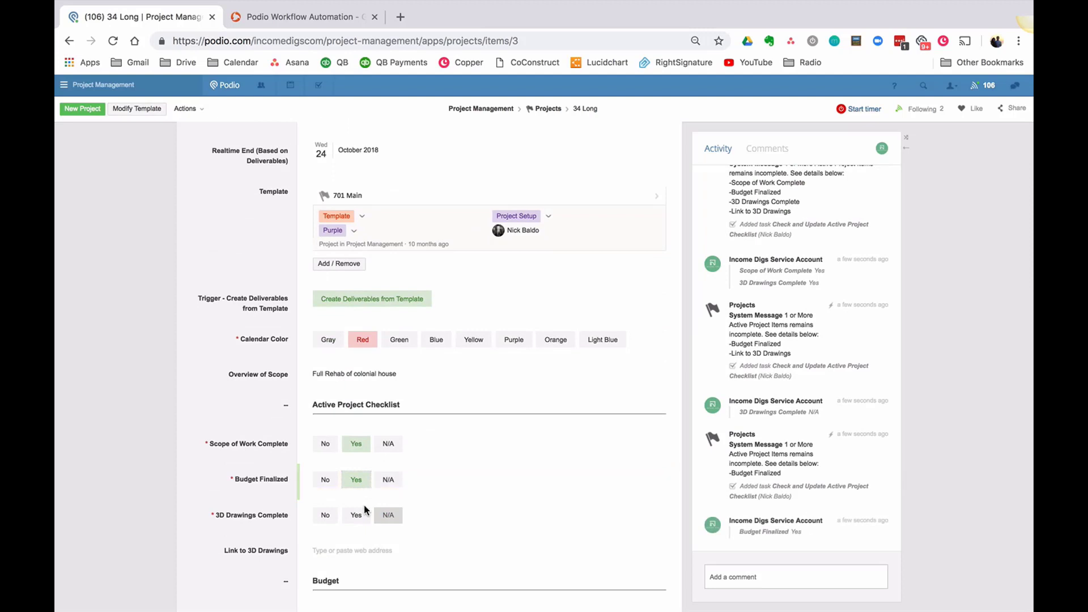
pyautogui.click(356, 515)
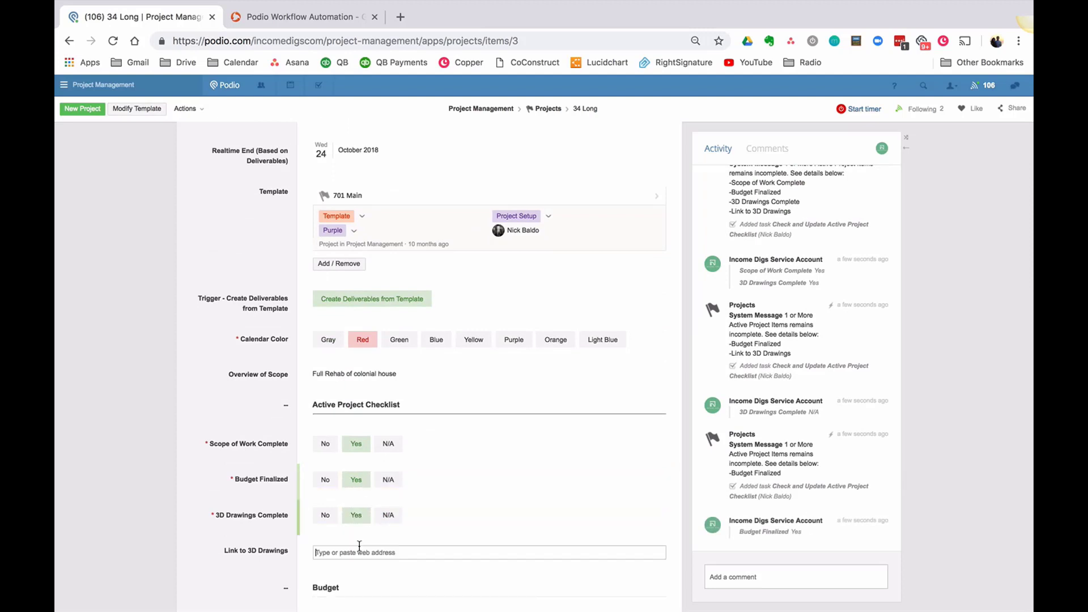
# - Enter a www link for Link to 3D Drawings and tick the checklist task
pyautogui.write('www')
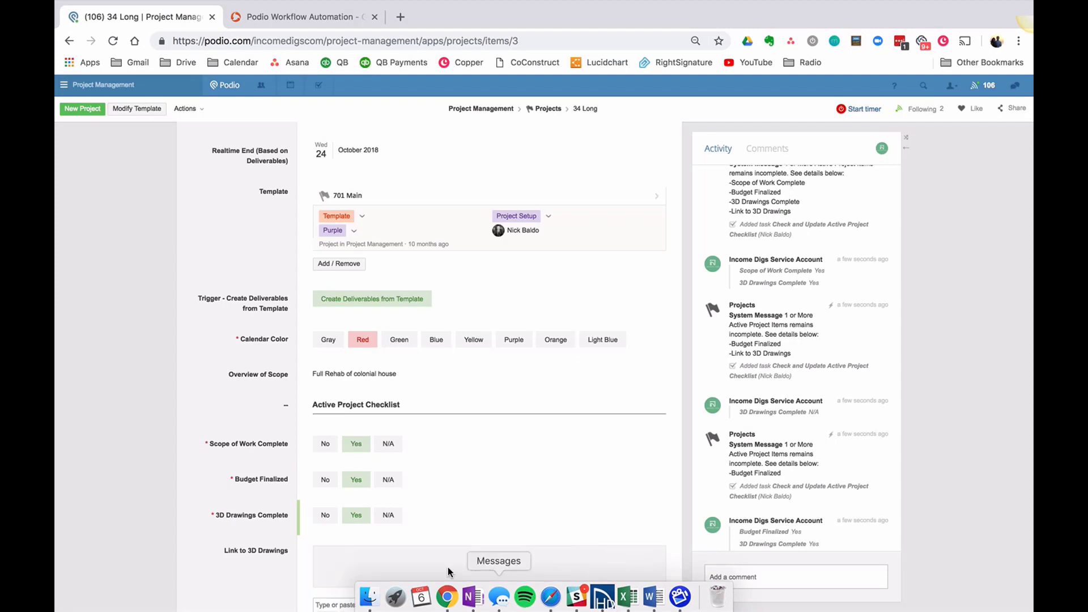
pyautogui.scroll(-3)
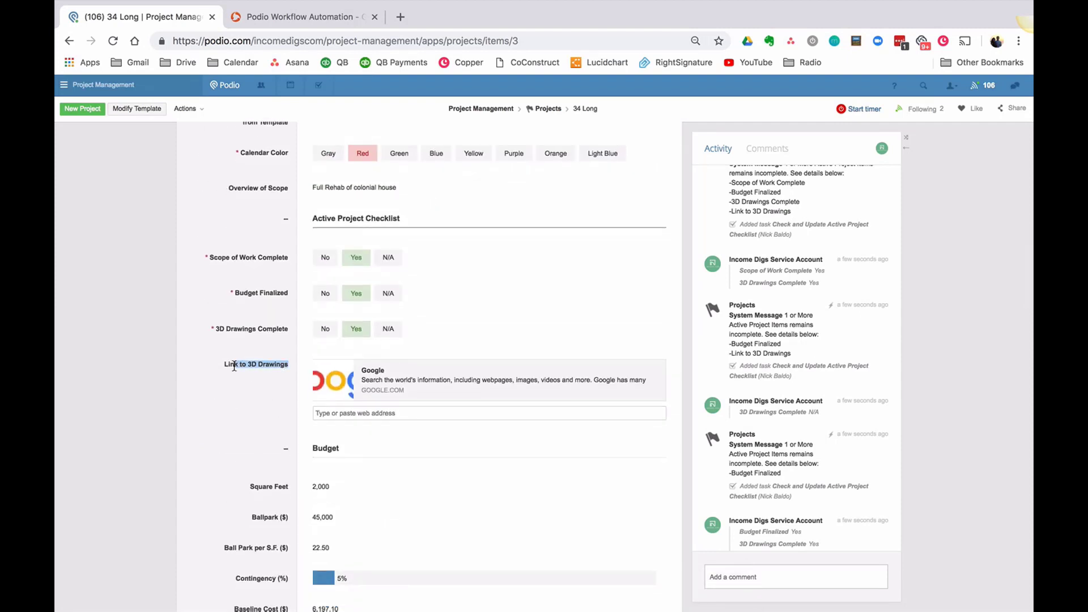
pyautogui.scroll(-3)
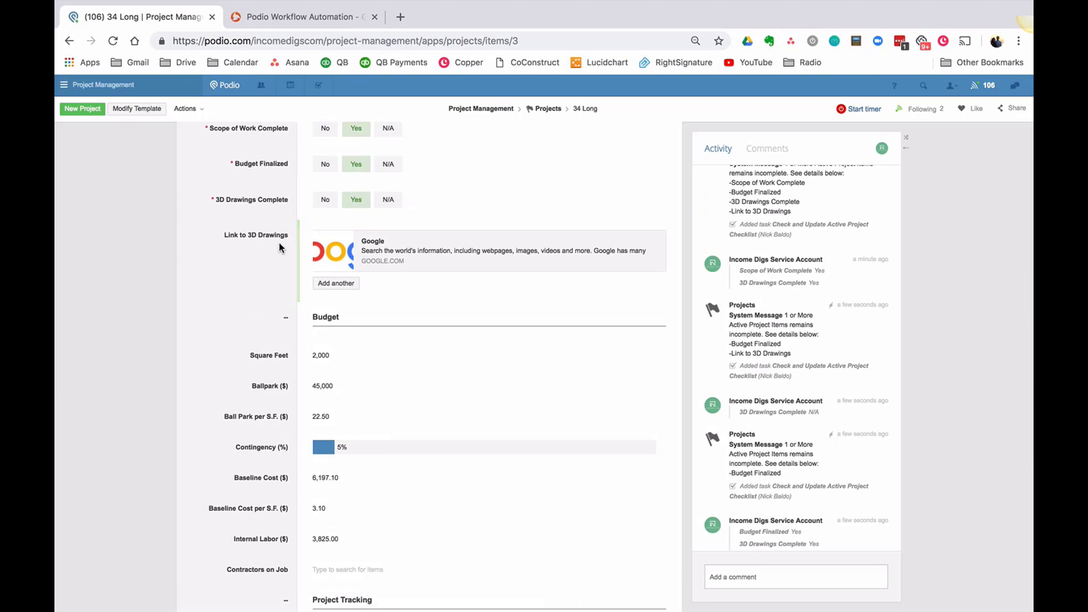
pyautogui.scroll(-3)
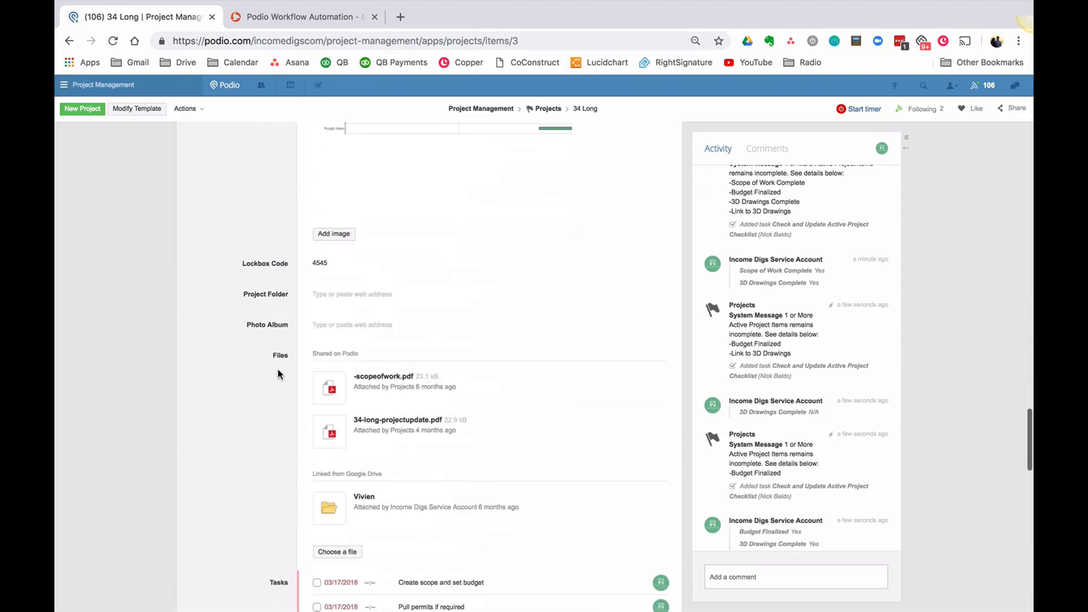
pyautogui.scroll(-3)
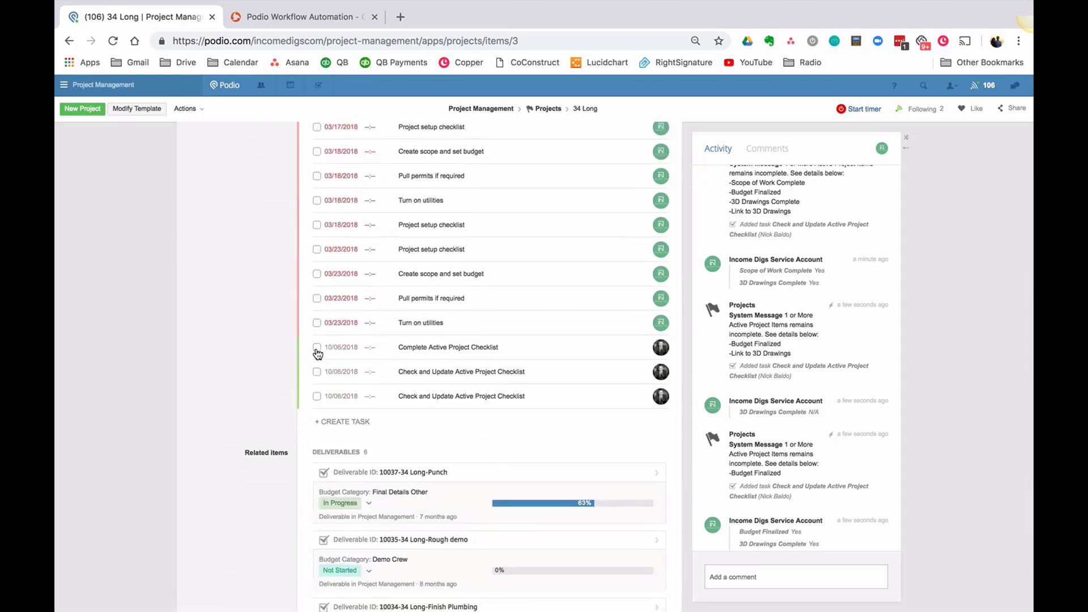
pyautogui.click(317, 348)
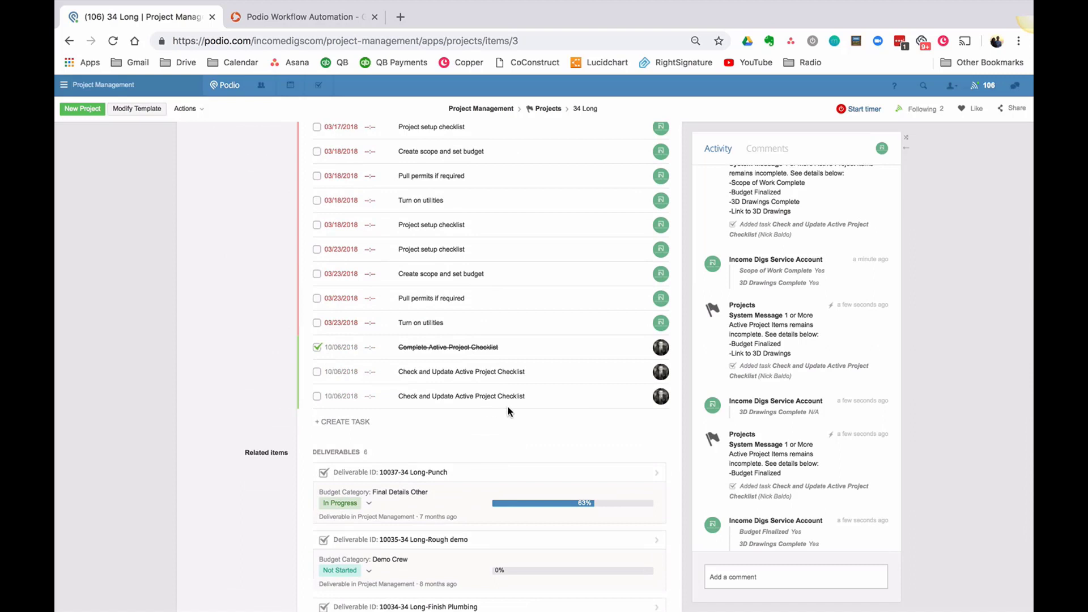
pyautogui.moveTo(523, 393)
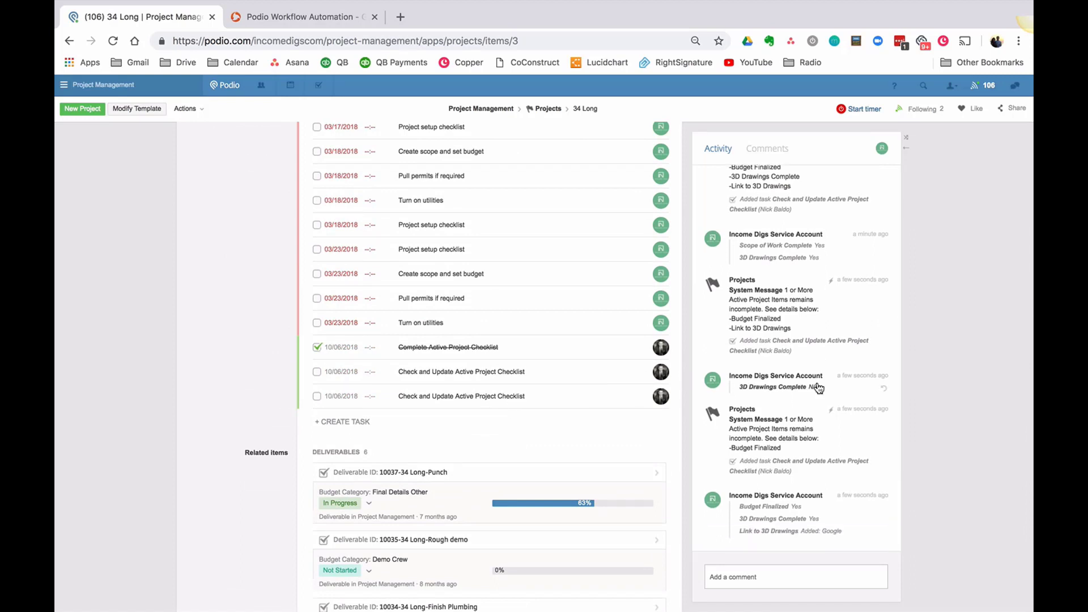
pyautogui.scroll(3)
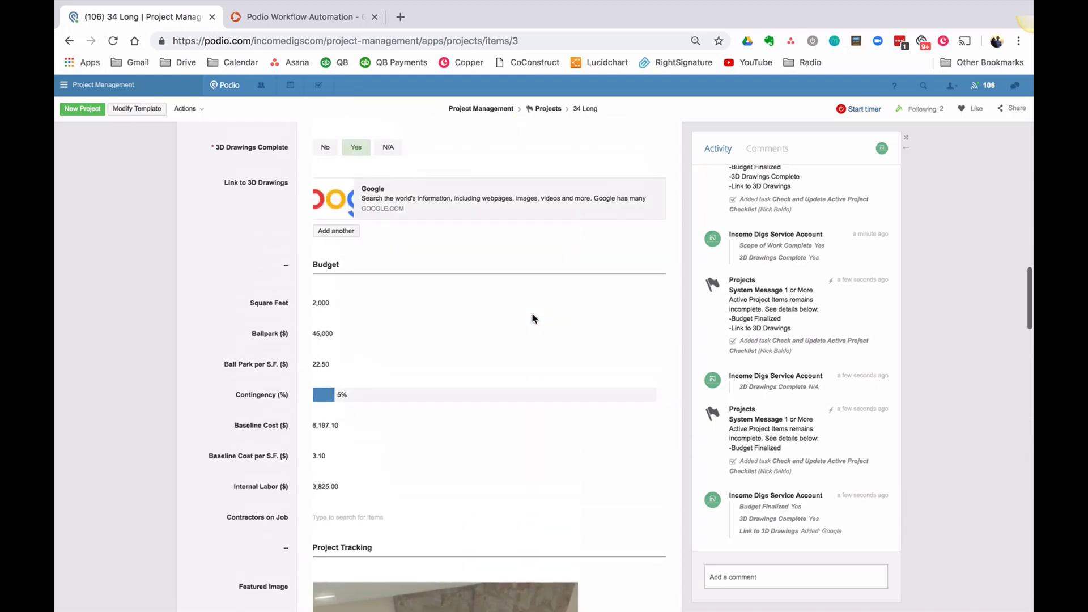
pyautogui.scroll(3)
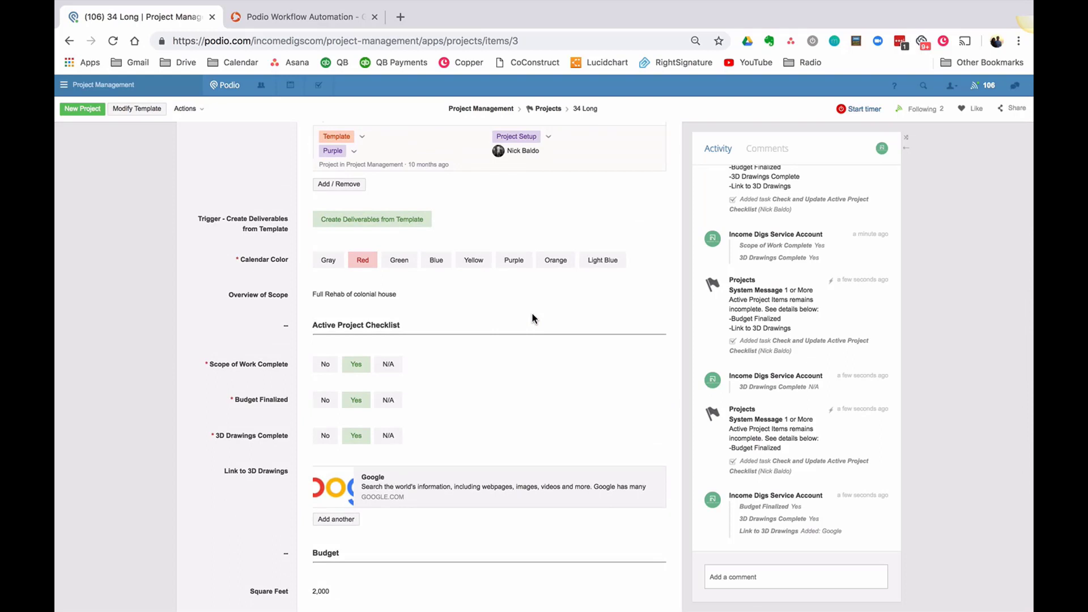
pyautogui.moveTo(456, 362)
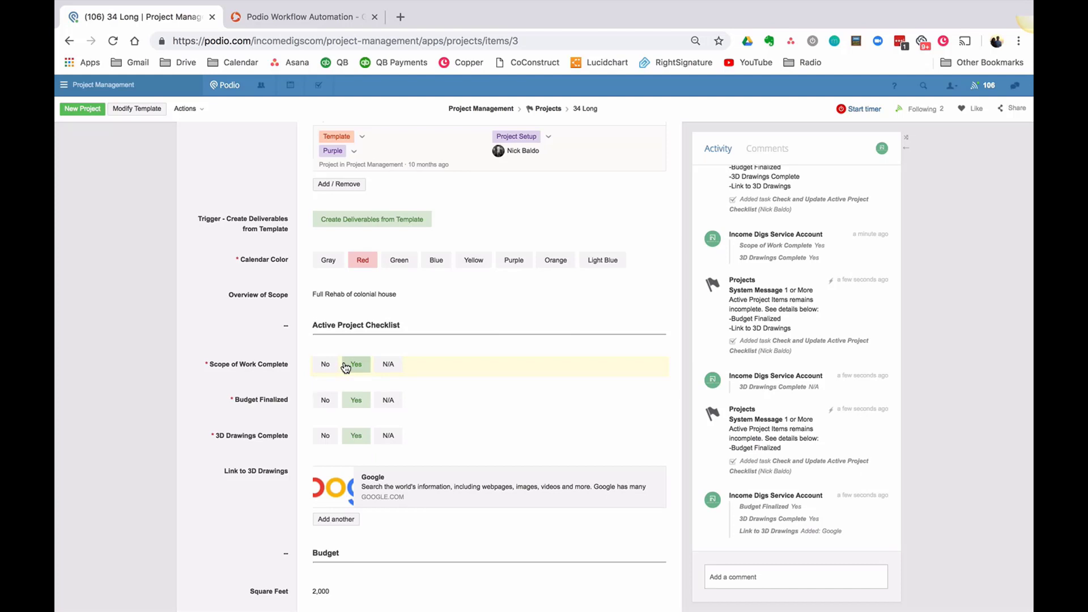
pyautogui.click(325, 364)
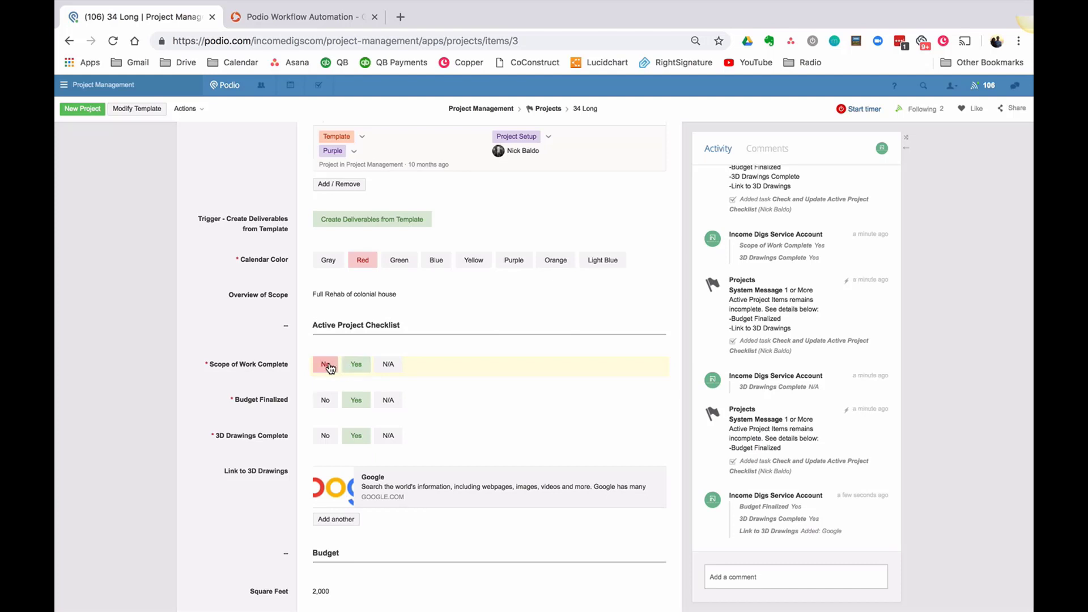
pyautogui.click(356, 364)
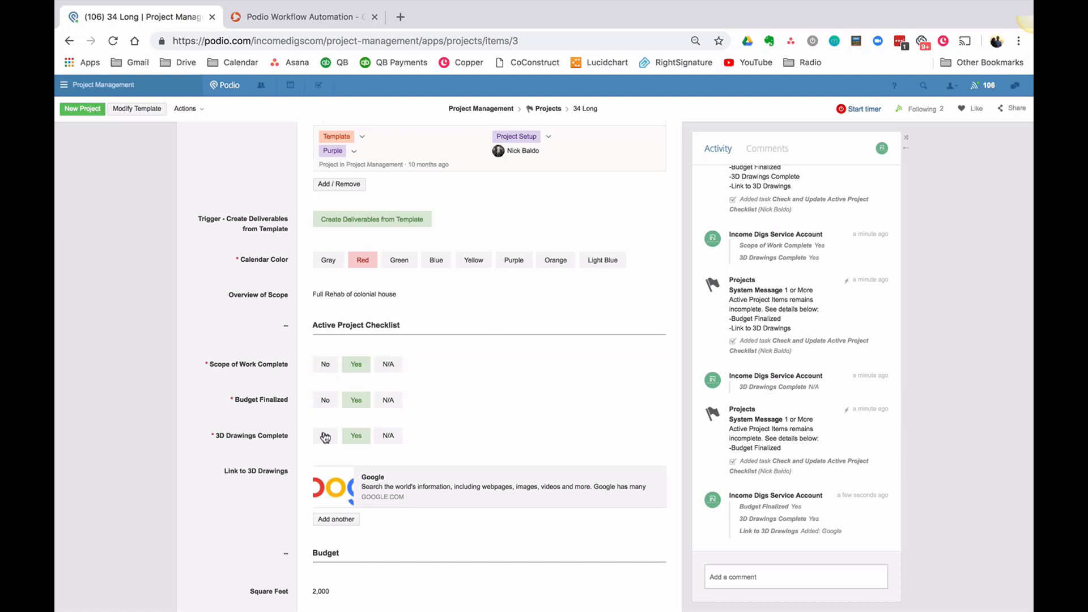
pyautogui.click(325, 436)
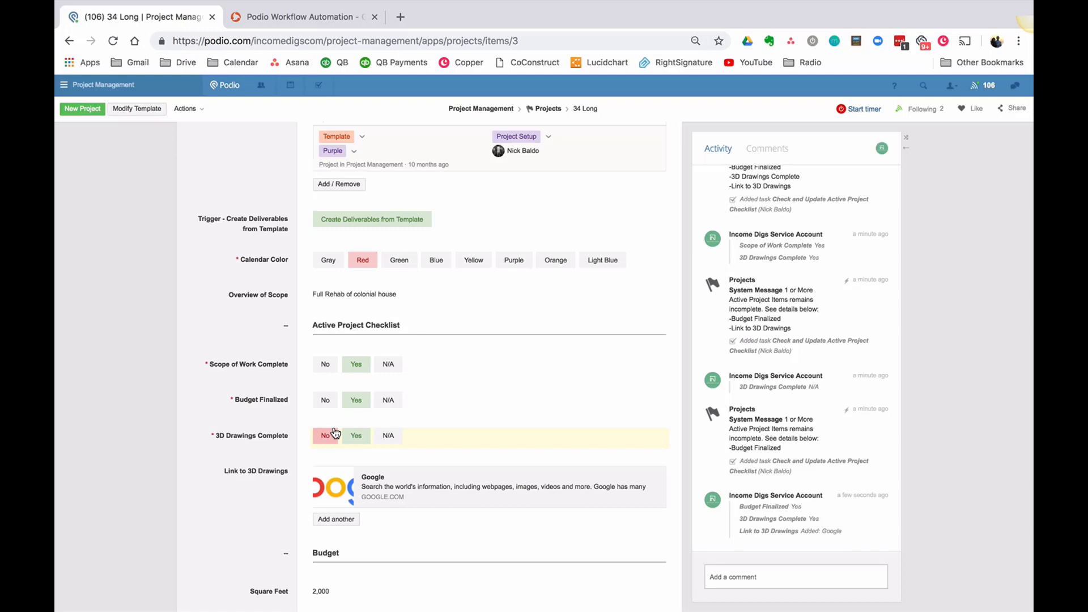
pyautogui.click(325, 435)
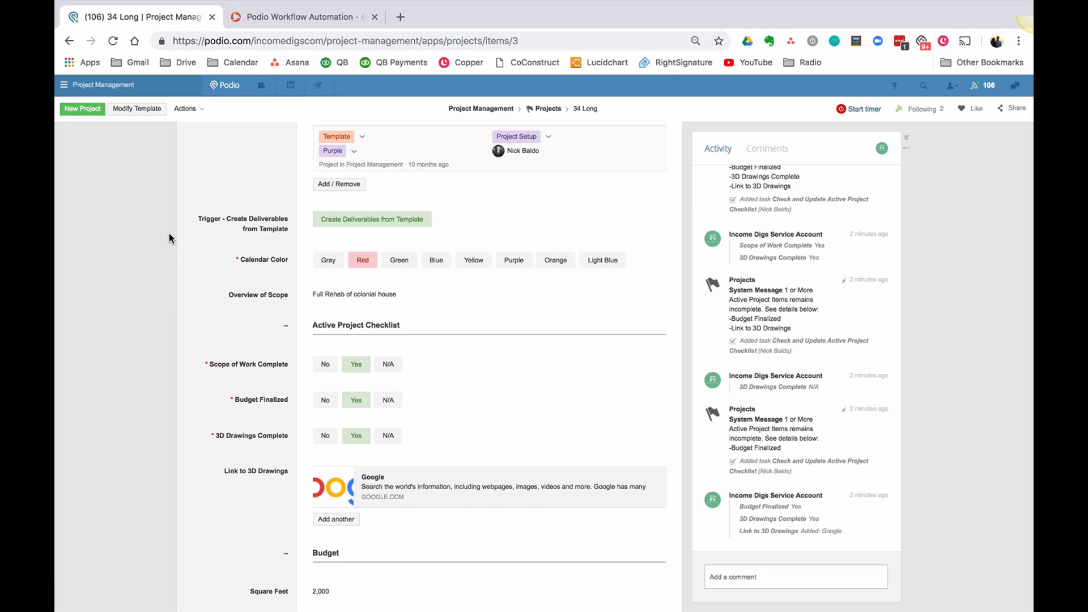
pyautogui.moveTo(188, 291)
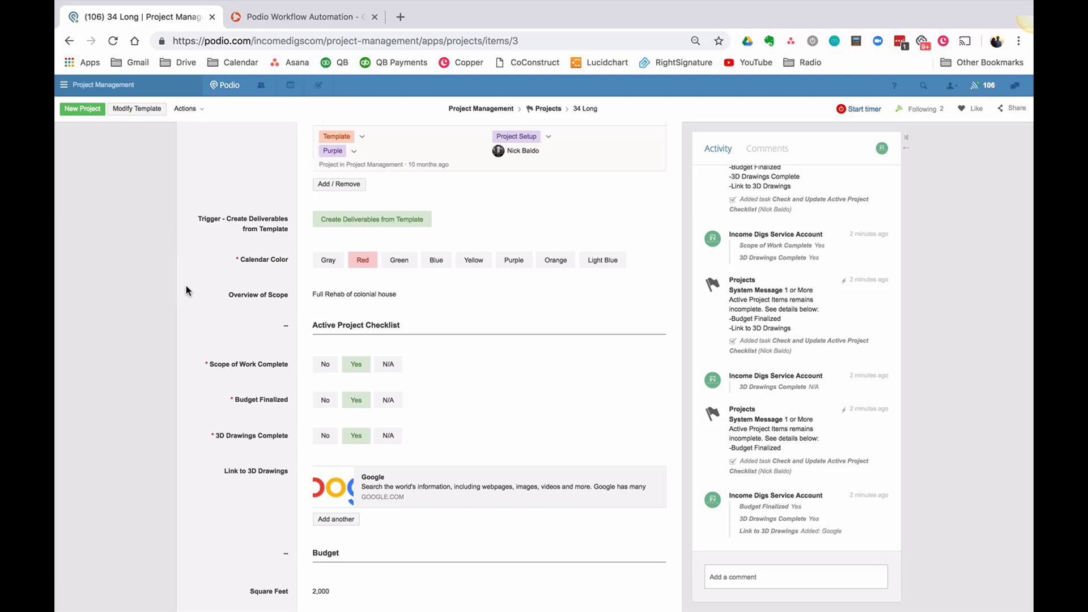